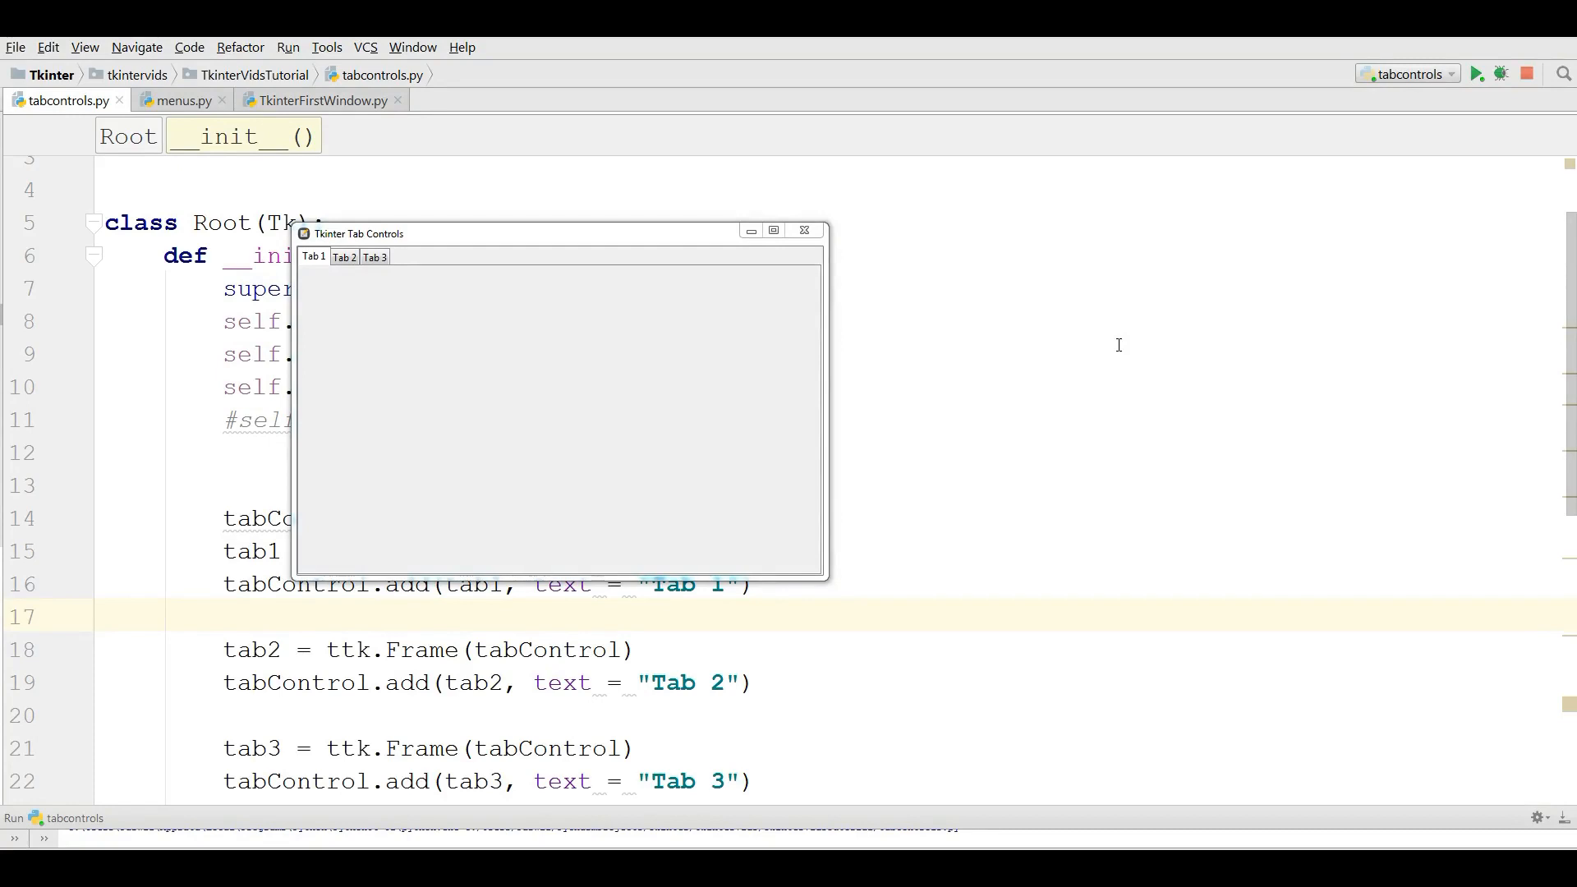
{"action": "mouse_move", "coordinate": [467, 246]}
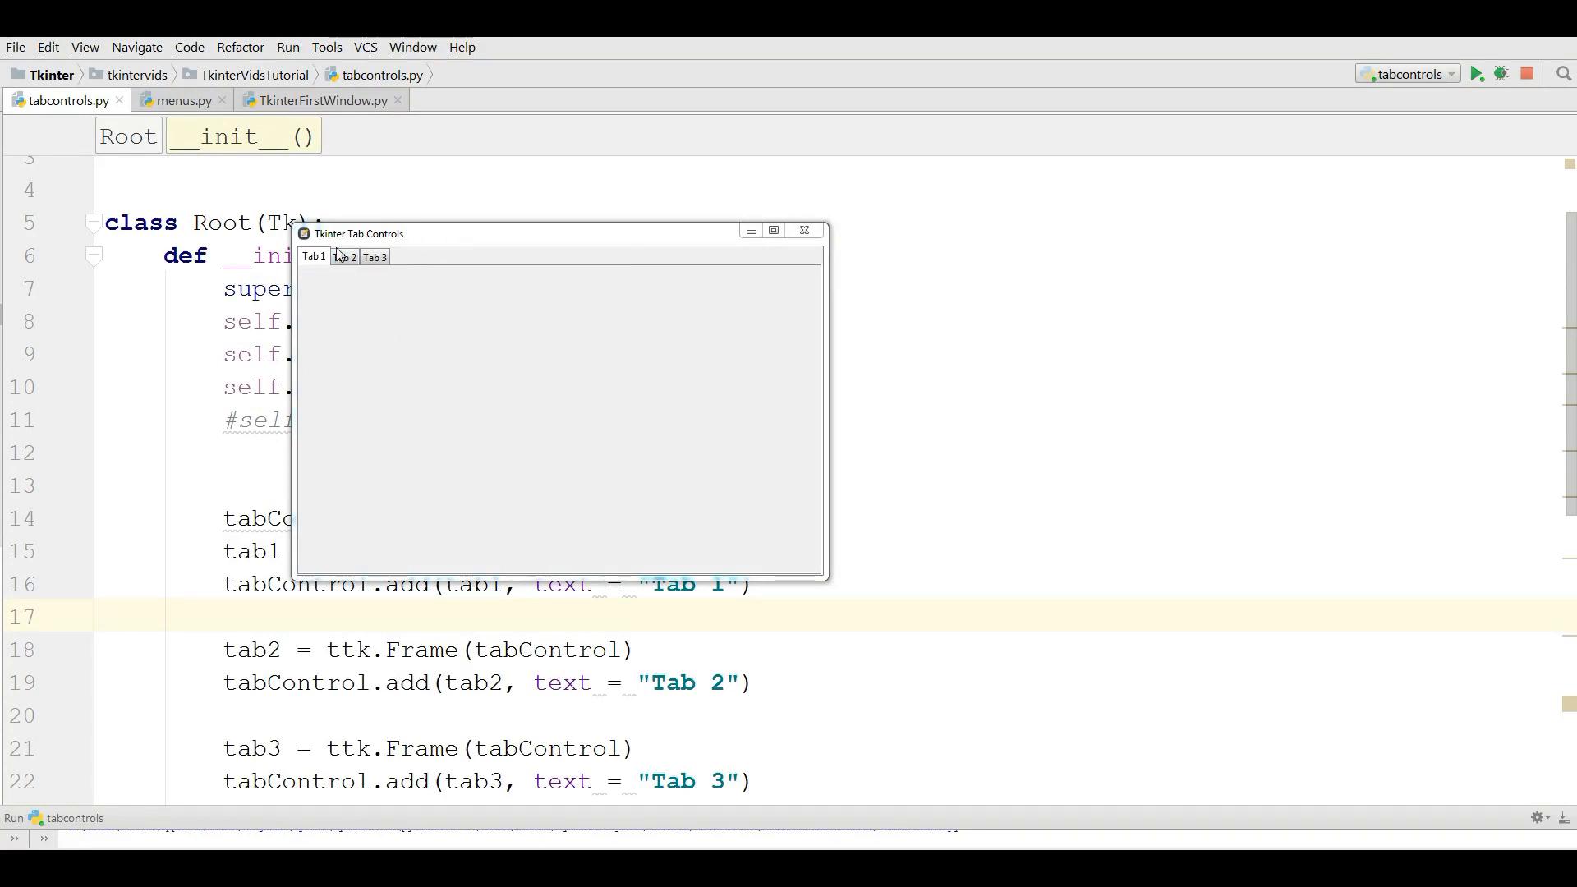
Switch between the Tab Controls demo's tabs, then close the demo window.
{"action": "left_click", "coordinate": [375, 257]}
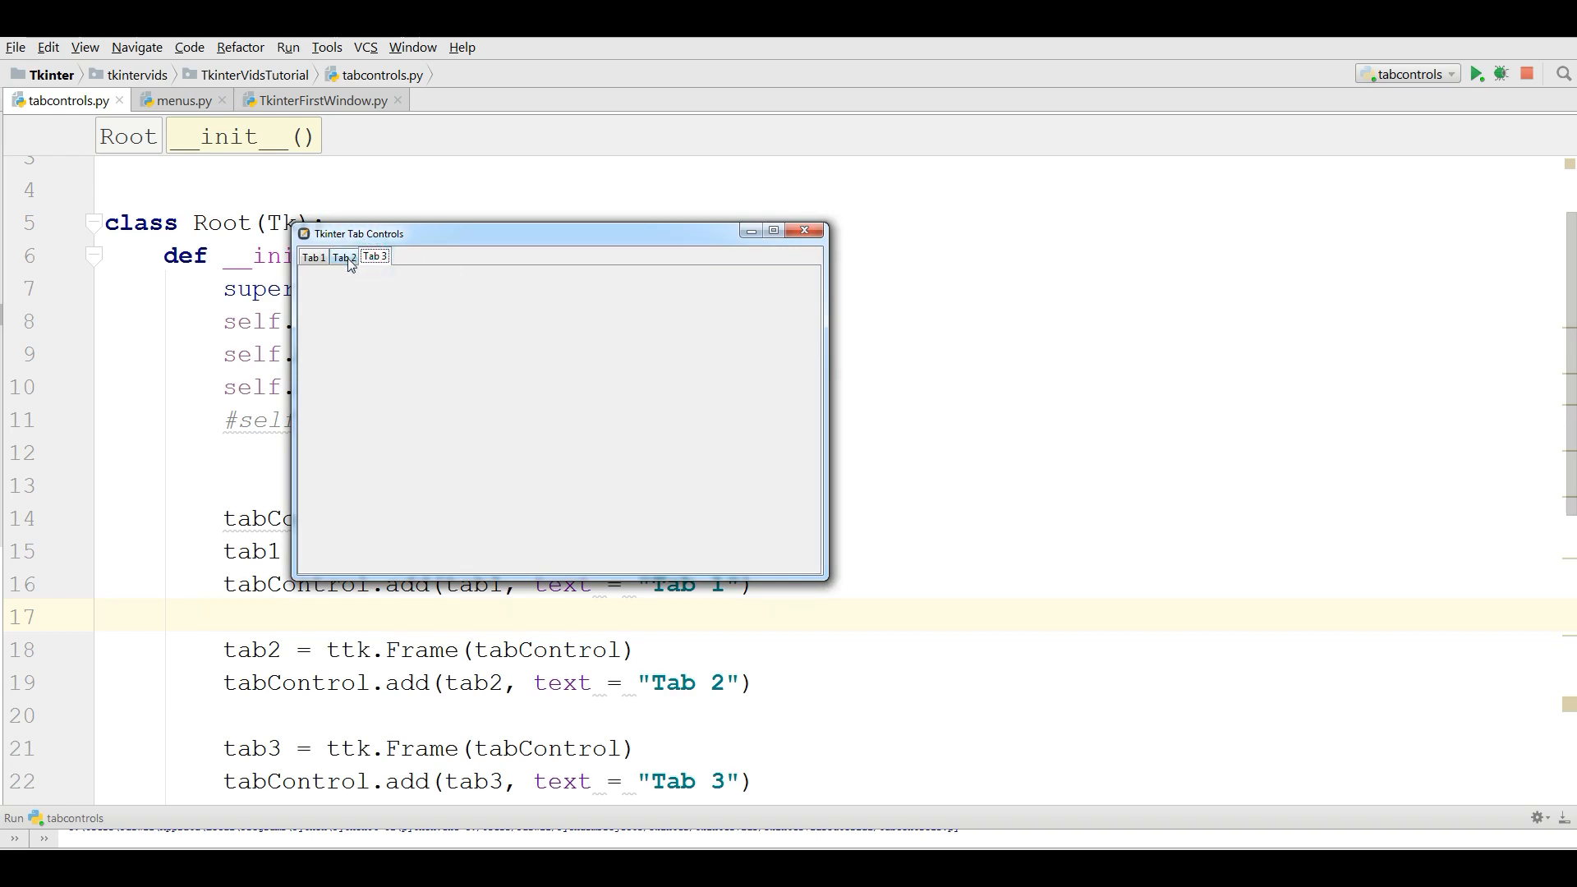
{"action": "left_click", "coordinate": [343, 256]}
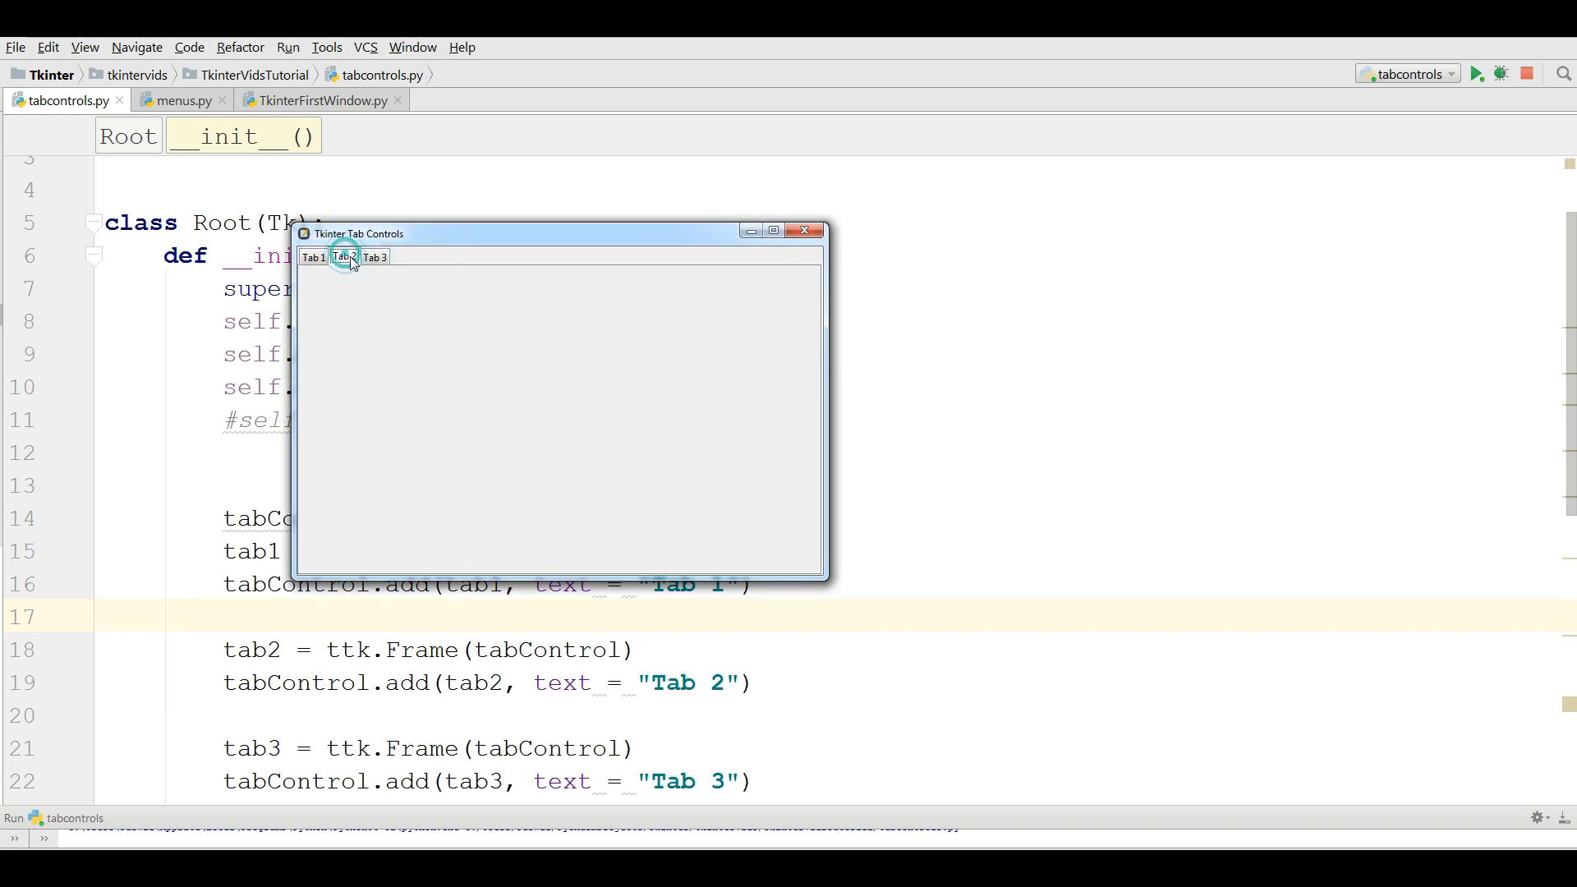
{"action": "left_click", "coordinate": [805, 233]}
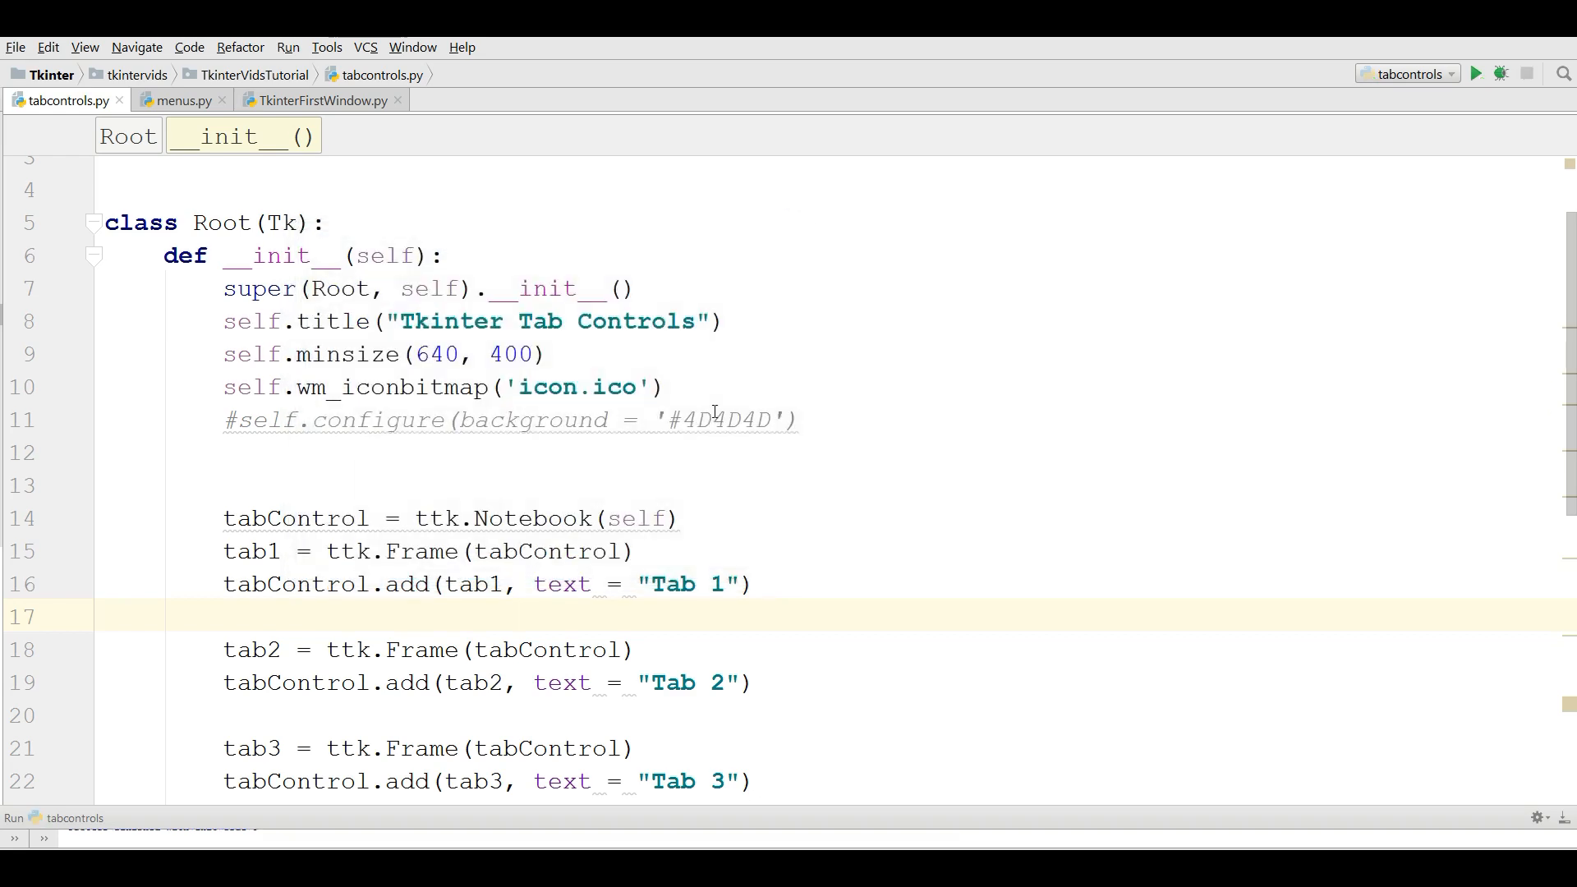
{"action": "mouse_move", "coordinate": [230, 28]}
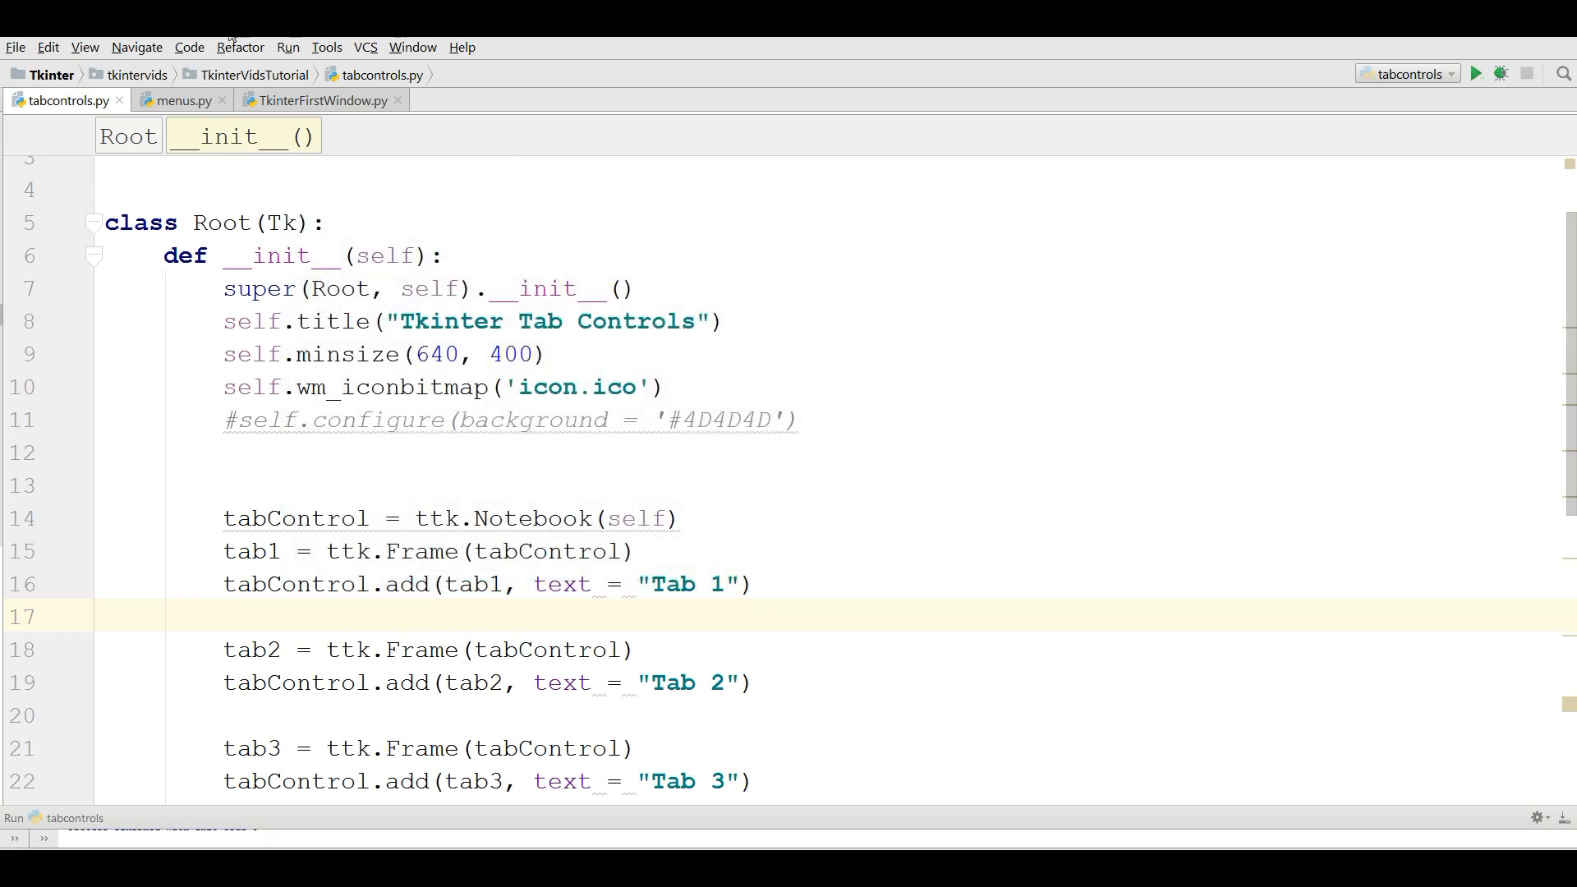
Paste the TkinterFirstWindow.py template into menus.py, retitle it 'Tkinter Menus', run it and close the empty window.
{"action": "left_click", "coordinate": [183, 100]}
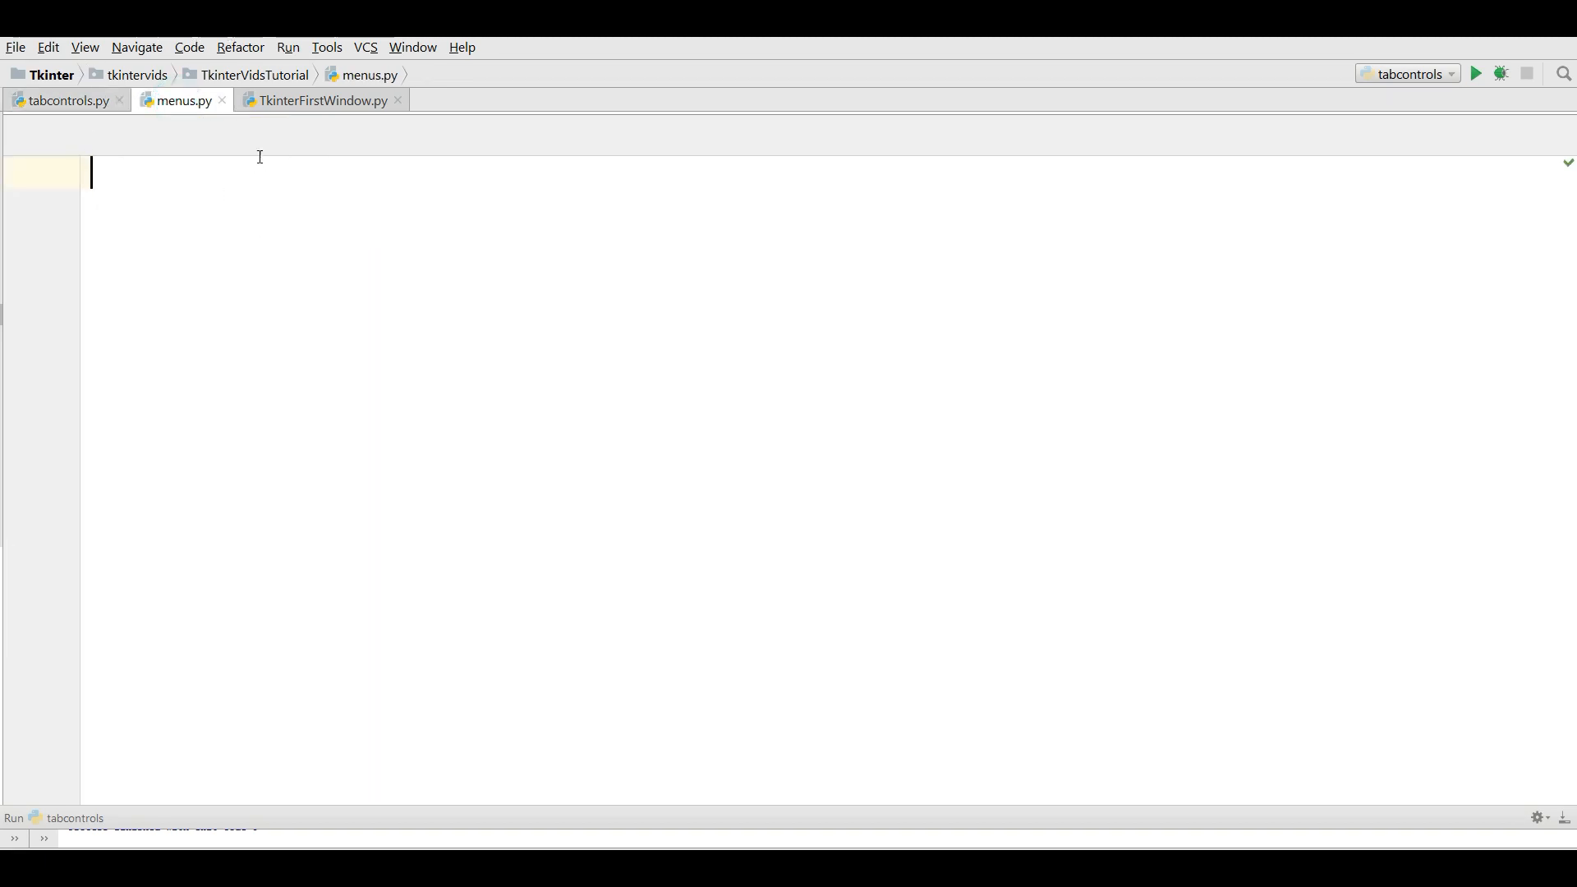
{"action": "left_click", "coordinate": [317, 98]}
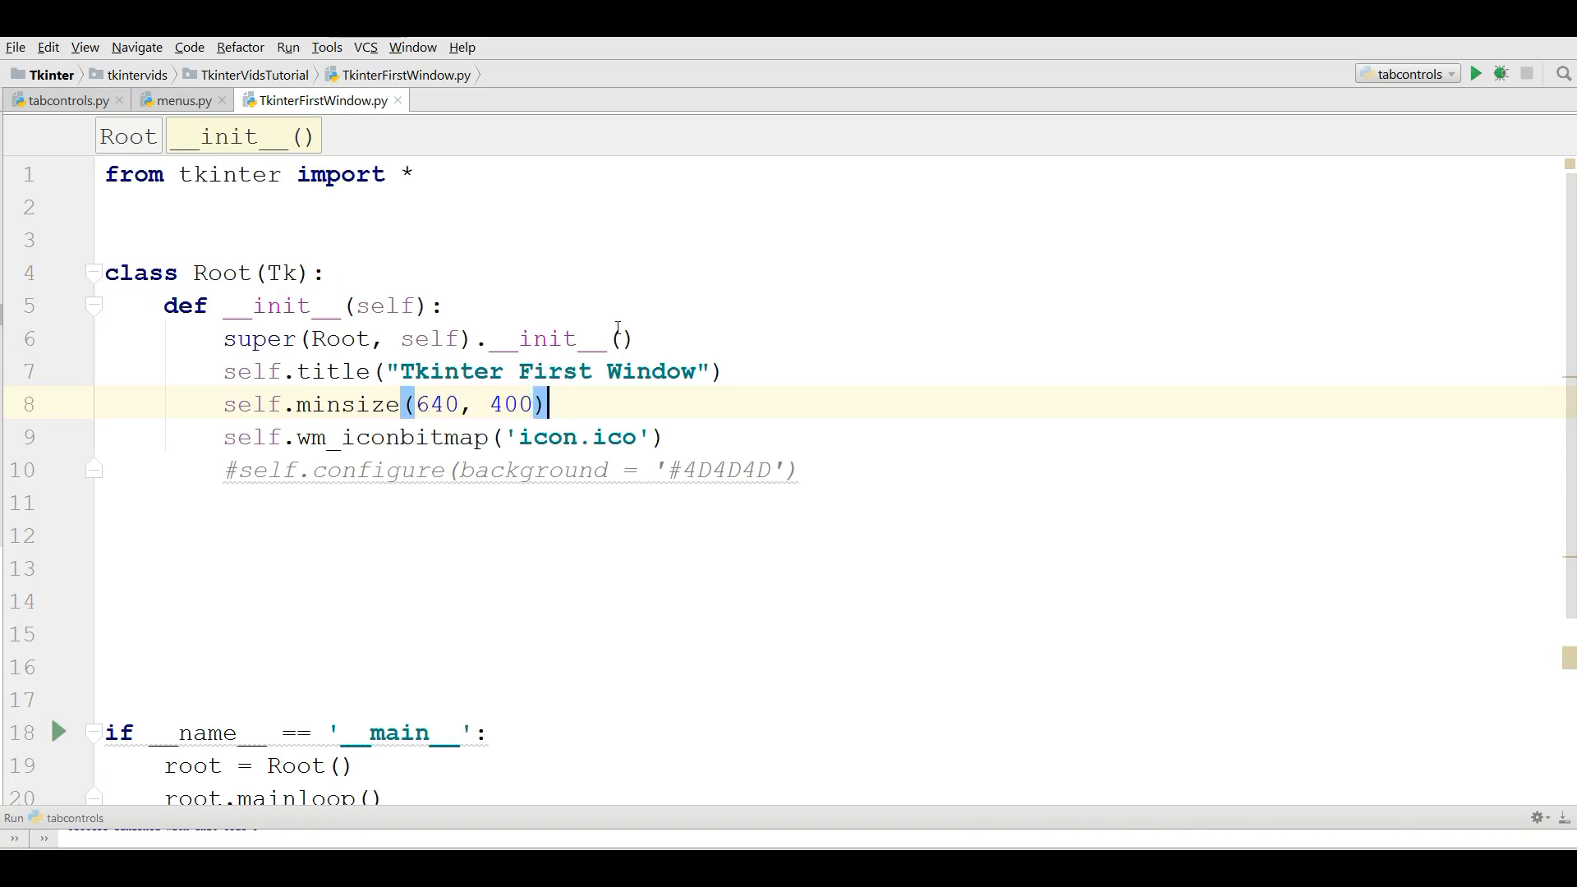
{"action": "left_click", "coordinate": [182, 100]}
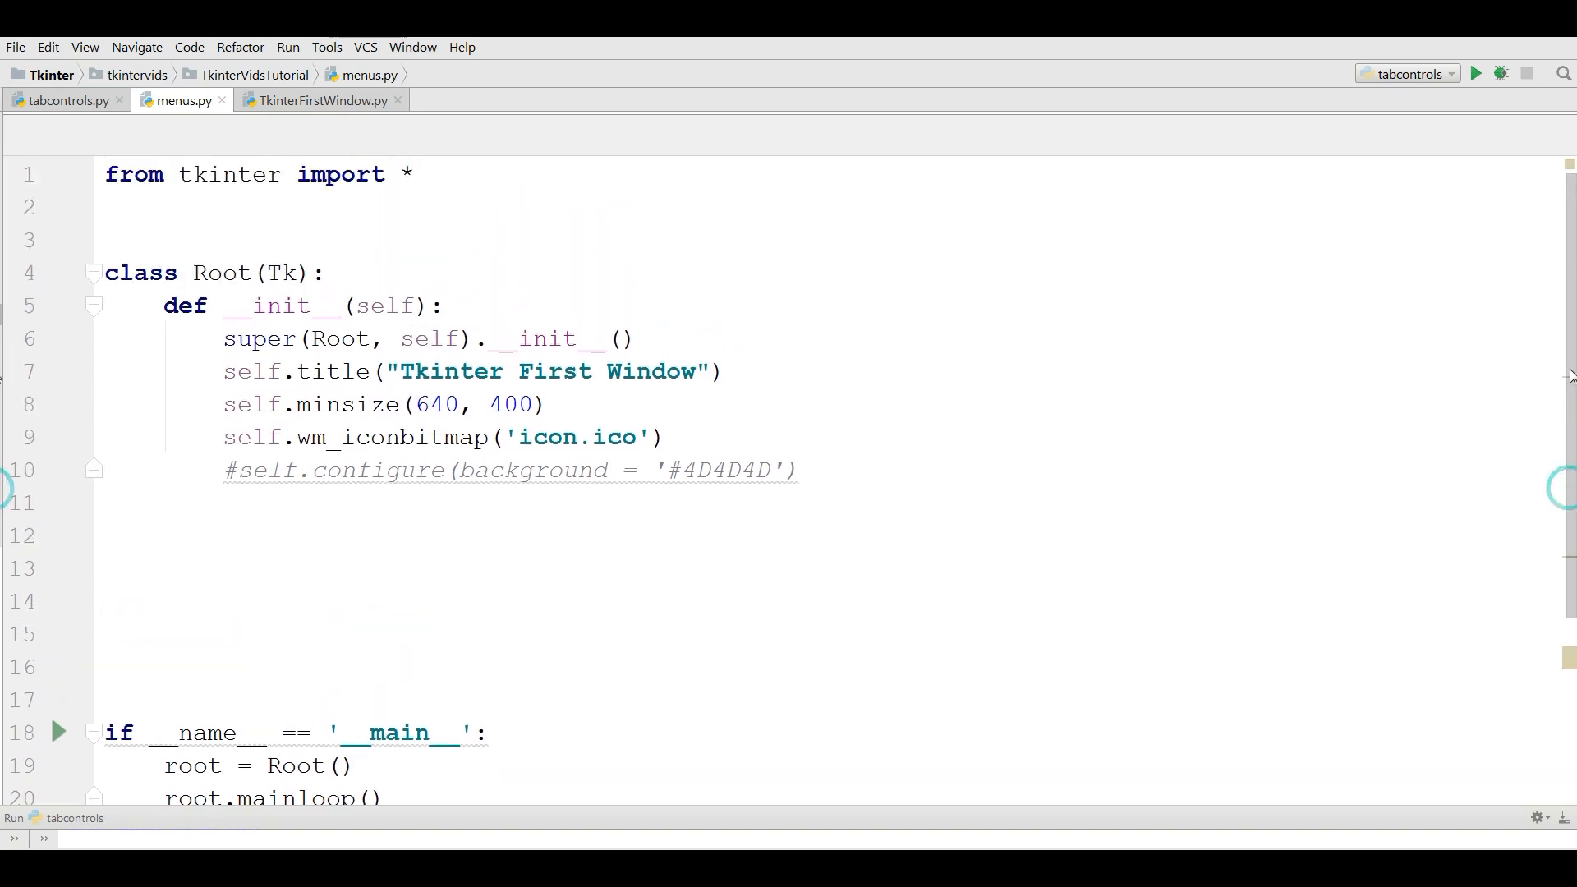
{"action": "double_click", "coordinate": [652, 371]}
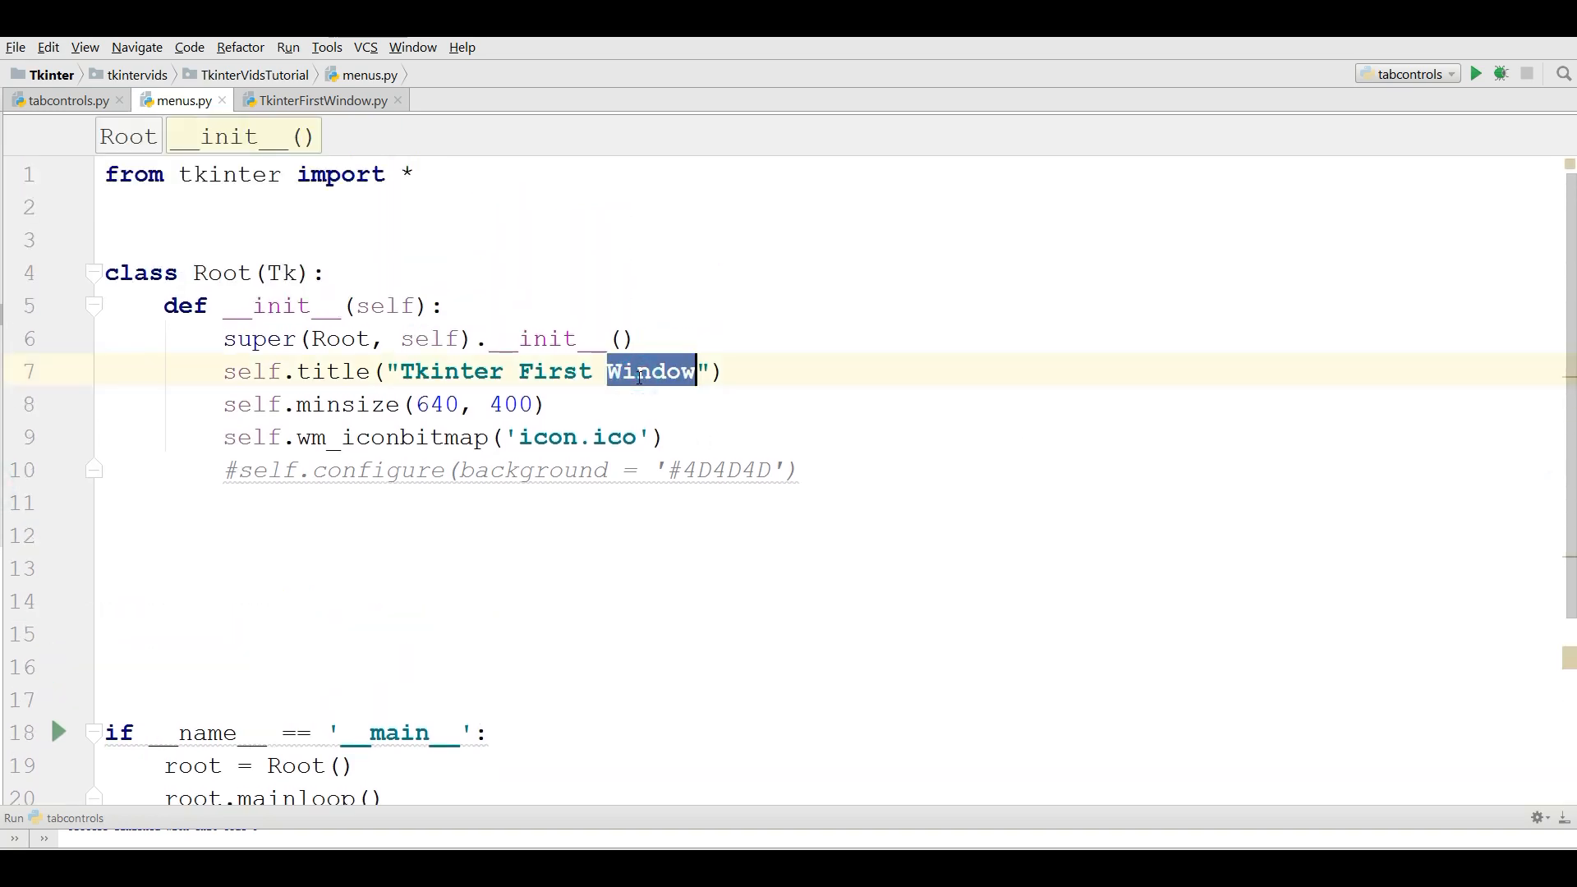
{"action": "key", "text": "Delete"}
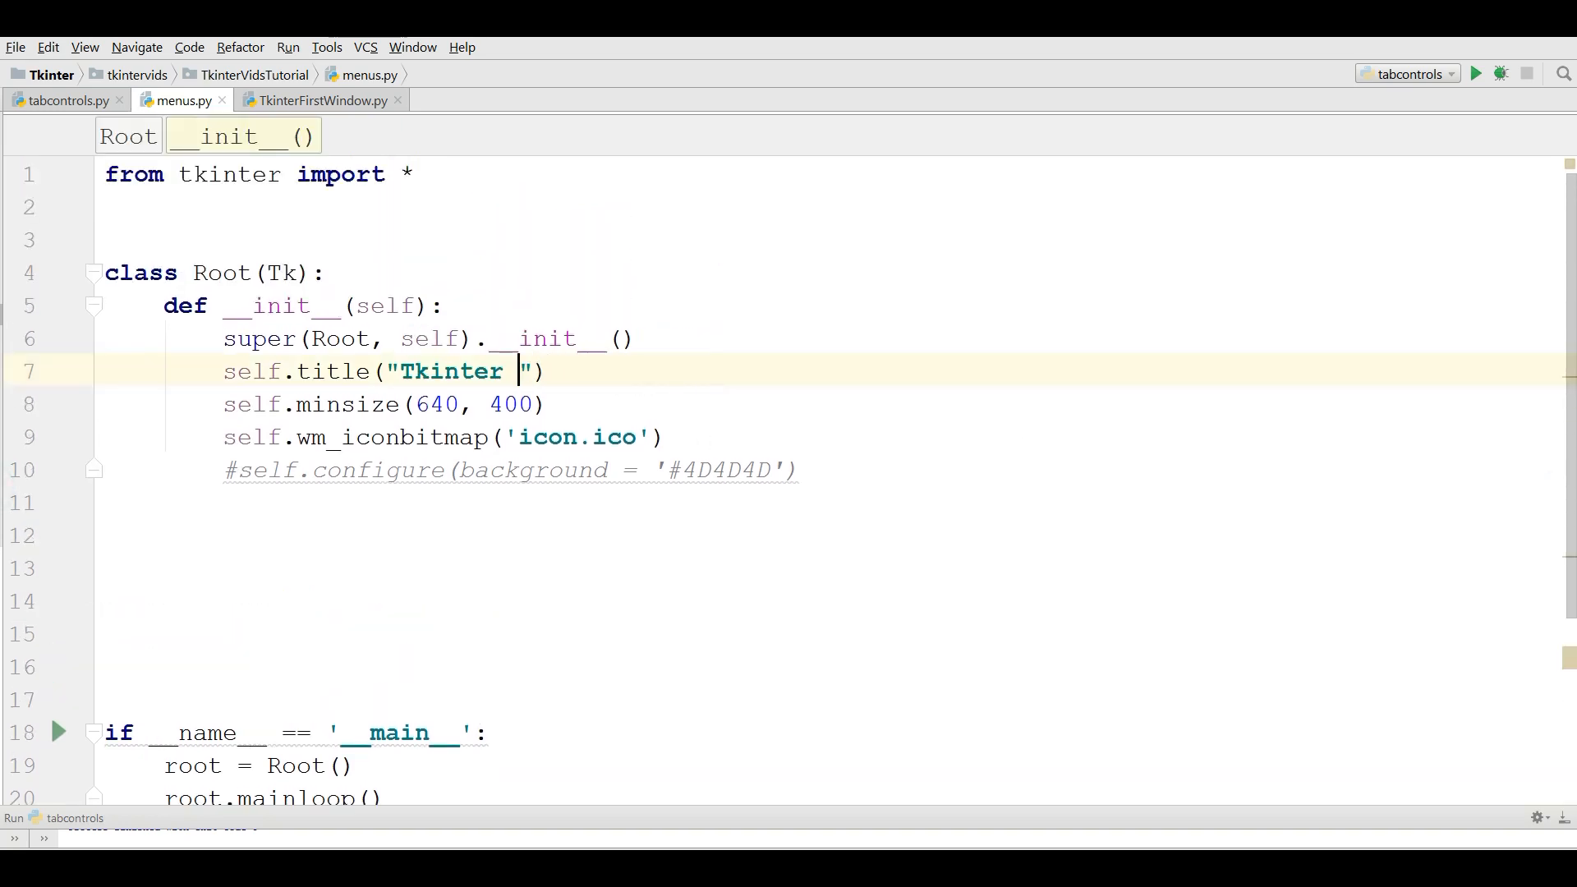
{"action": "type", "text": "Menus"}
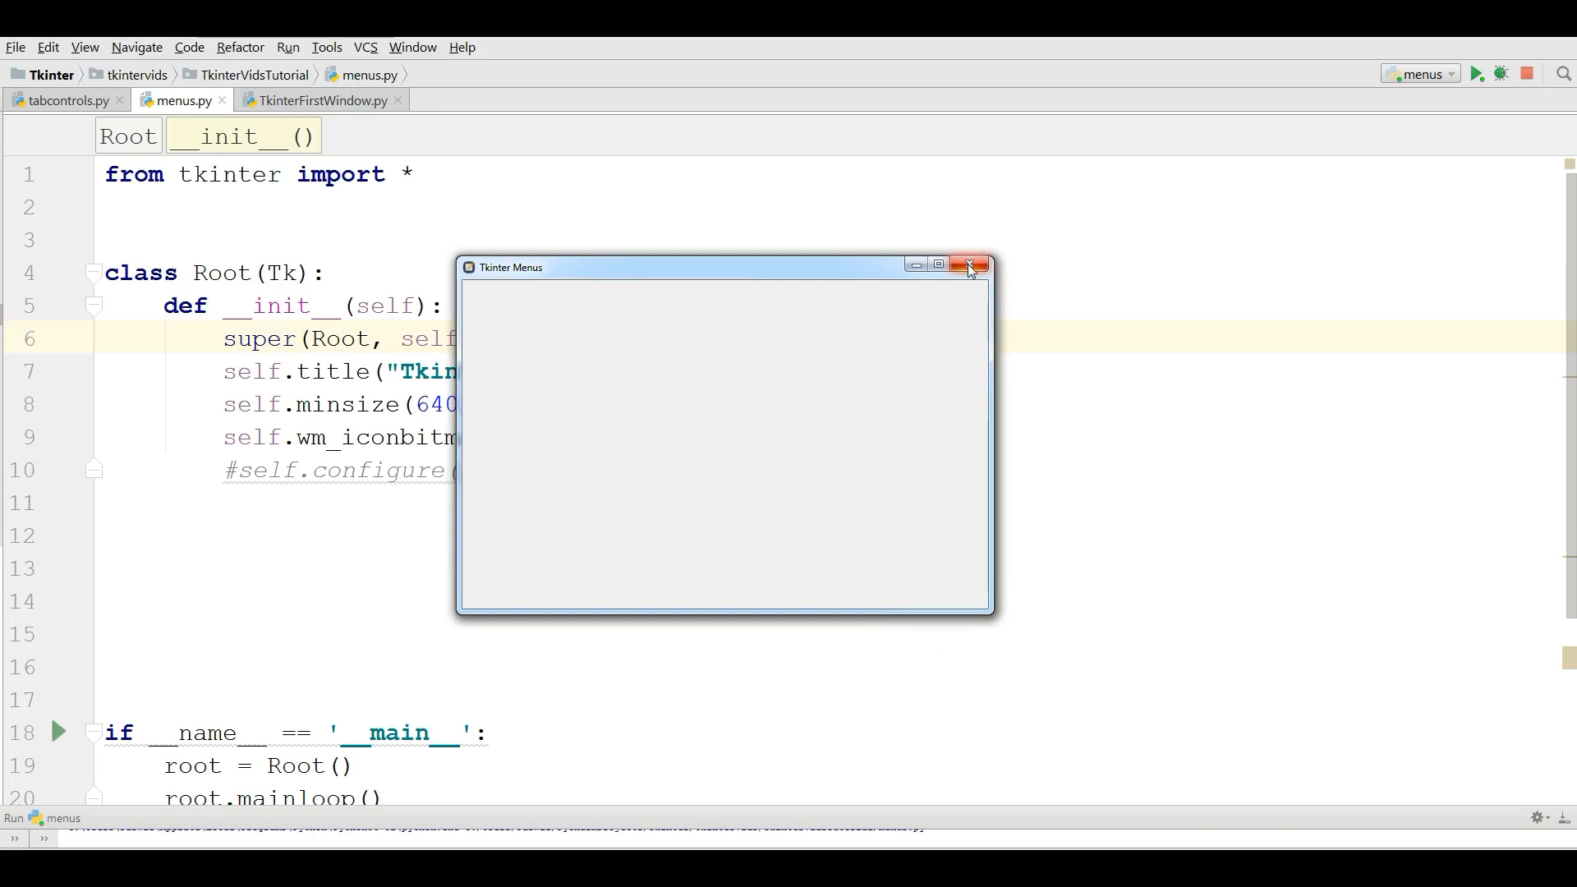
{"action": "left_click", "coordinate": [969, 263]}
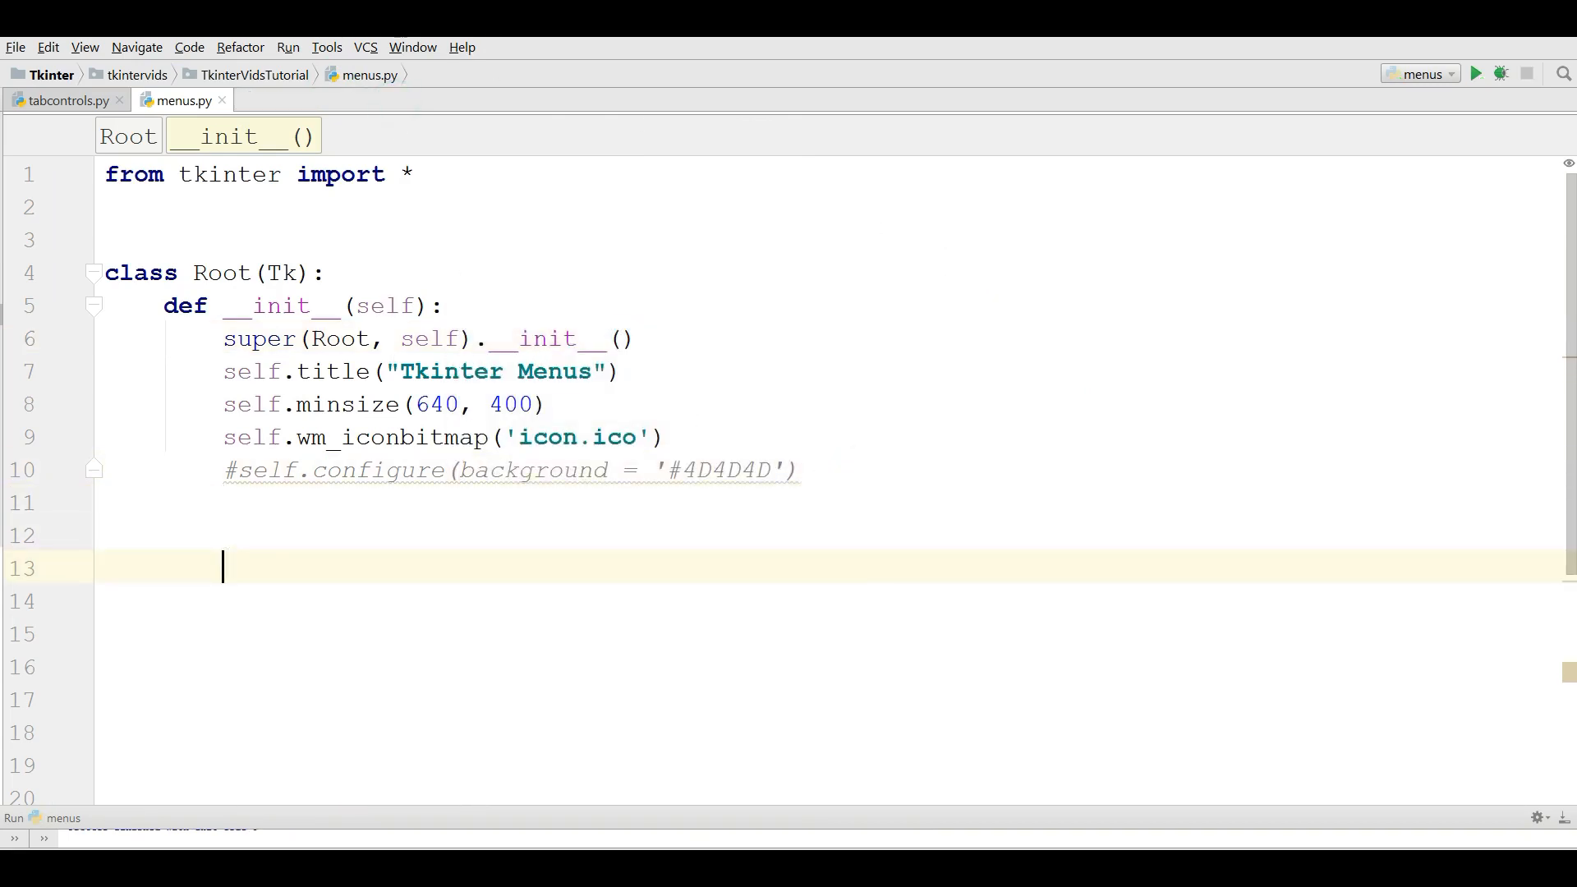
Write def createMenus(self) with menubar = Menu(self) and self.config(menu = menubar).
{"action": "type", "text": "def"}
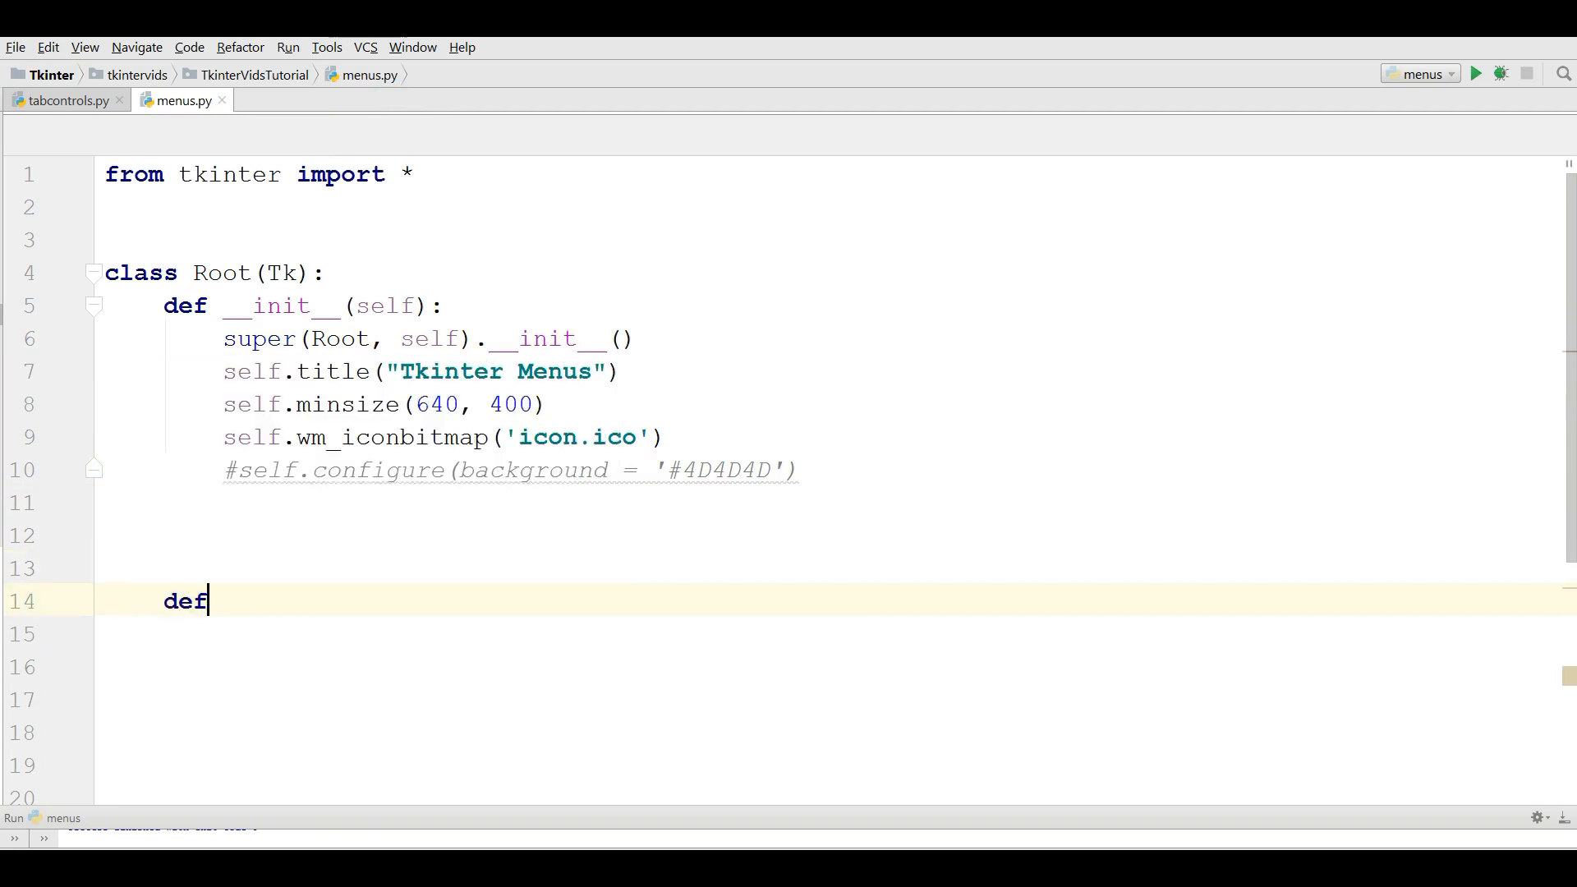
{"action": "type", "text": "creat"}
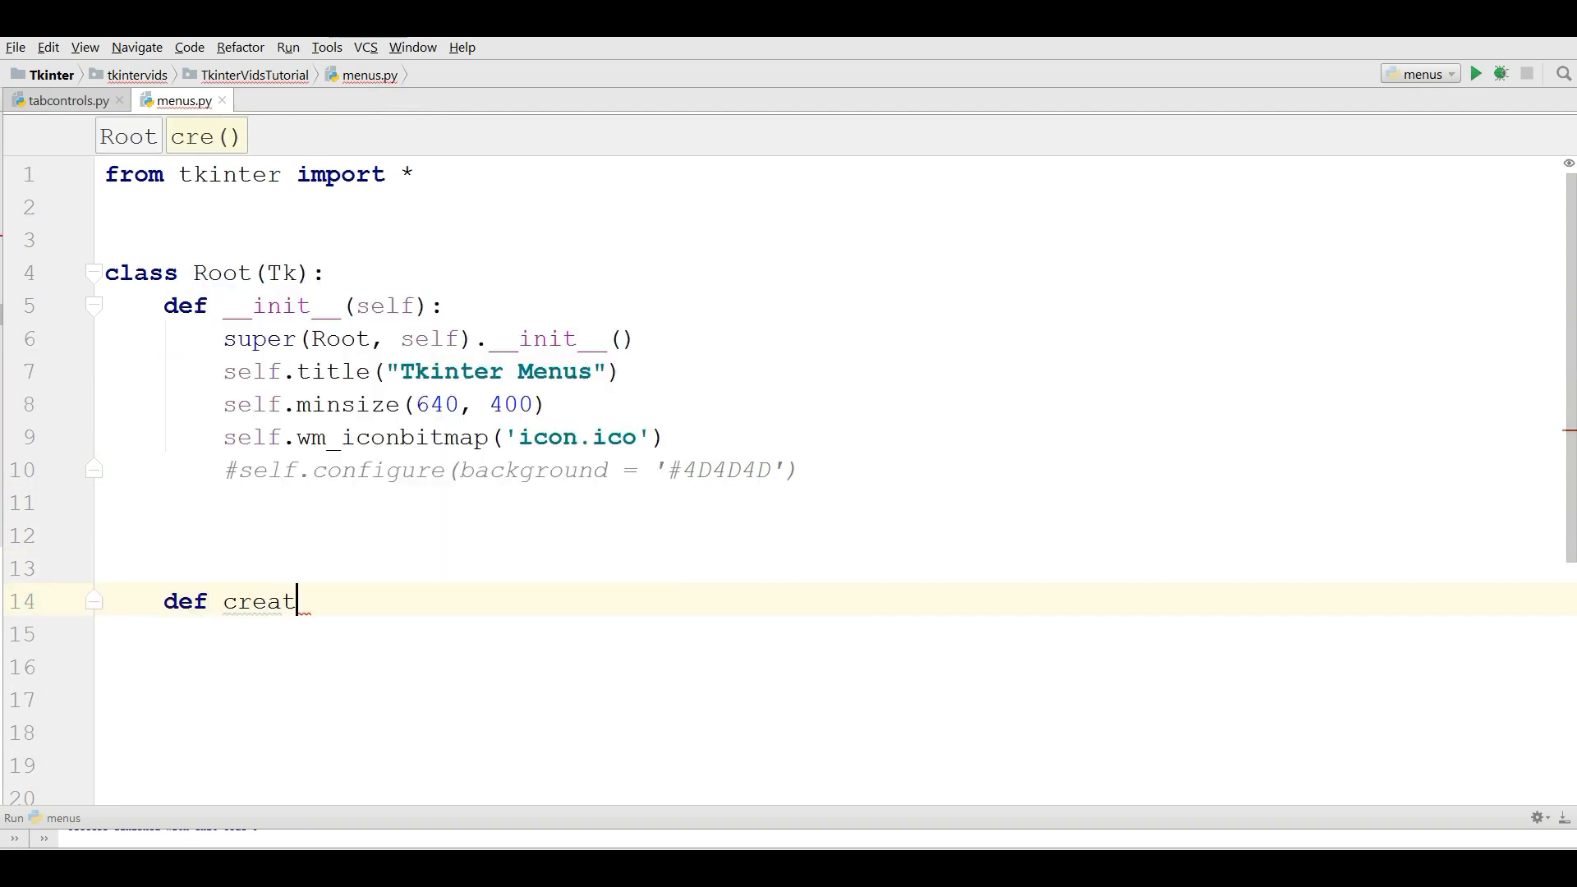
{"action": "type", "text": "e"}
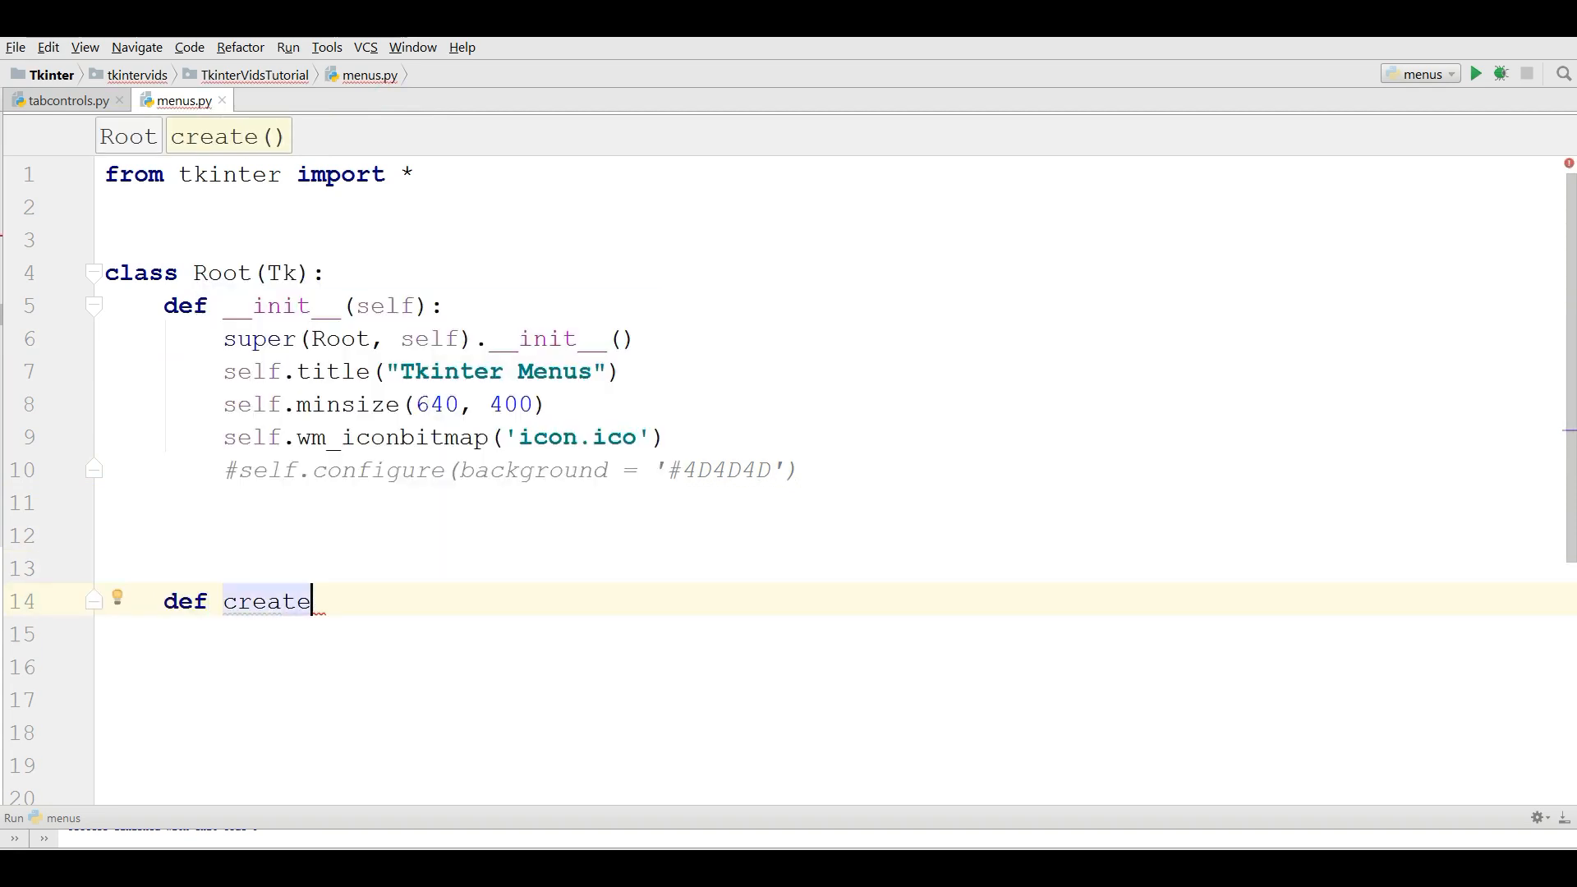
{"action": "type", "text": "Menus(self):"}
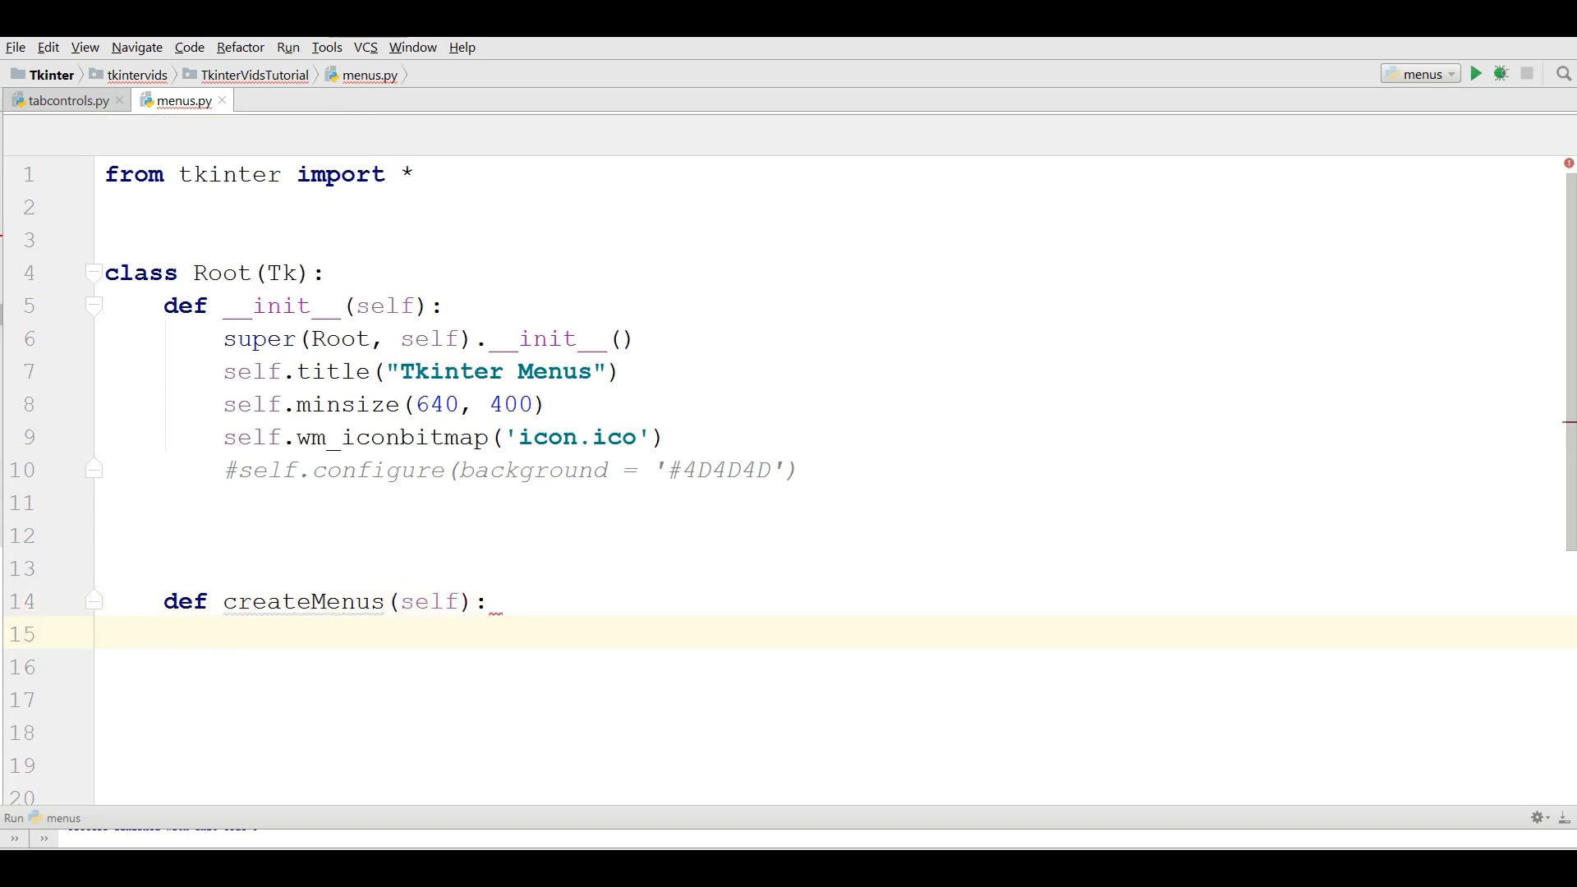
{"action": "type", "text": "menubar = Menu("}
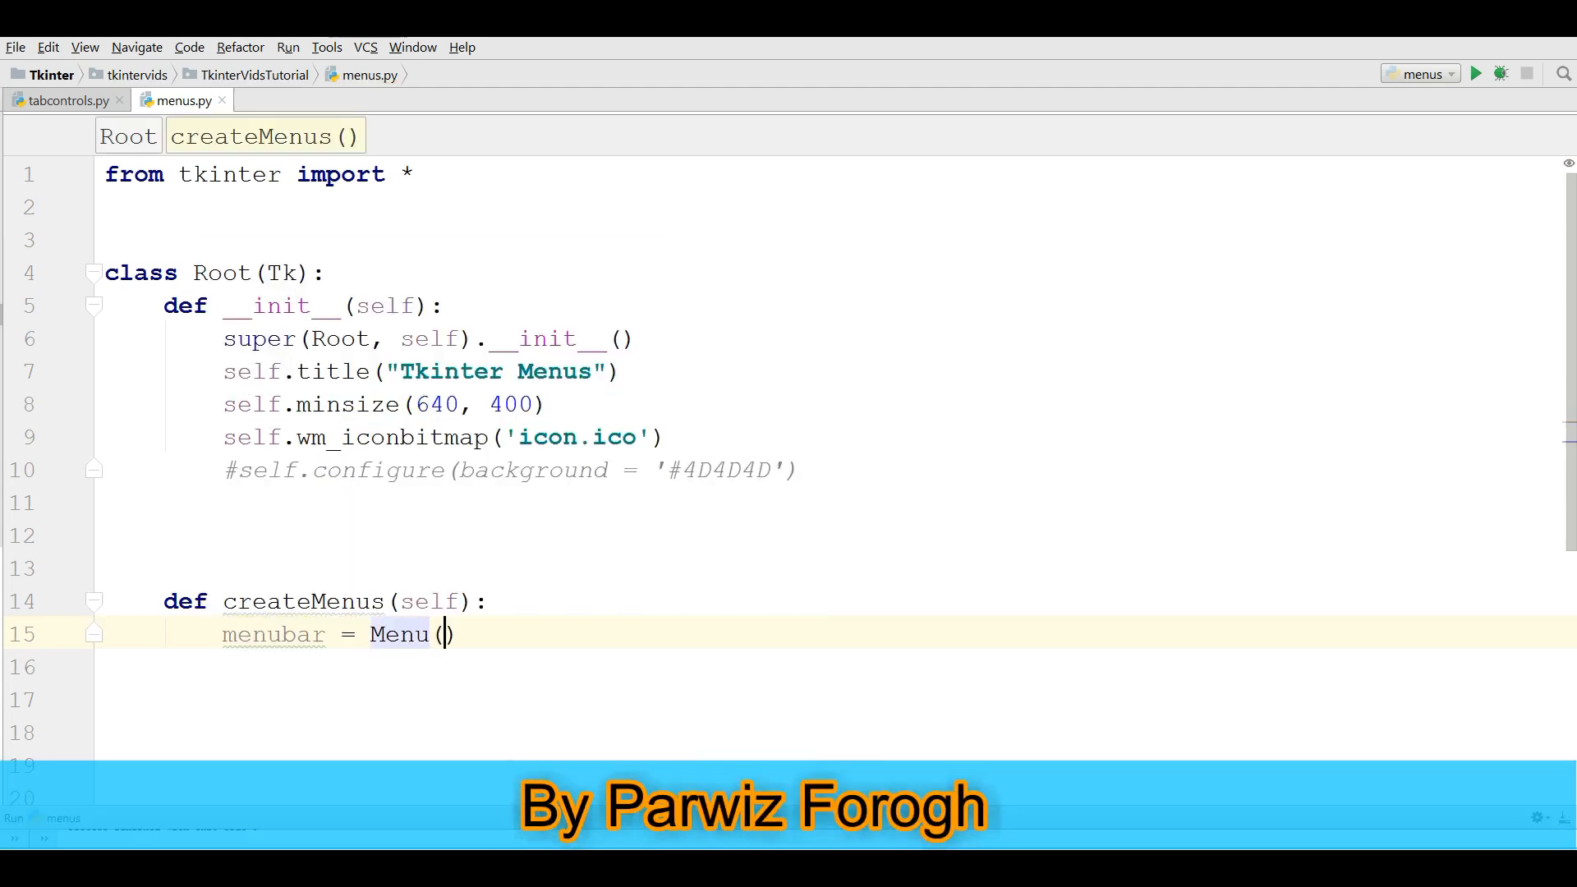
{"action": "type", "text": "self"}
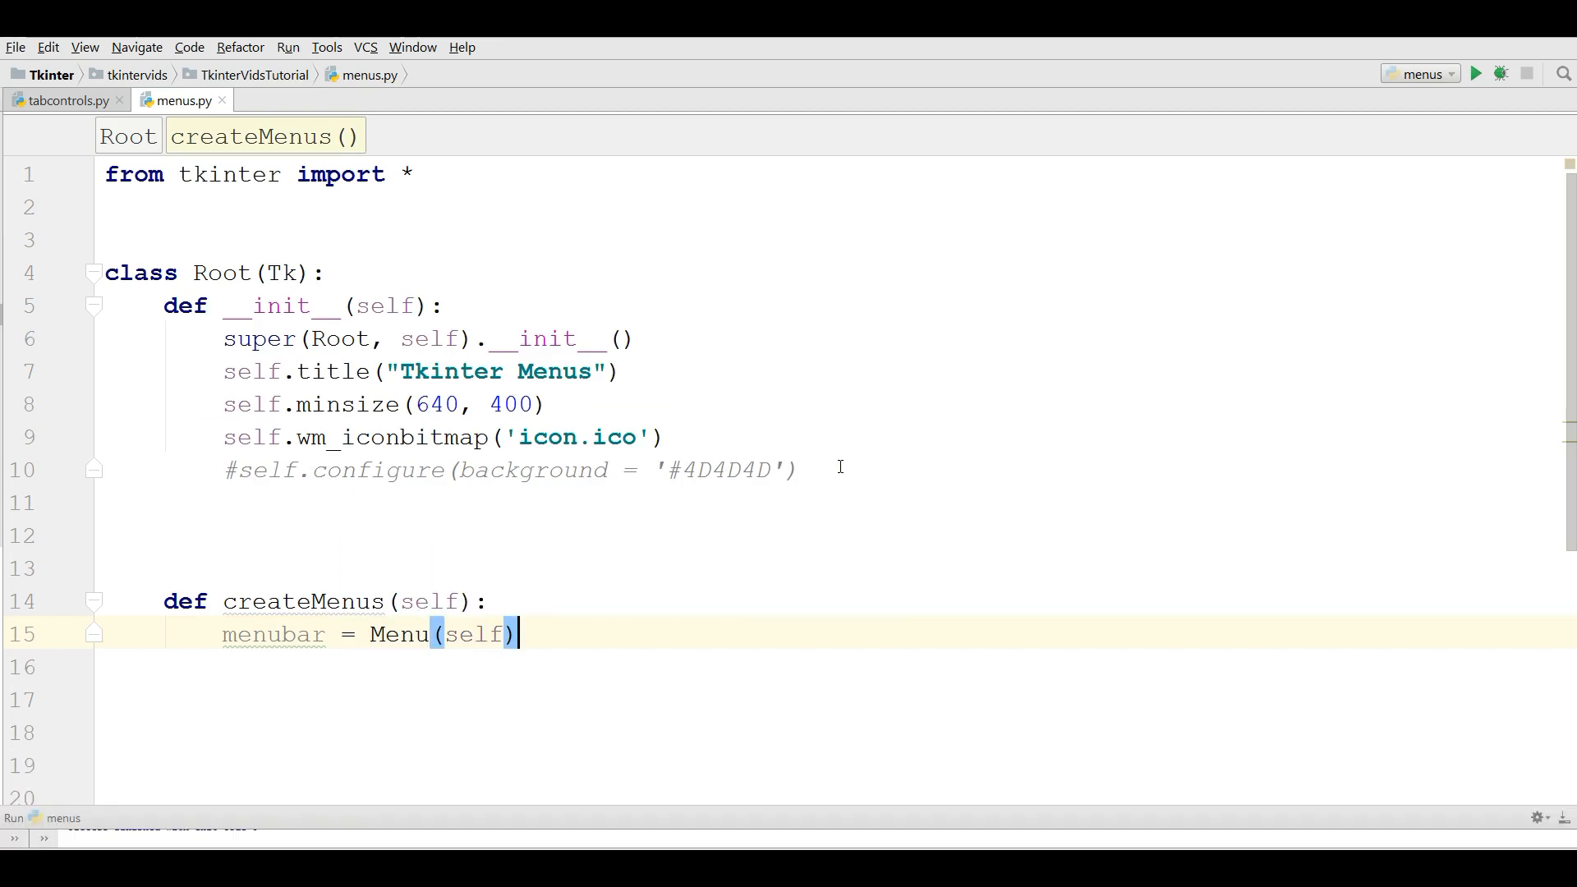
{"action": "type", "text": "self"}
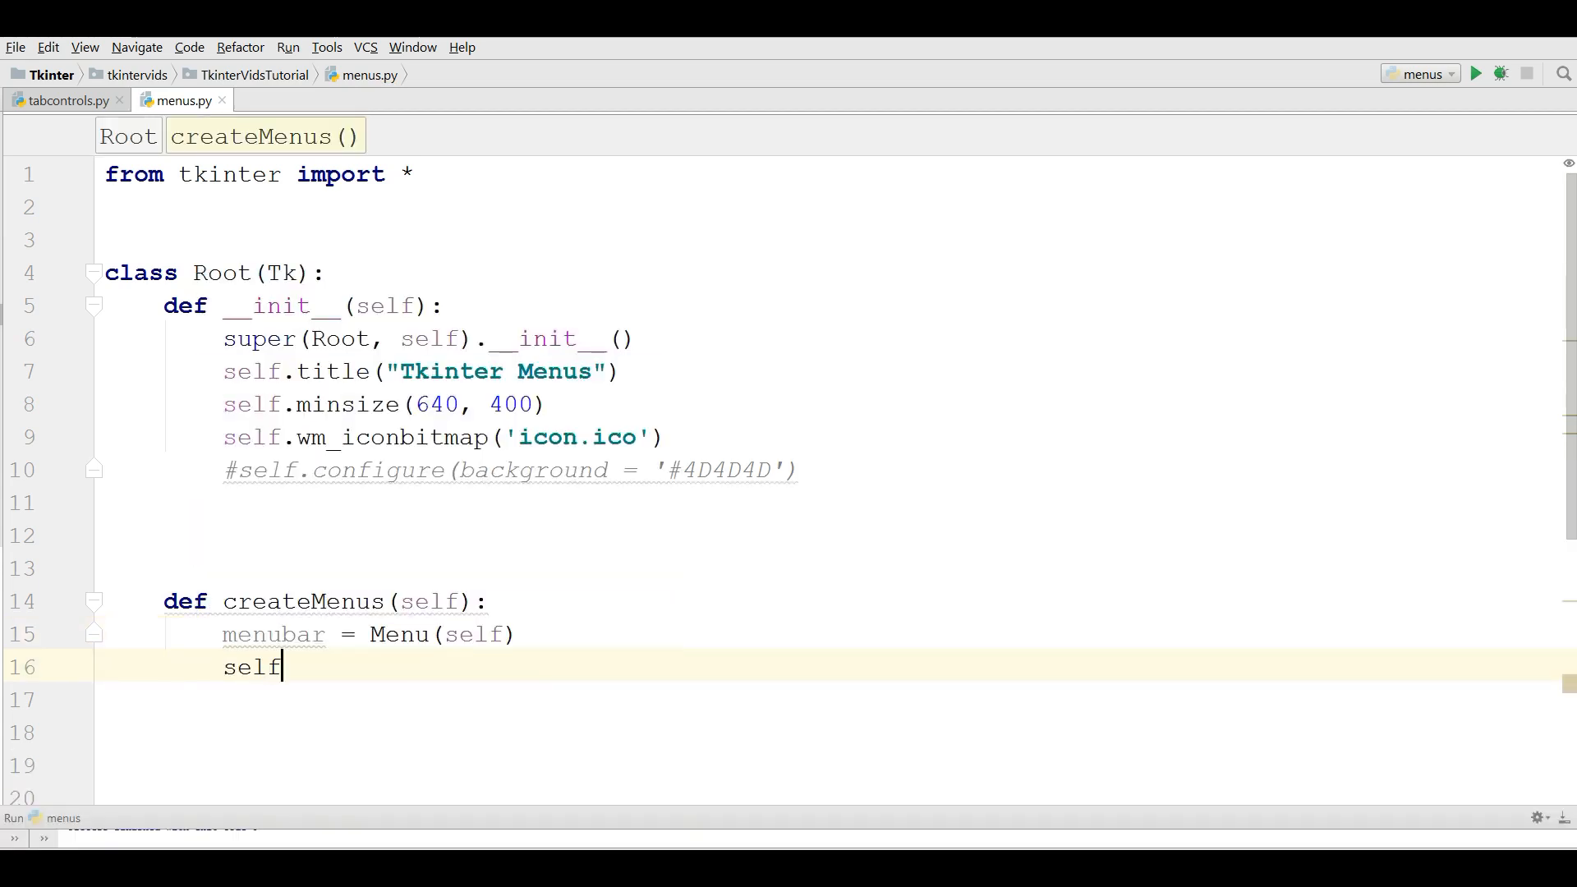
{"action": "type", "text": ".config"}
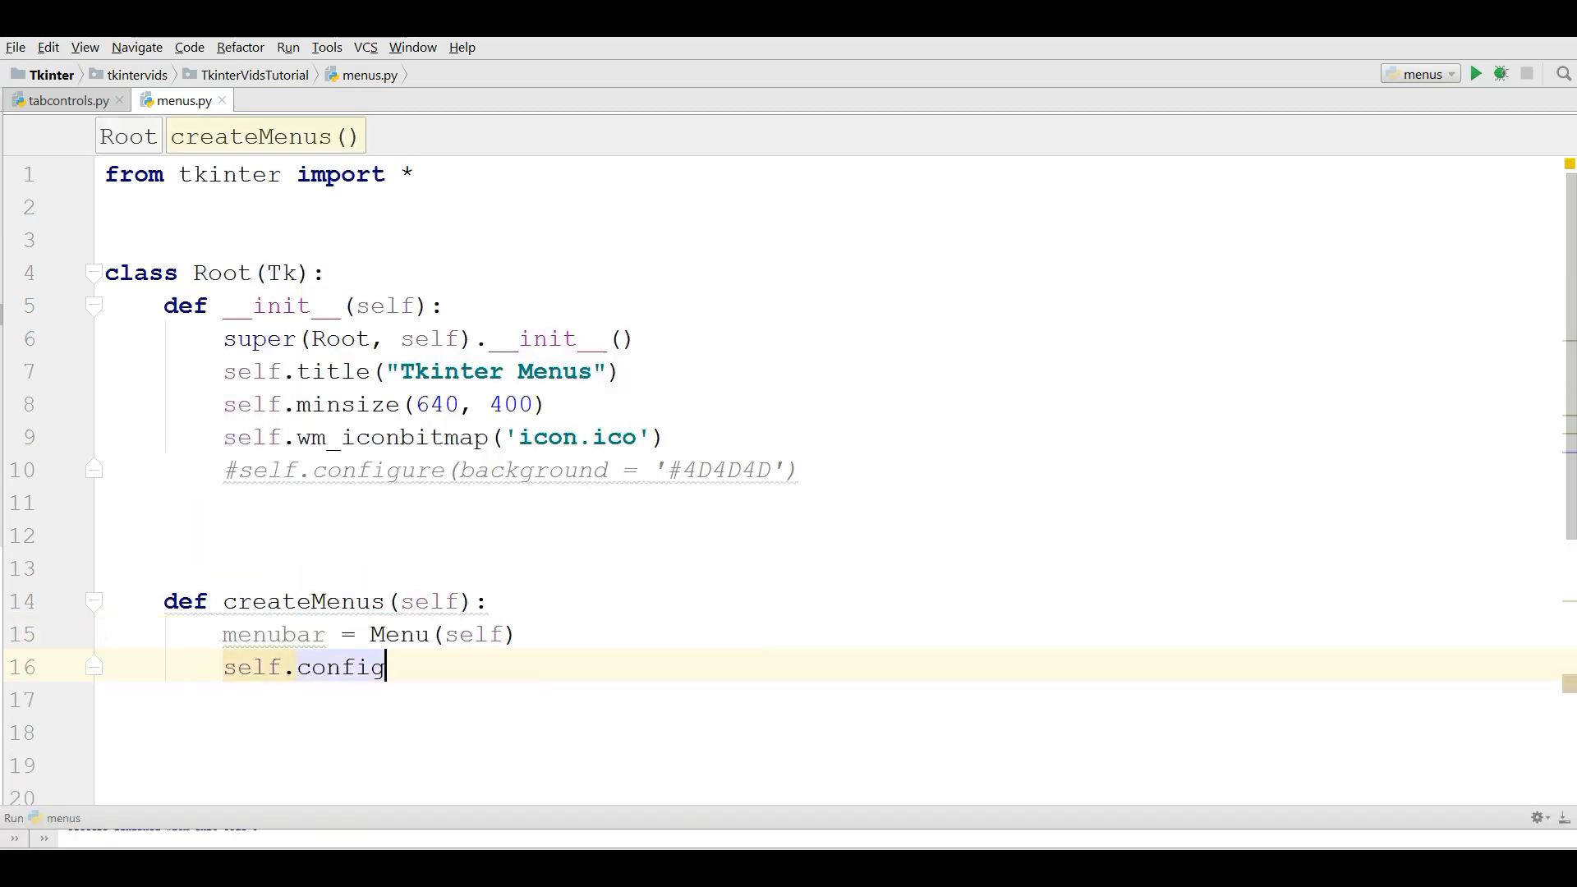
{"action": "type", "text": "(menu = menubar"}
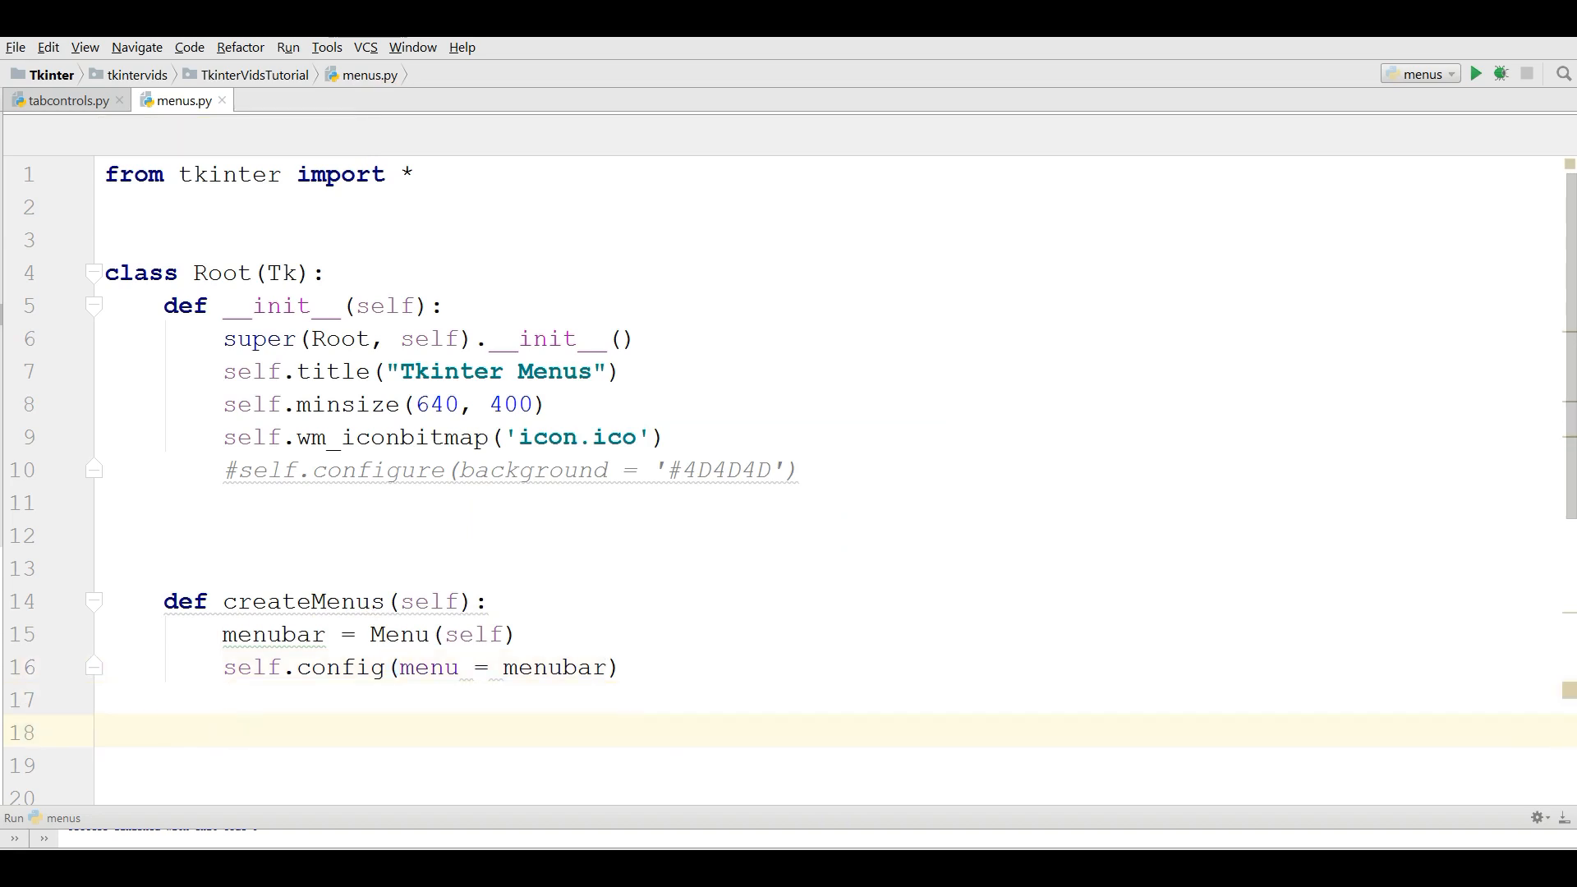
{"action": "scroll", "scroll_direction": "down", "scroll_amount": 3}
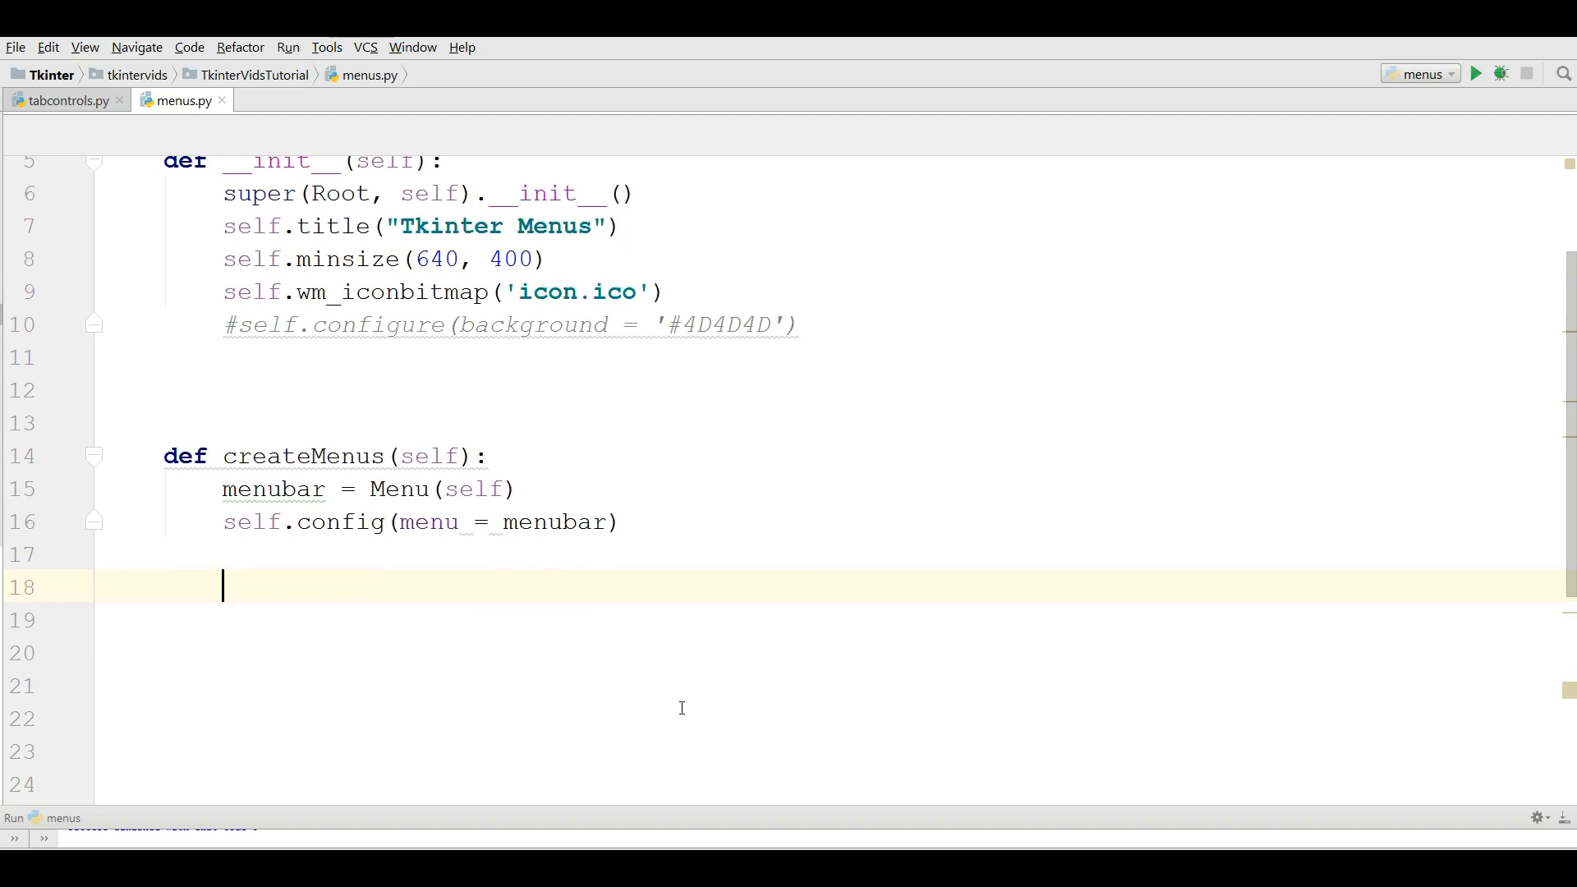
Add file_menu = Menu(menubar) inside createMenus.
{"action": "type", "text": "fil"}
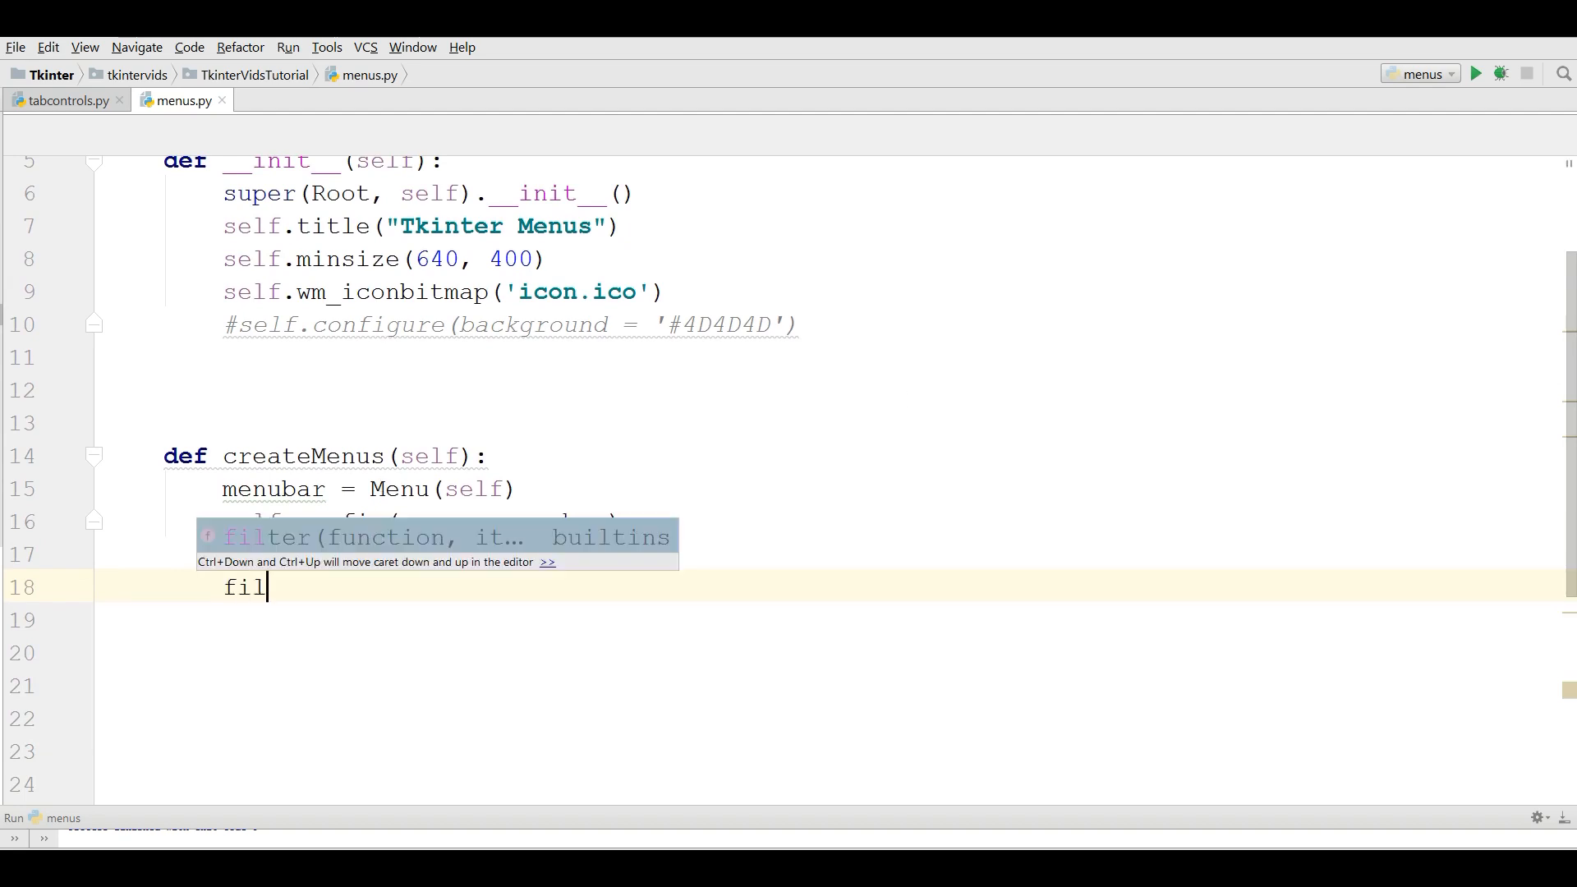
{"action": "type", "text": "e_menu ="}
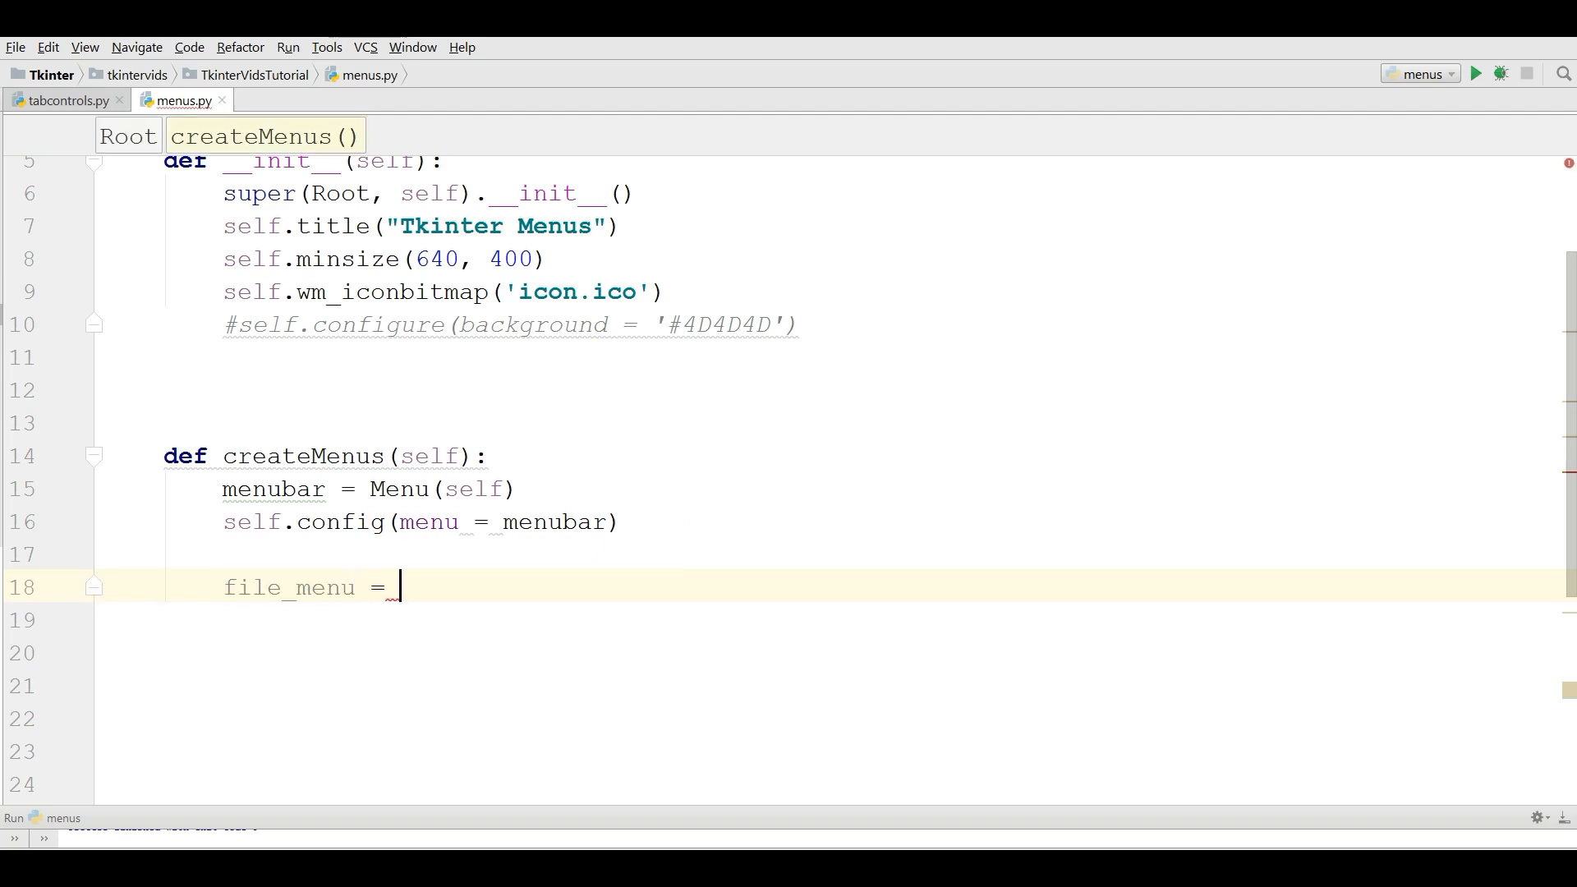
{"action": "type", "text": "Menu"}
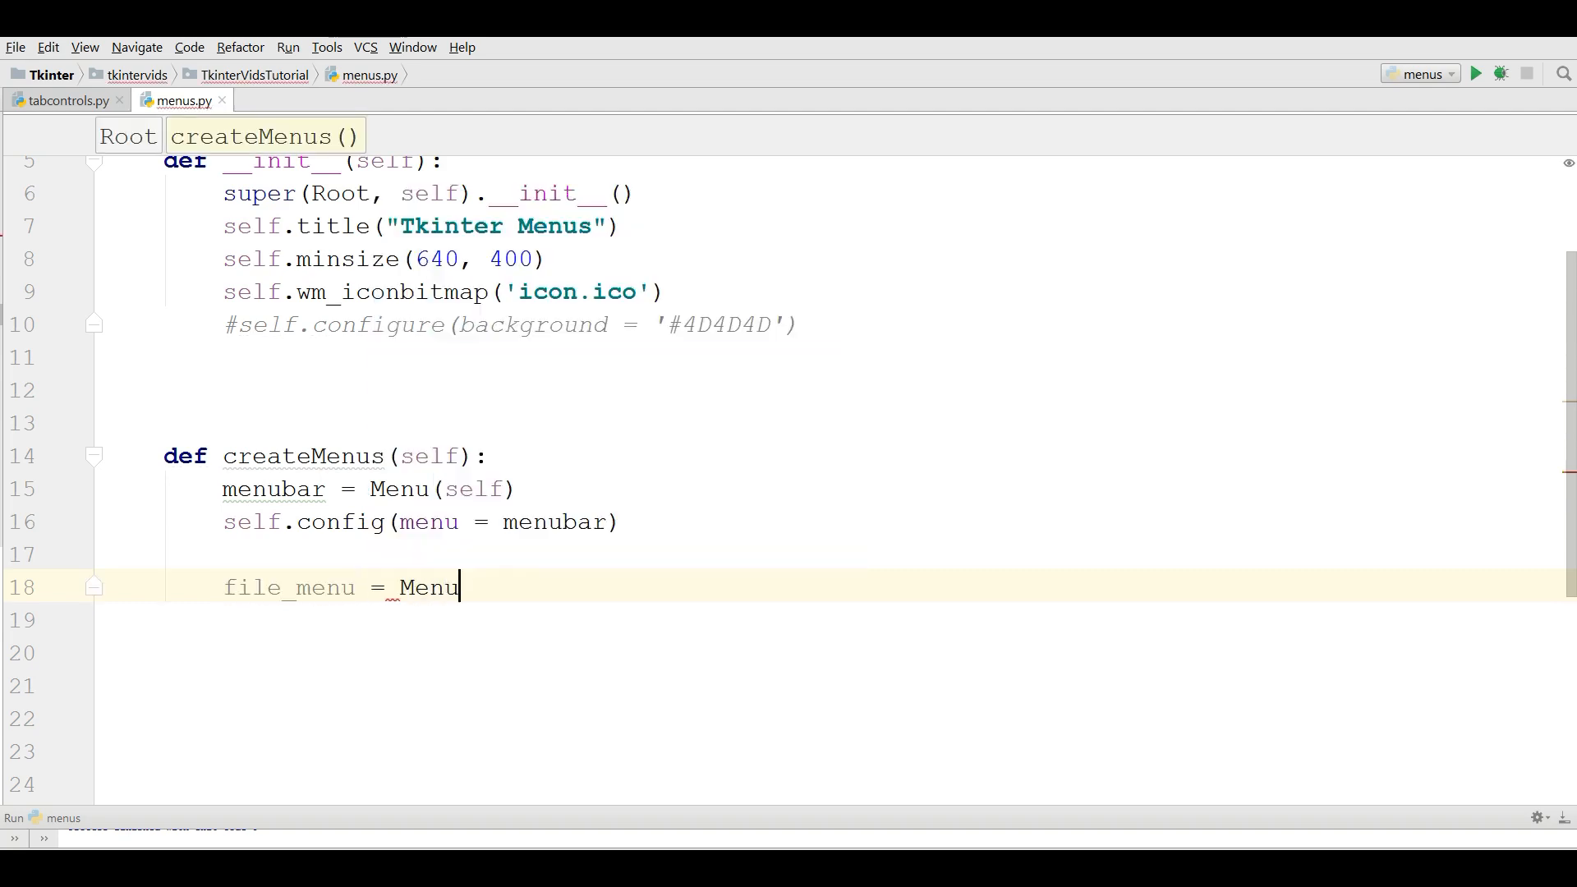
{"action": "type", "text": "(menubar"}
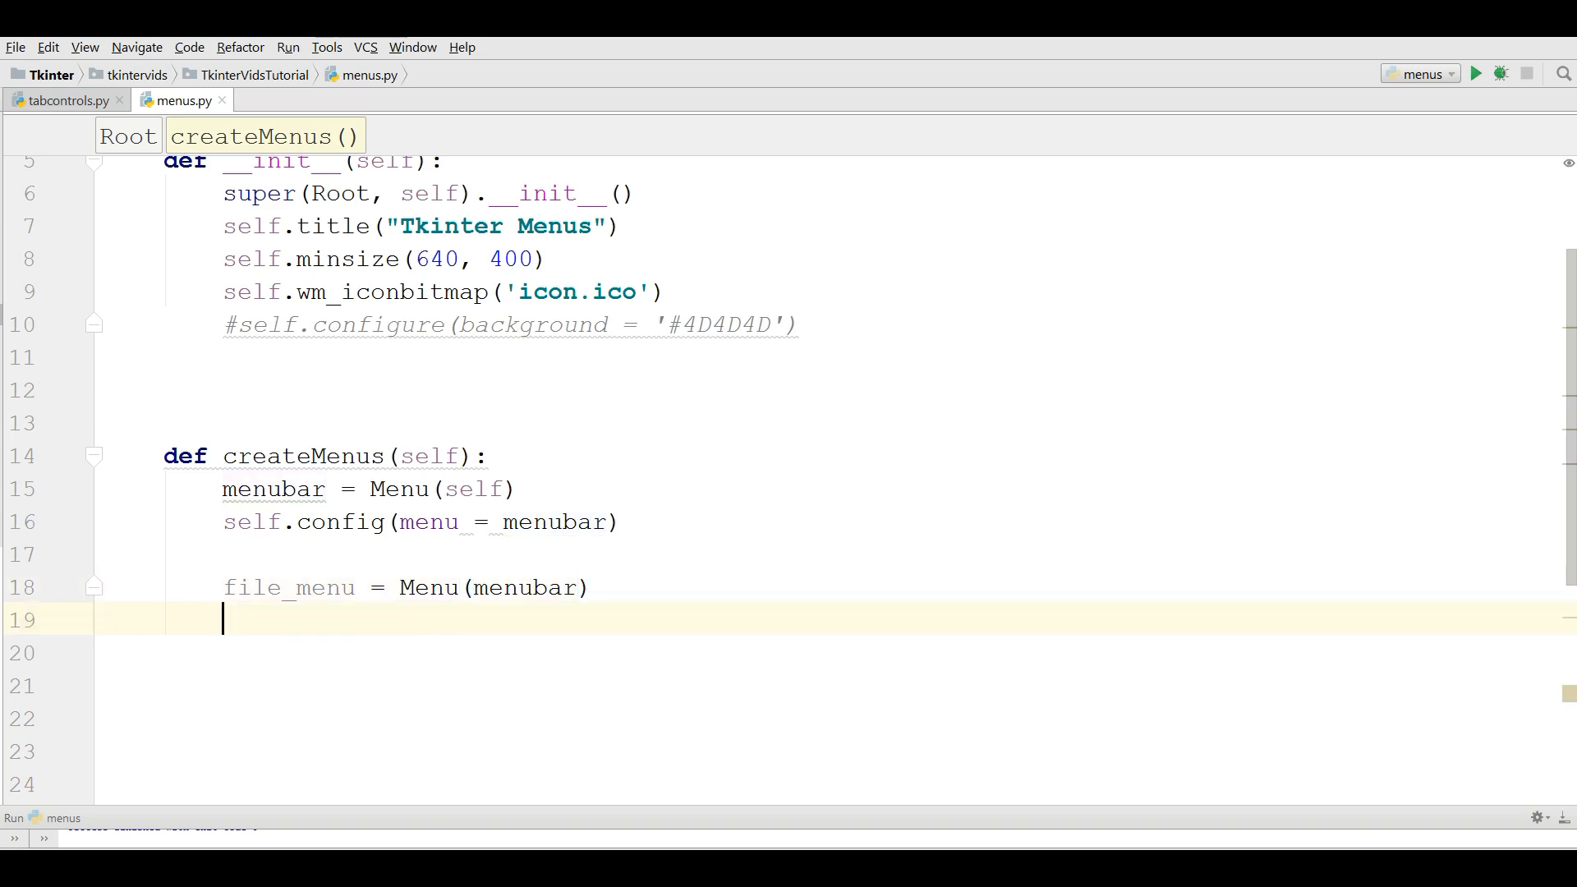
{"action": "type", "text": "men"}
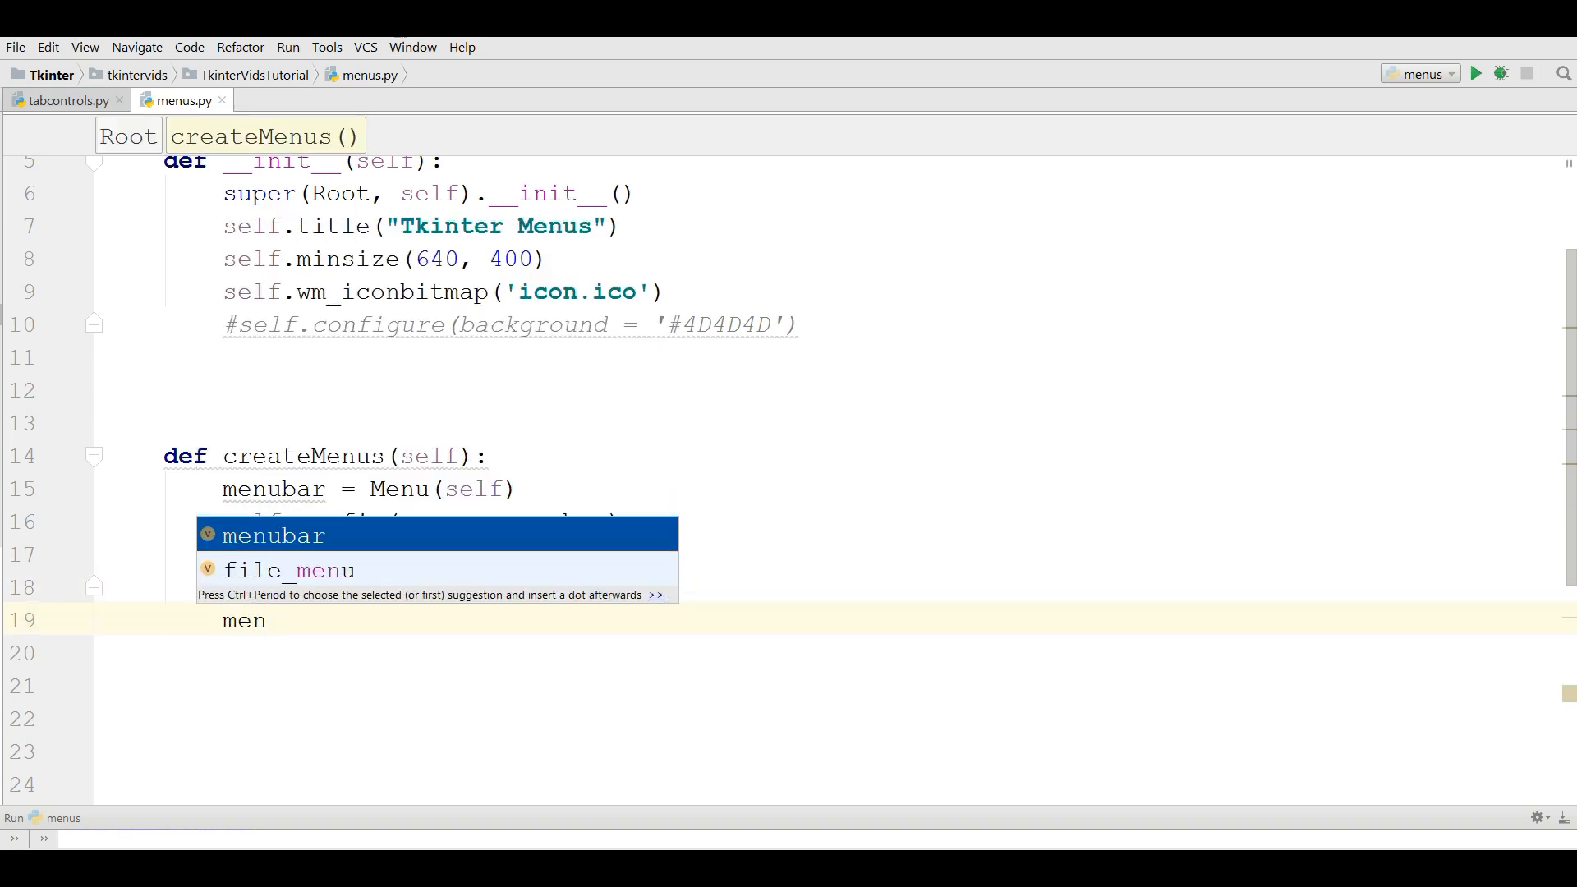
Add menubar.add_cascade(label = "File", menu = file_menu) to show File on the menu bar.
{"action": "type", "text": "menubar."}
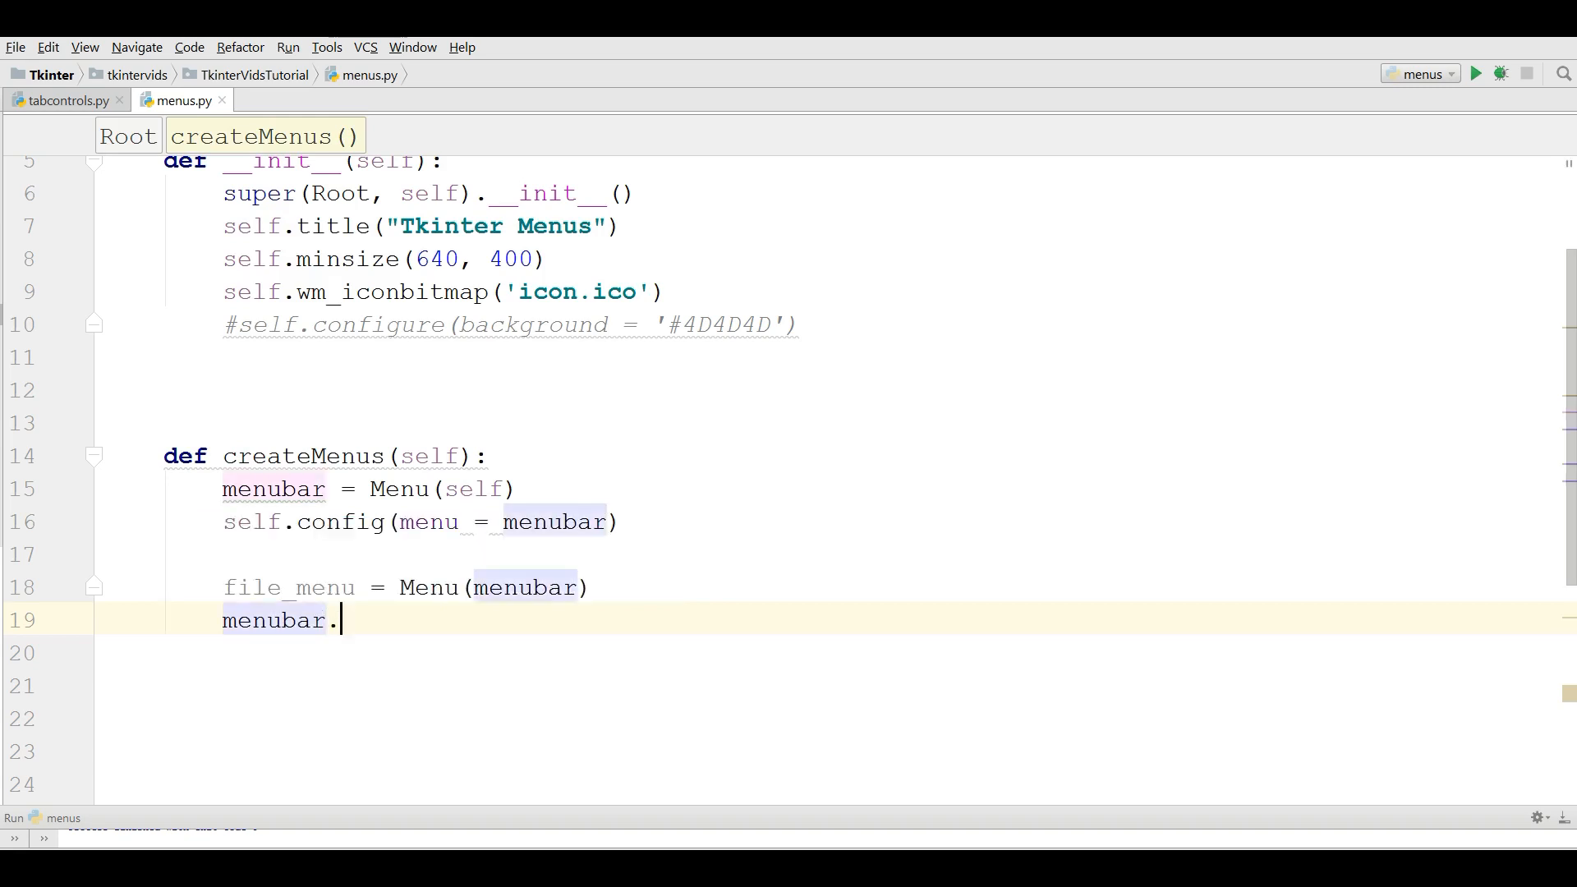
{"action": "type", "text": "add_cascade("}
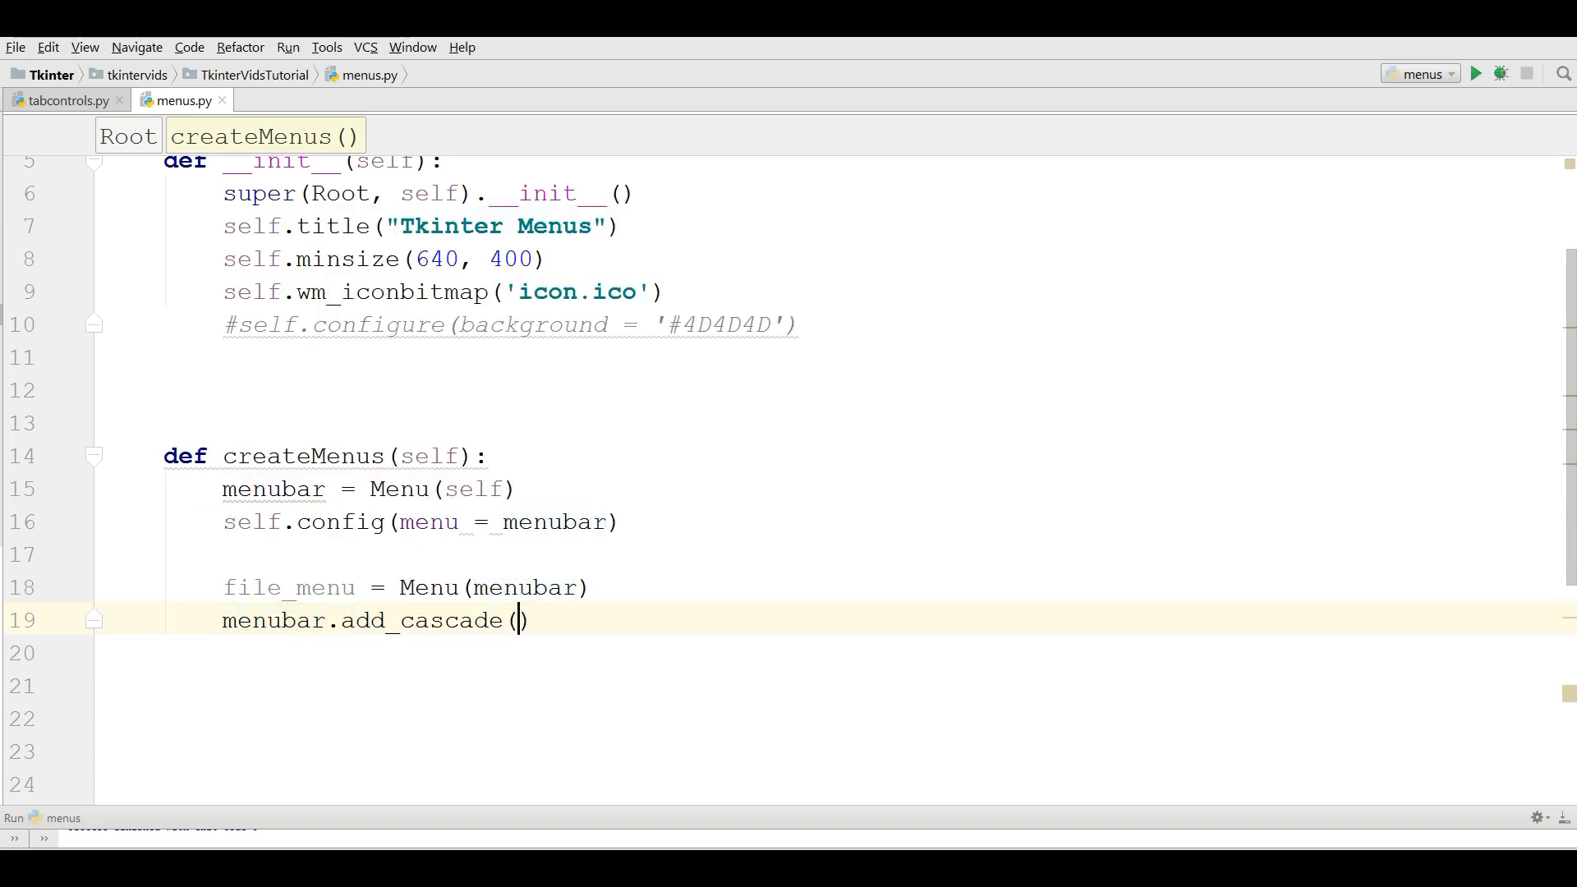
{"action": "type", "text": "lab"}
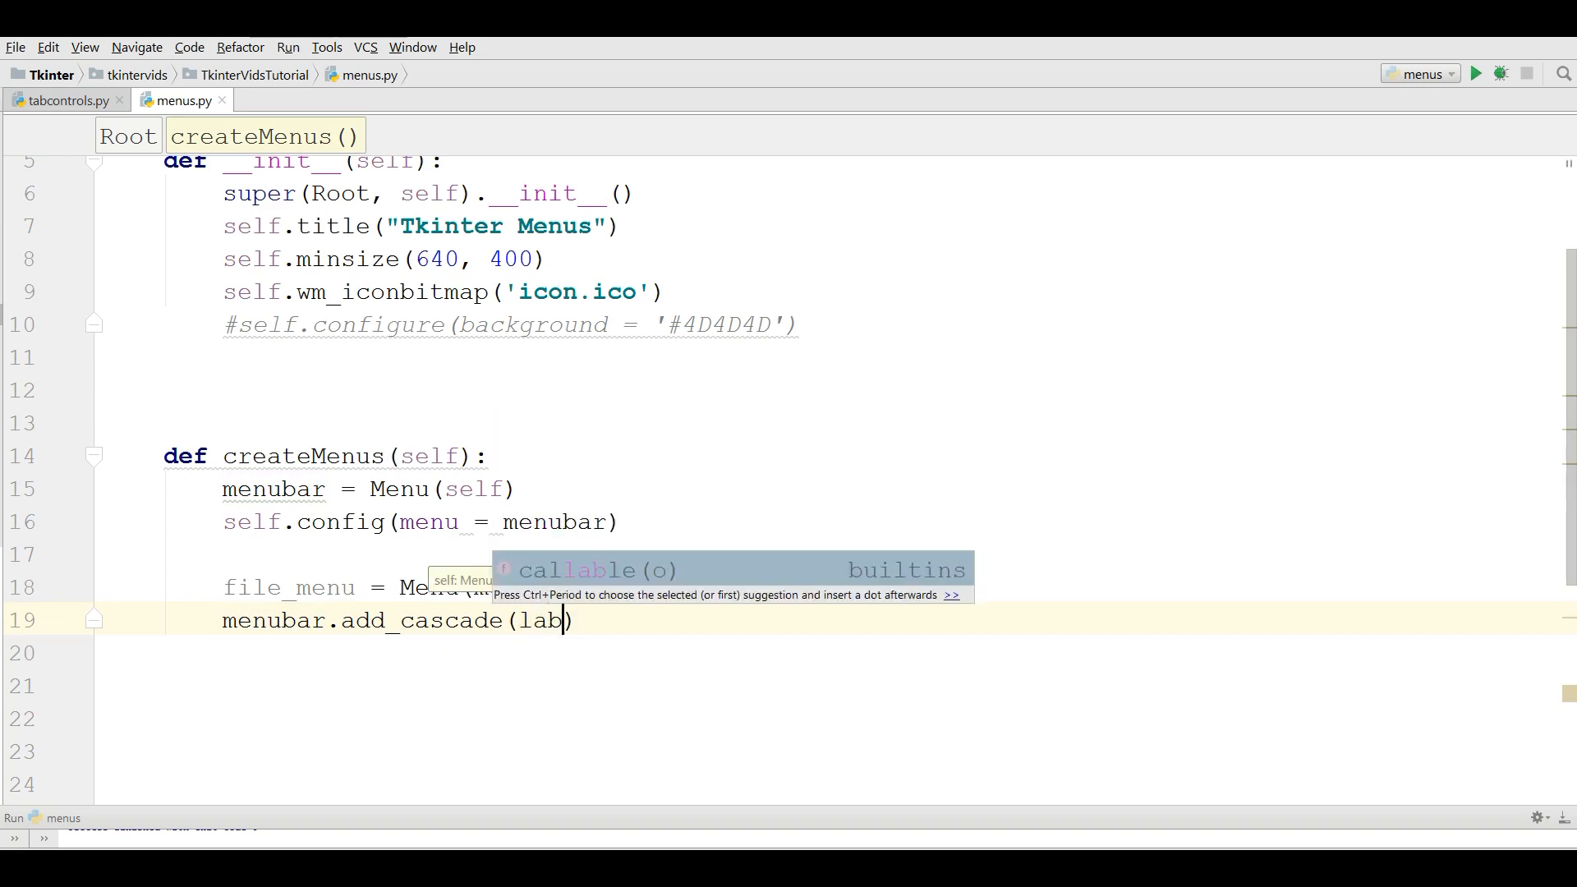
{"action": "type", "text": "el = \"File\","}
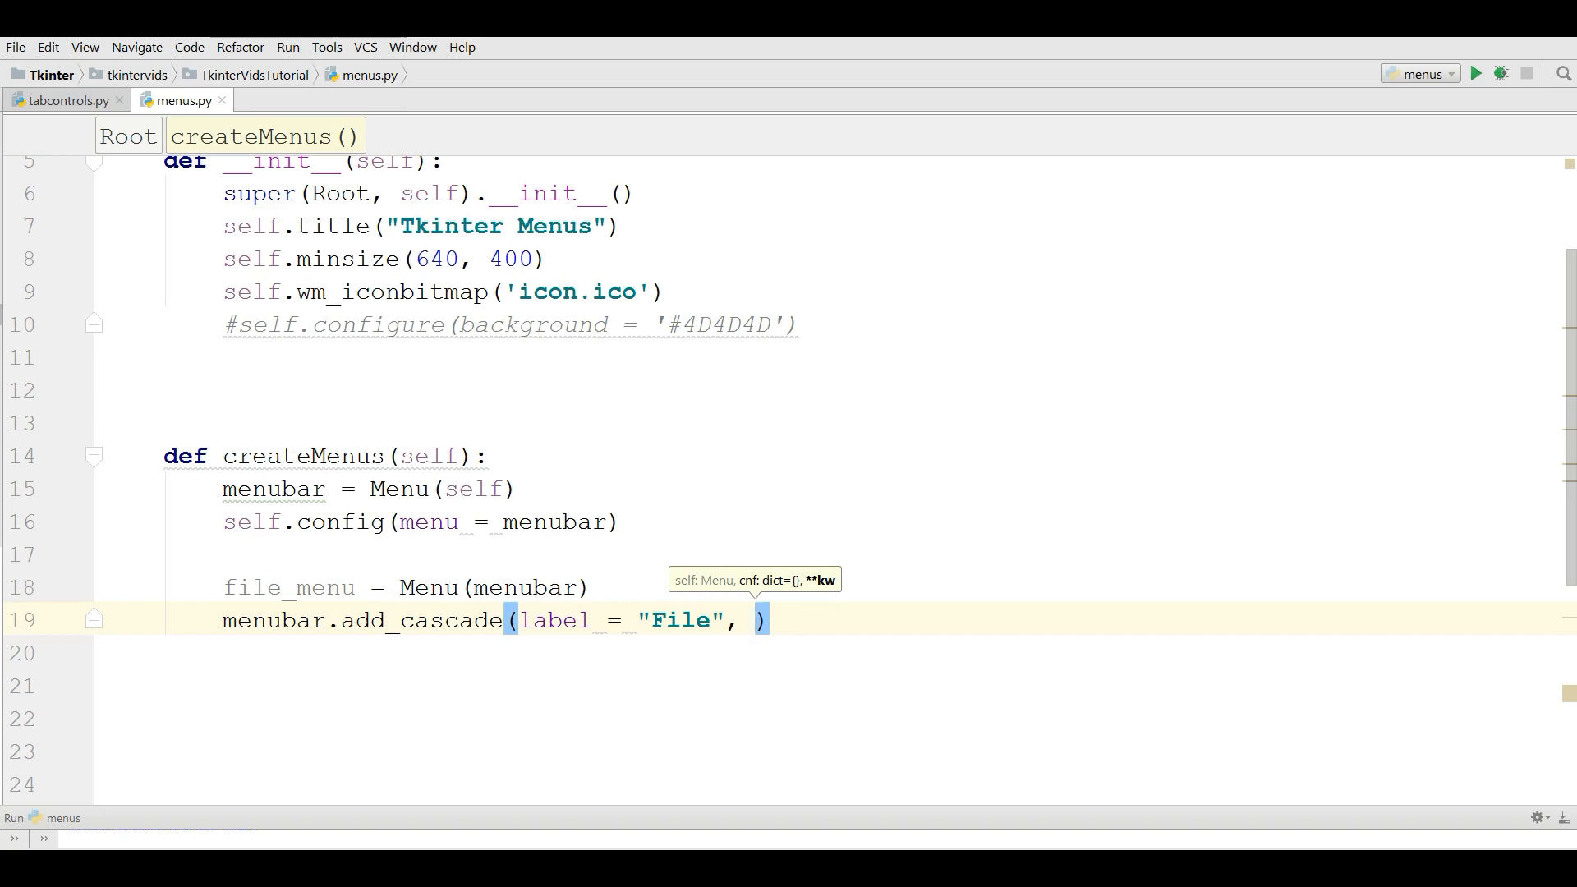
{"action": "type", "text": "menu = file_menu"}
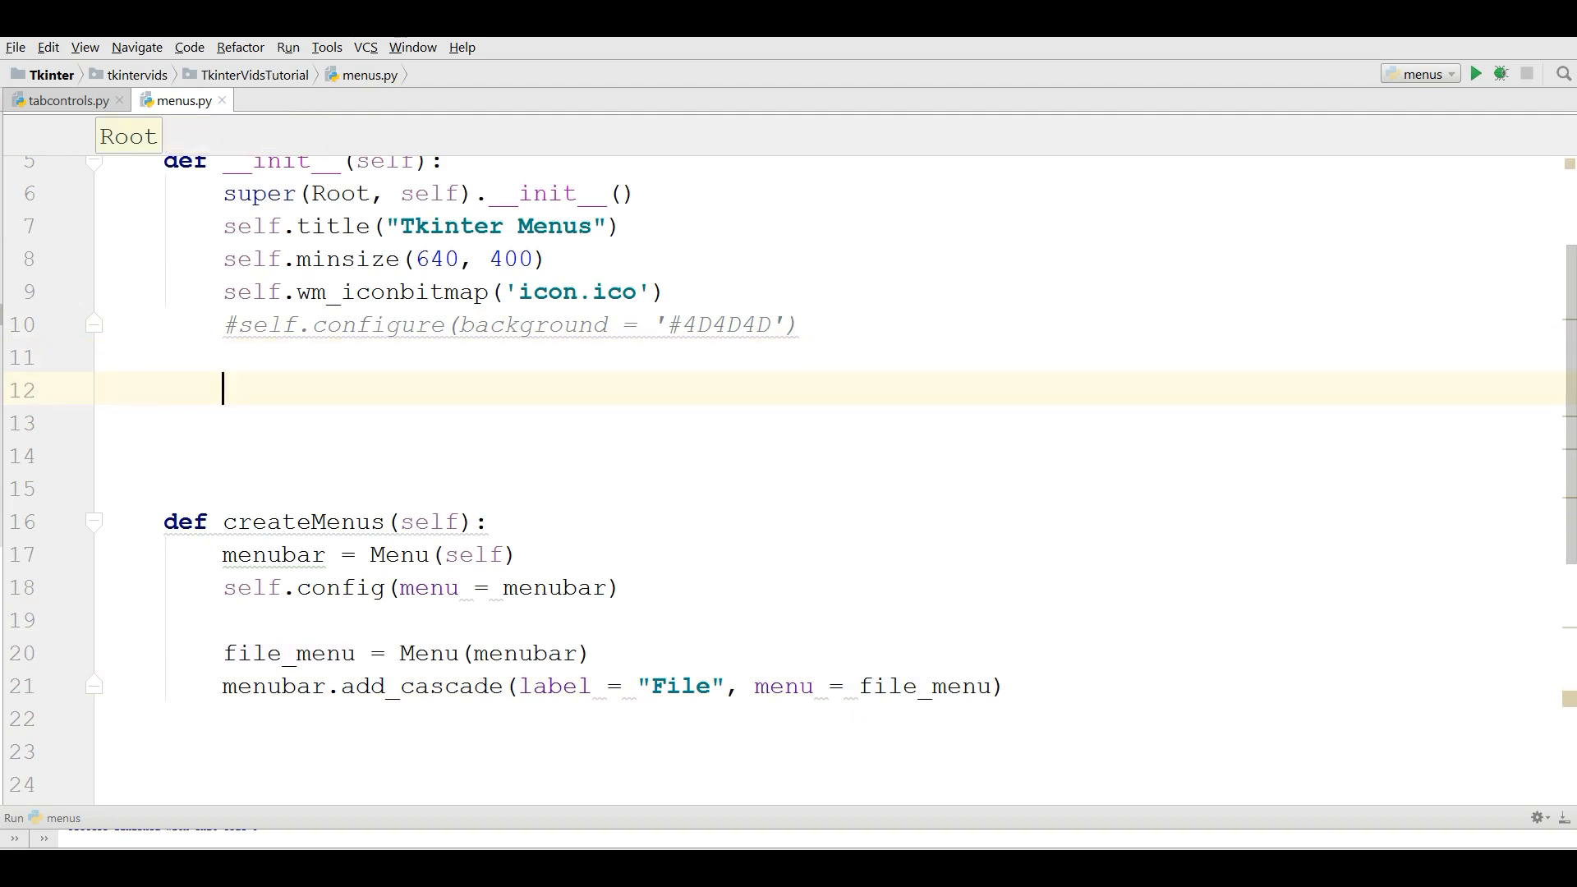
Call self.createMenus() in __init__ and run menus.py to see the File menu bar entry.
{"action": "type", "text": "self"}
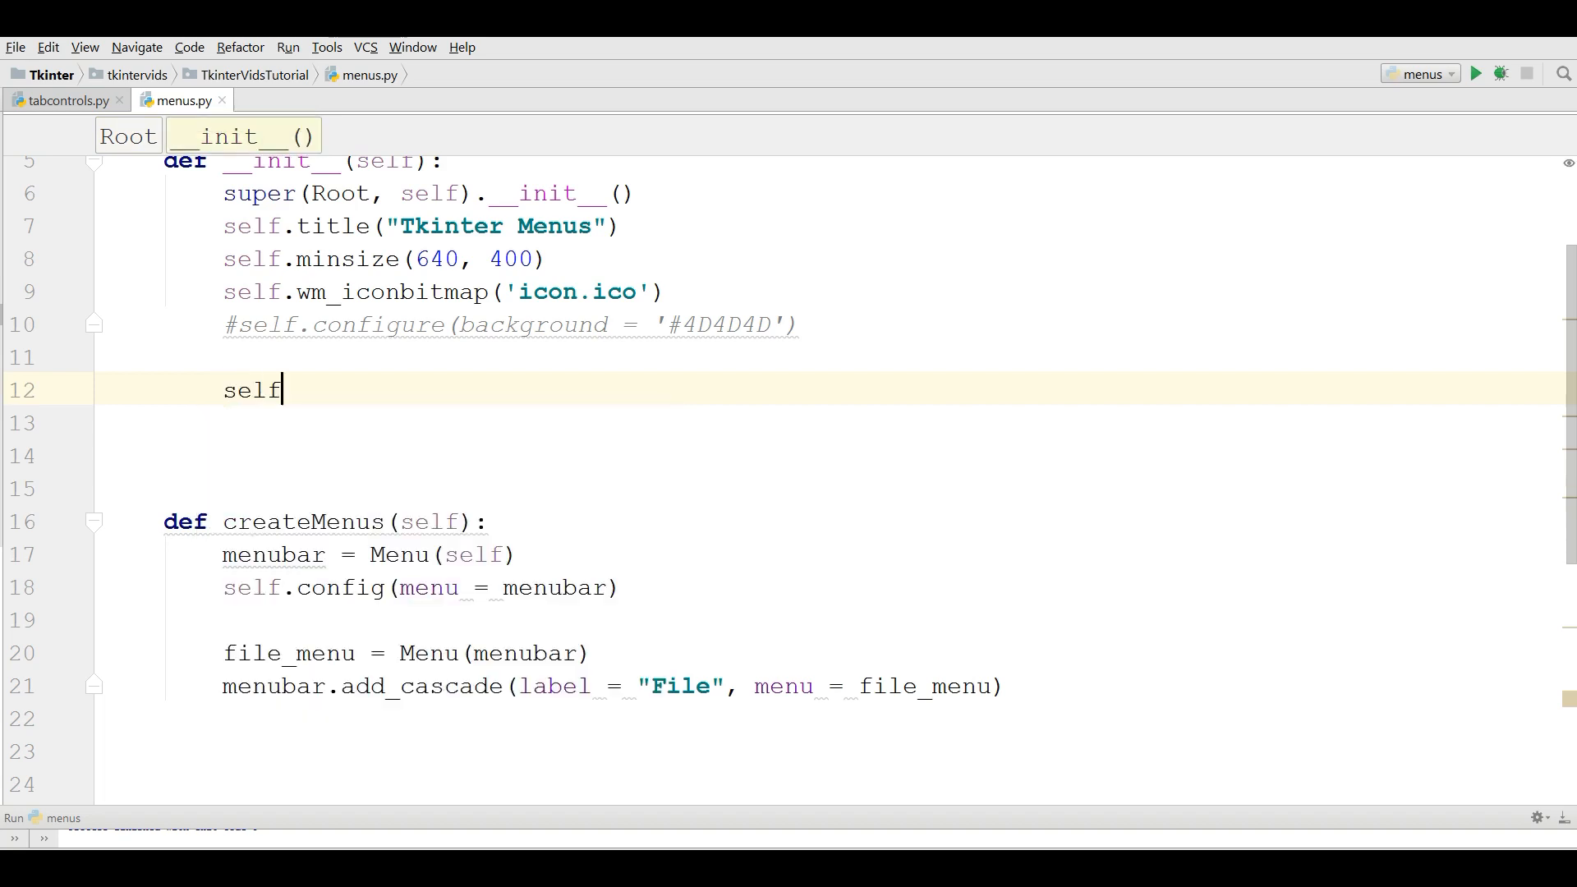
{"action": "type", "text": ".createMenus()"}
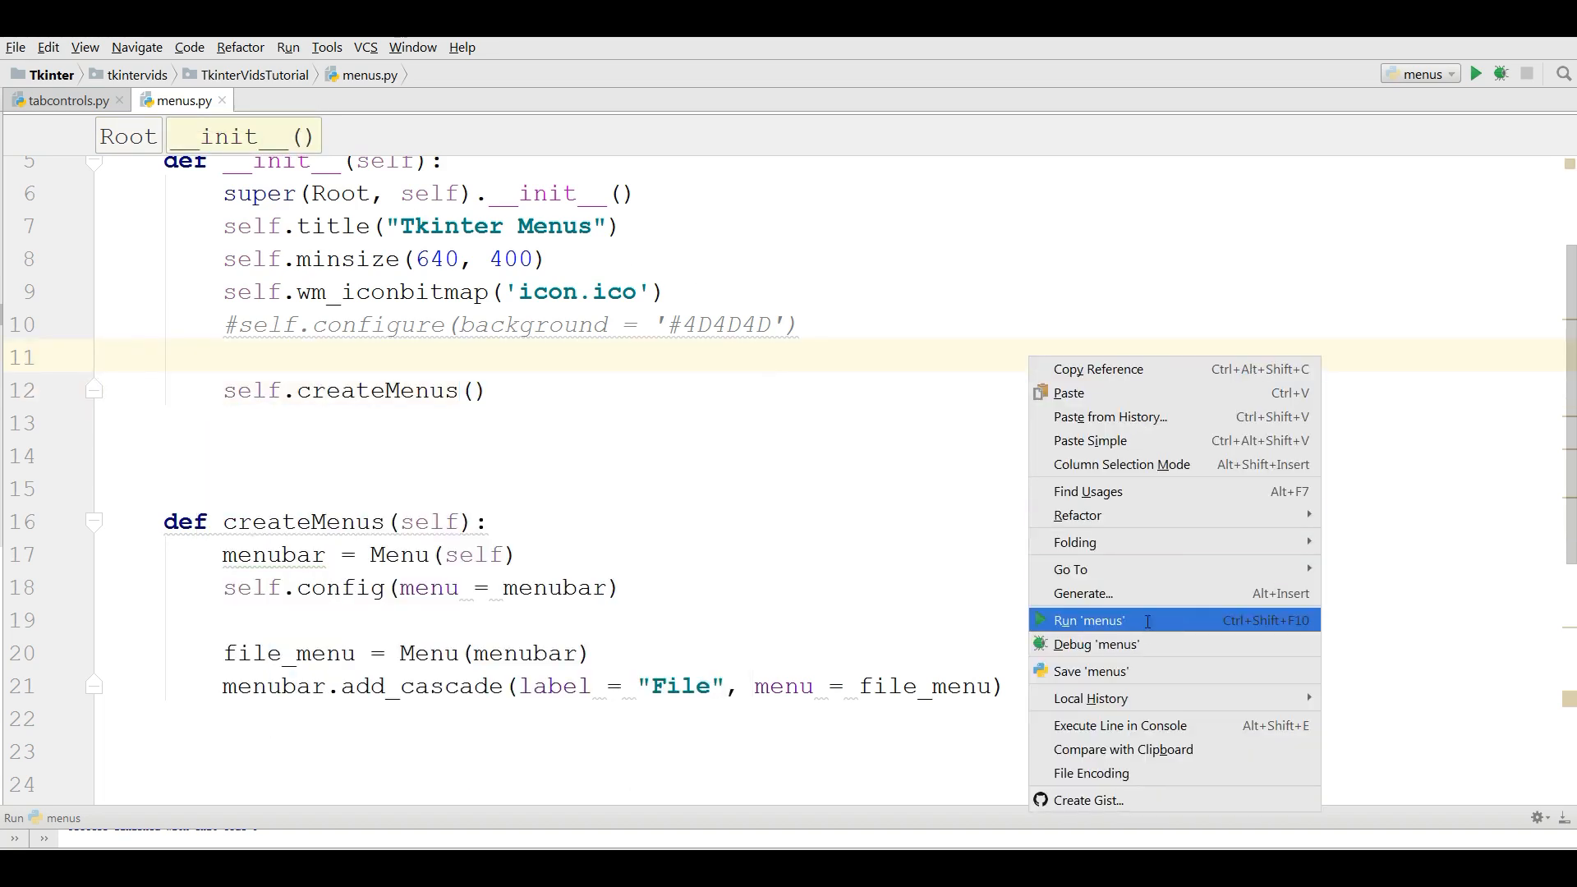
{"action": "left_click", "coordinate": [1087, 621]}
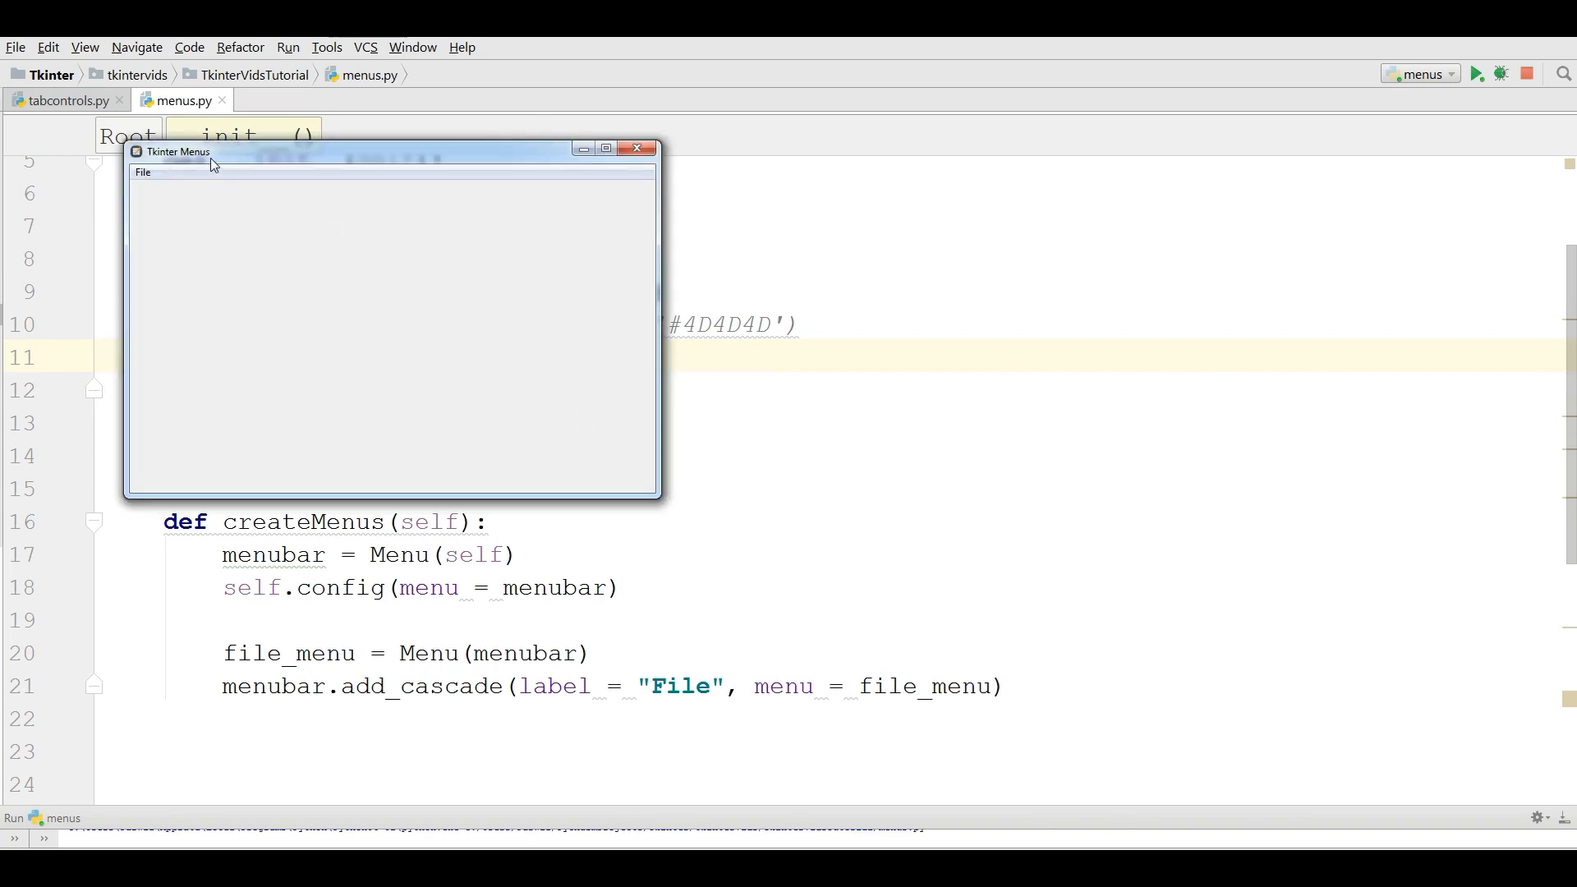
{"action": "left_click_drag", "start_coordinate": [393, 151], "coordinate": [811, 335]}
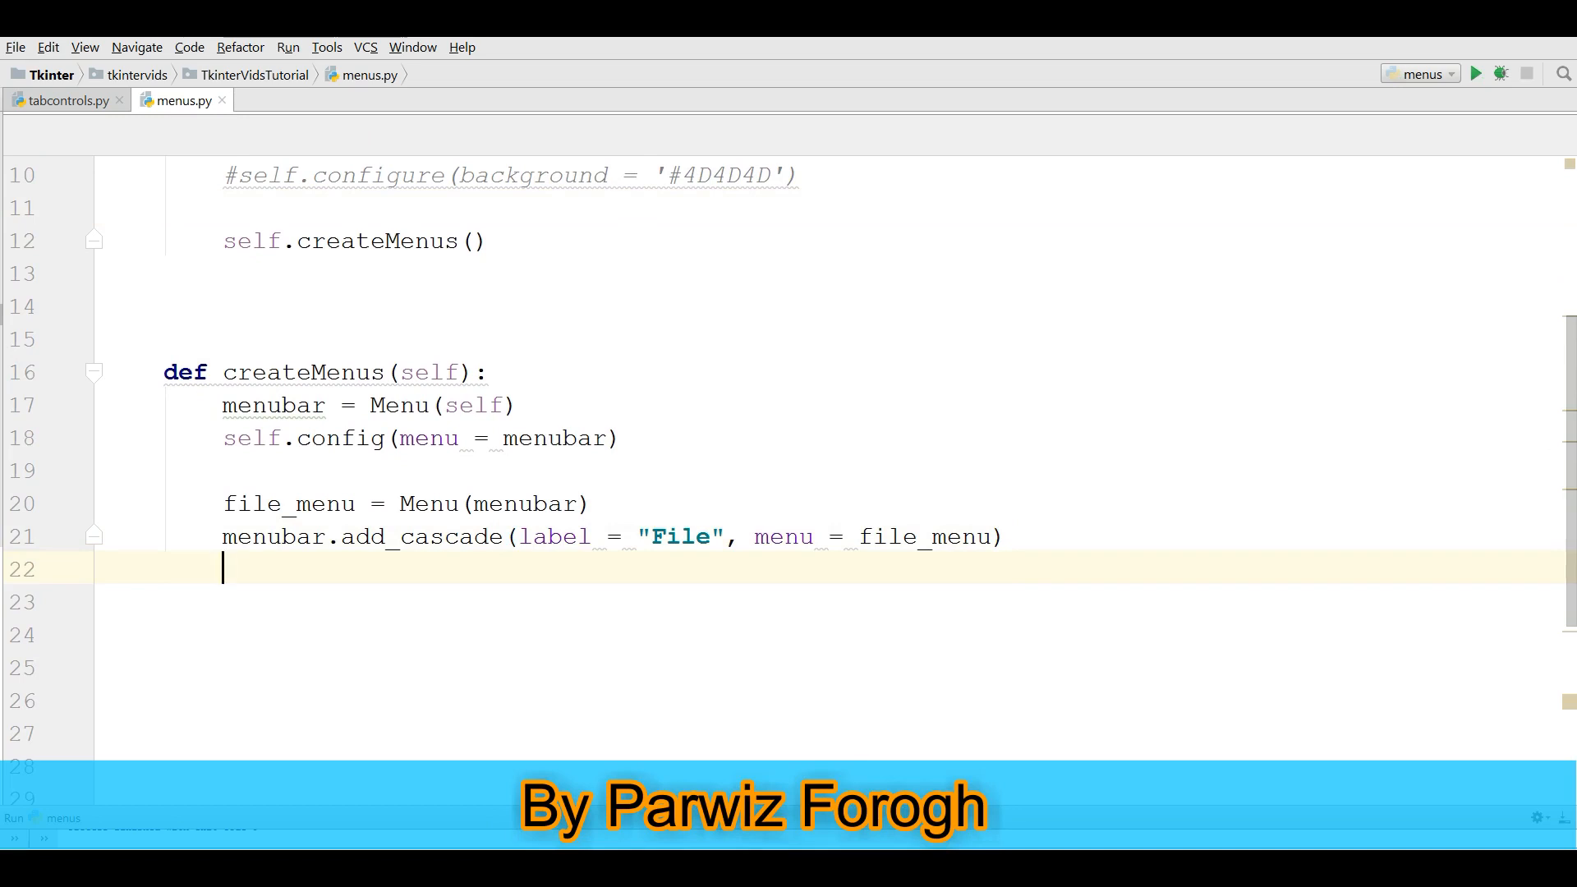
Add file_menu.add_command(label = "New") below the add_cascade line.
{"action": "type", "text": "file_menu.add_command("}
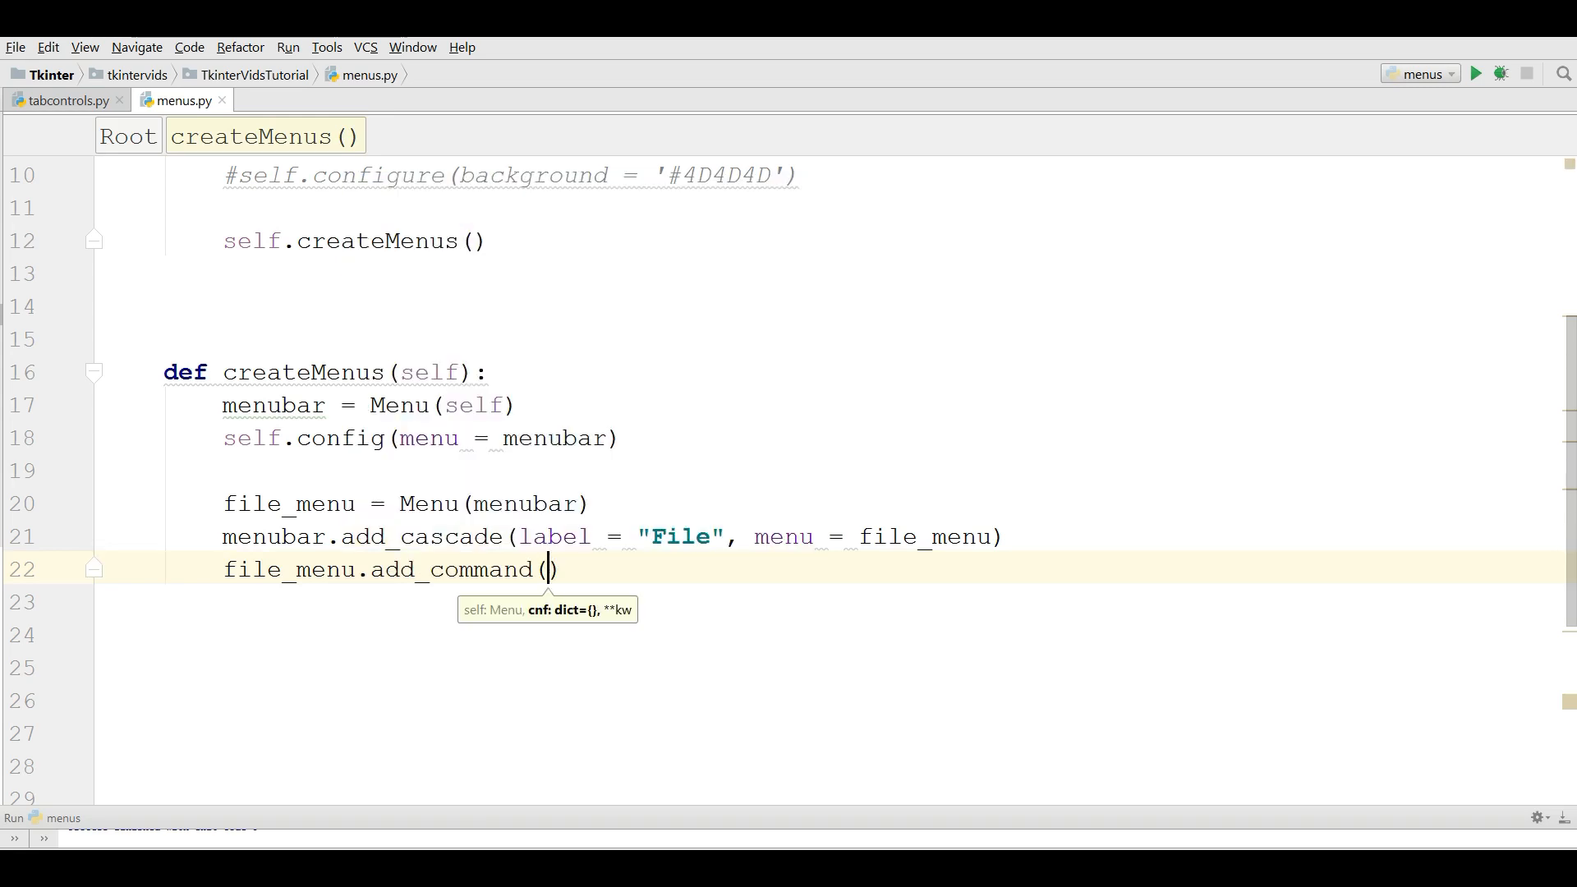
{"action": "type", "text": "label"}
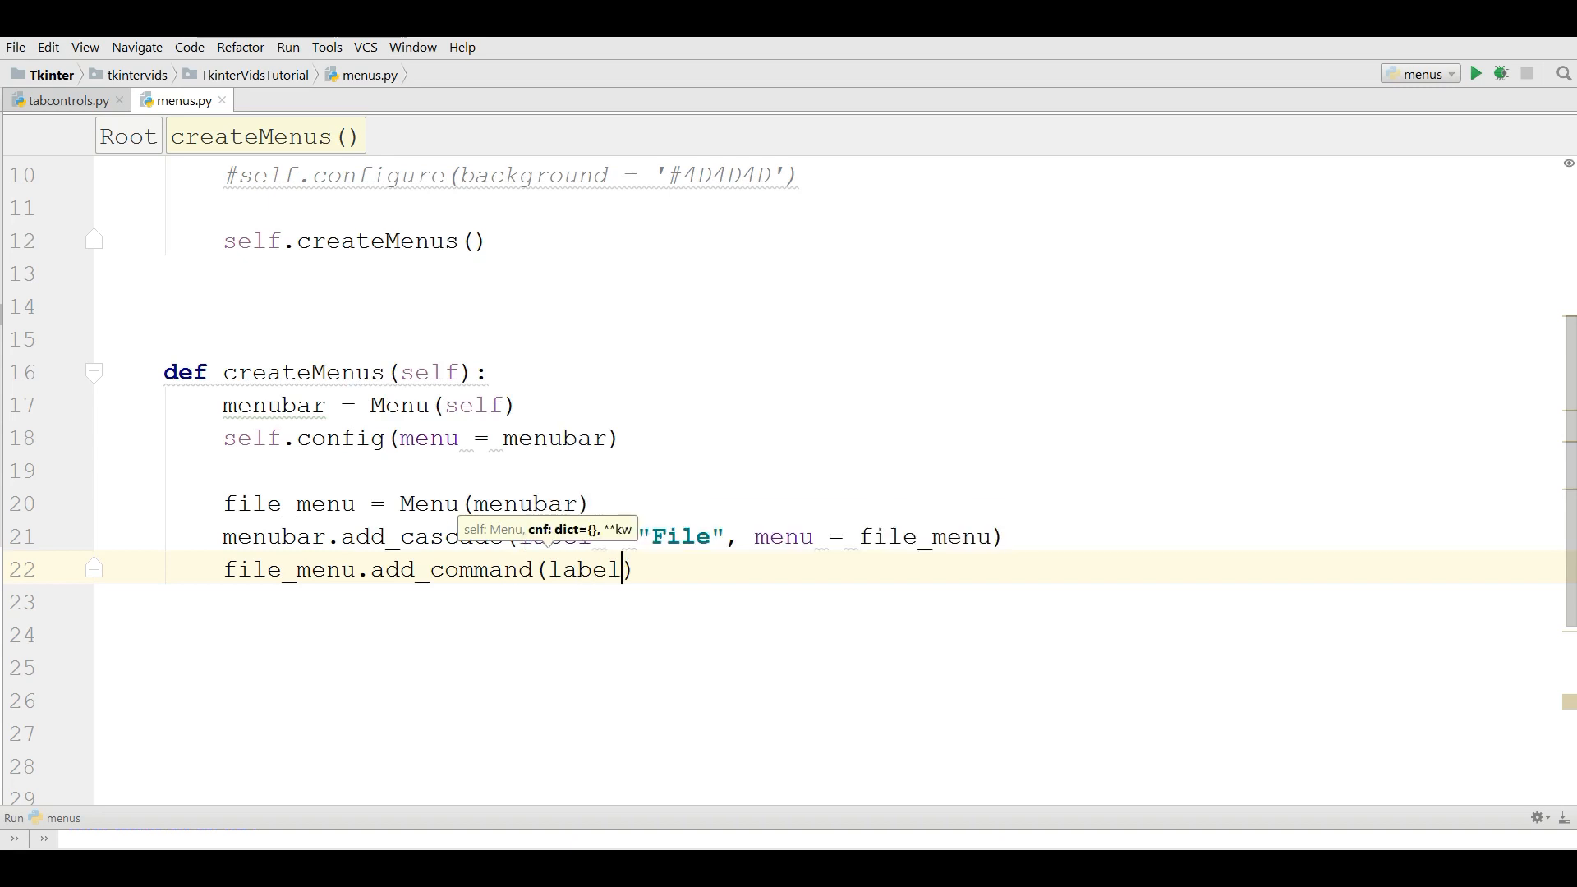
{"action": "type", "text": "= \"New\""}
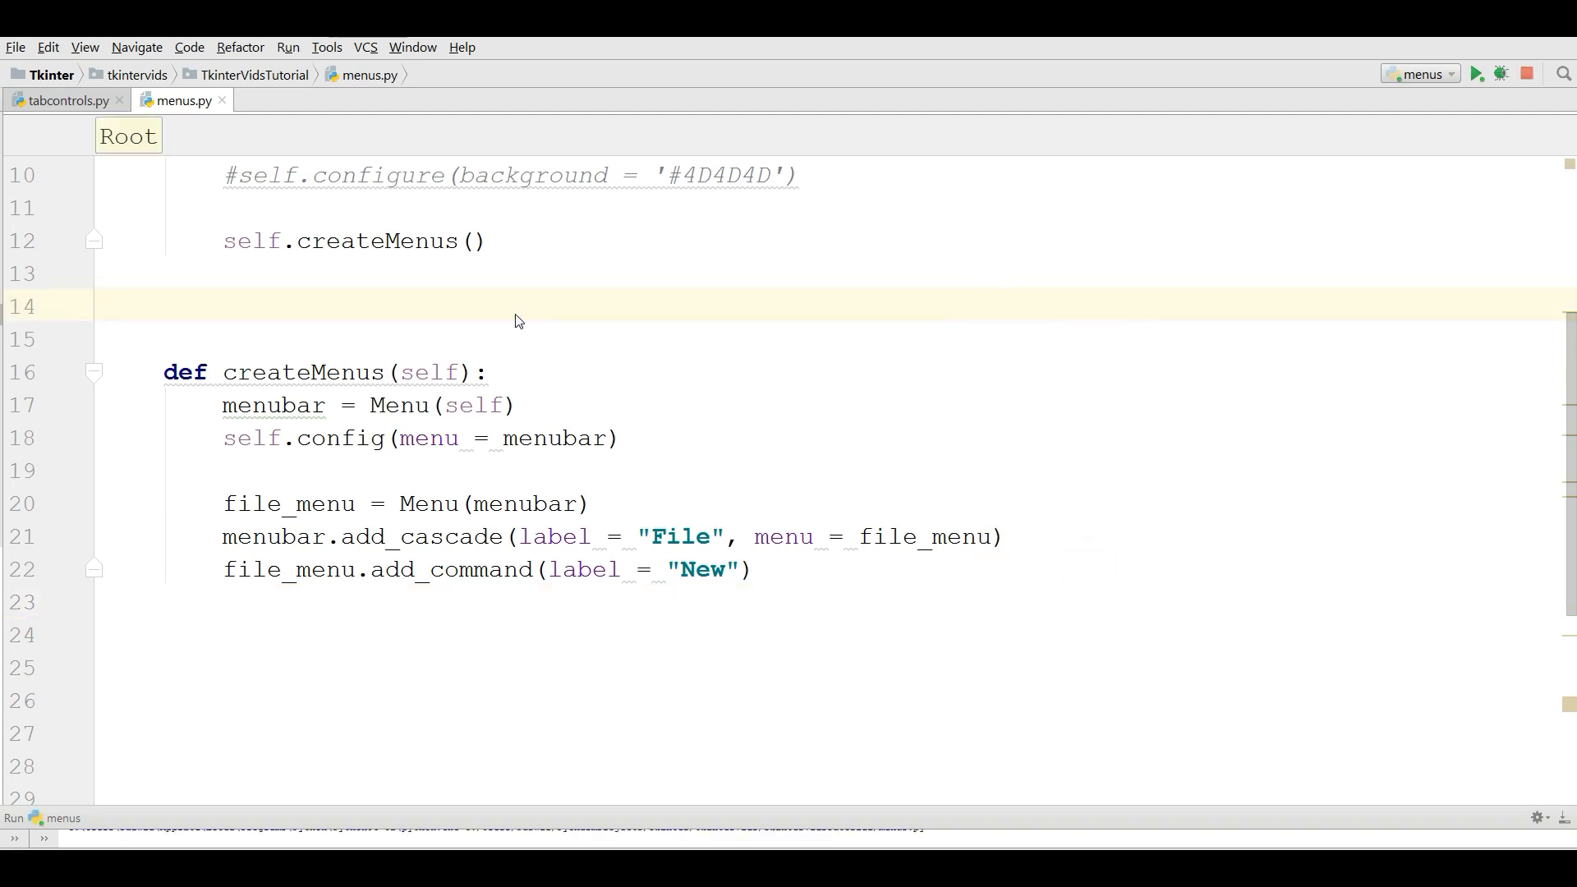
{"action": "left_click", "coordinate": [203, 237]}
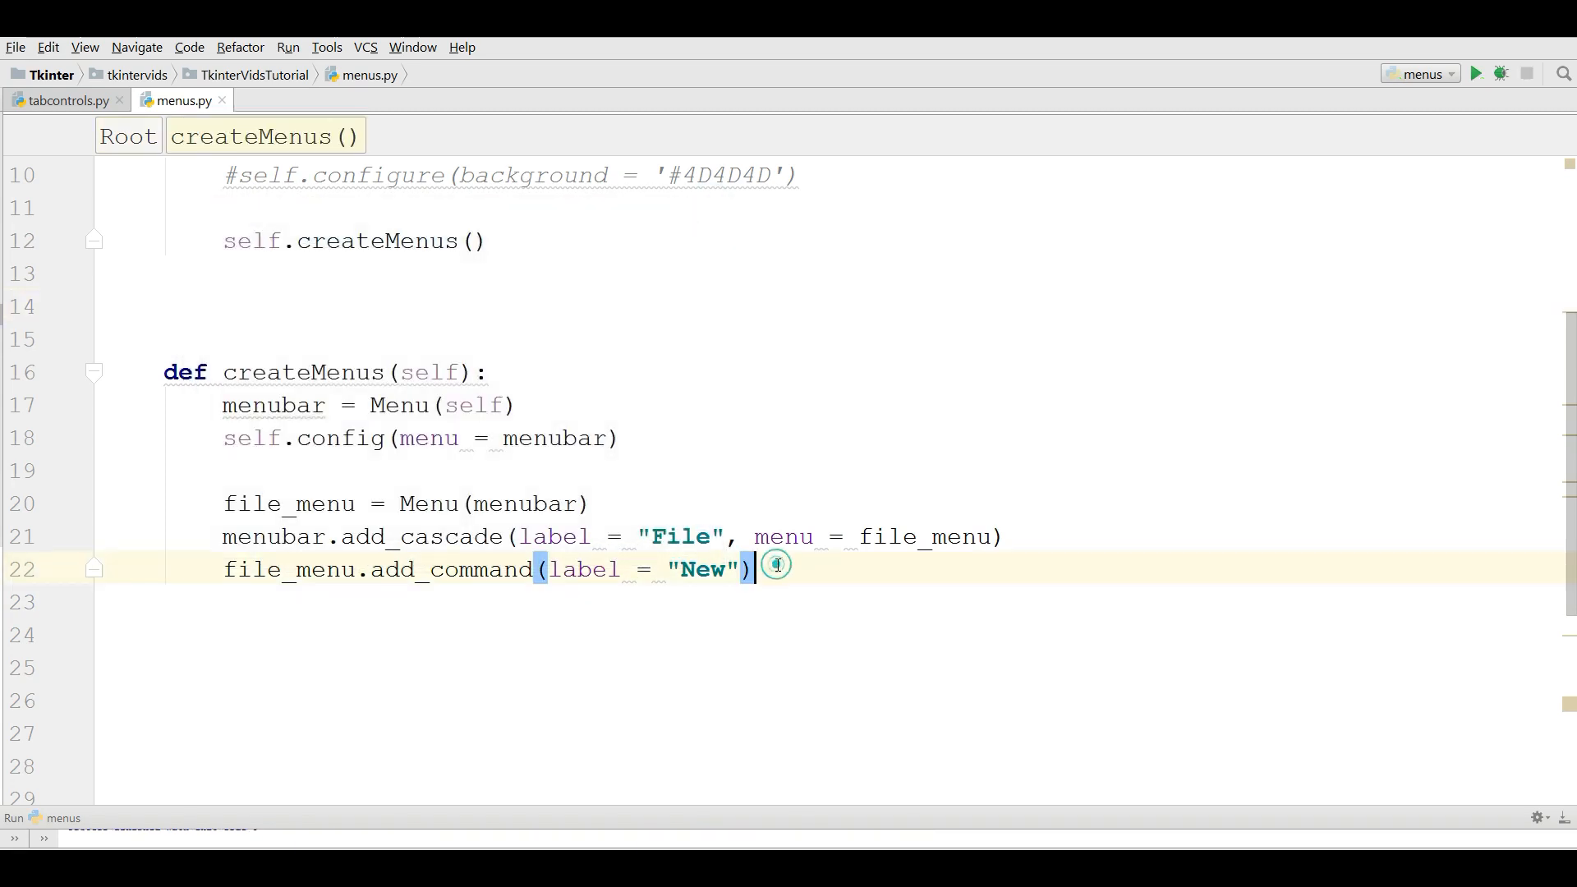
Add file_menu.add_command(label = "Exit") and run menus.py.
{"action": "type", "text": "file_menu"}
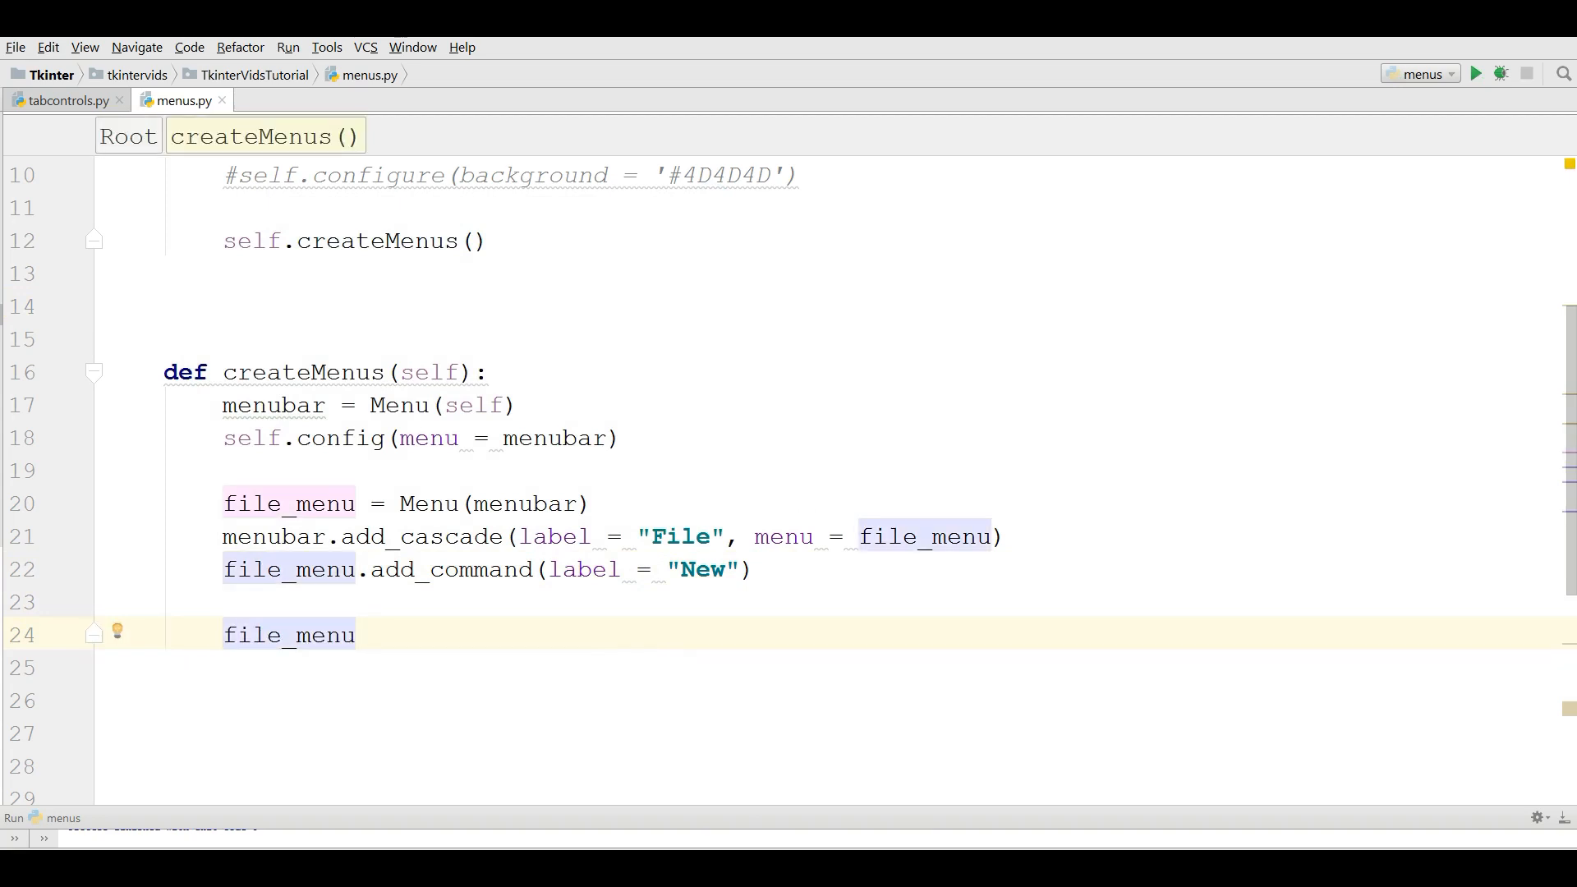
{"action": "type", "text": ".ad"}
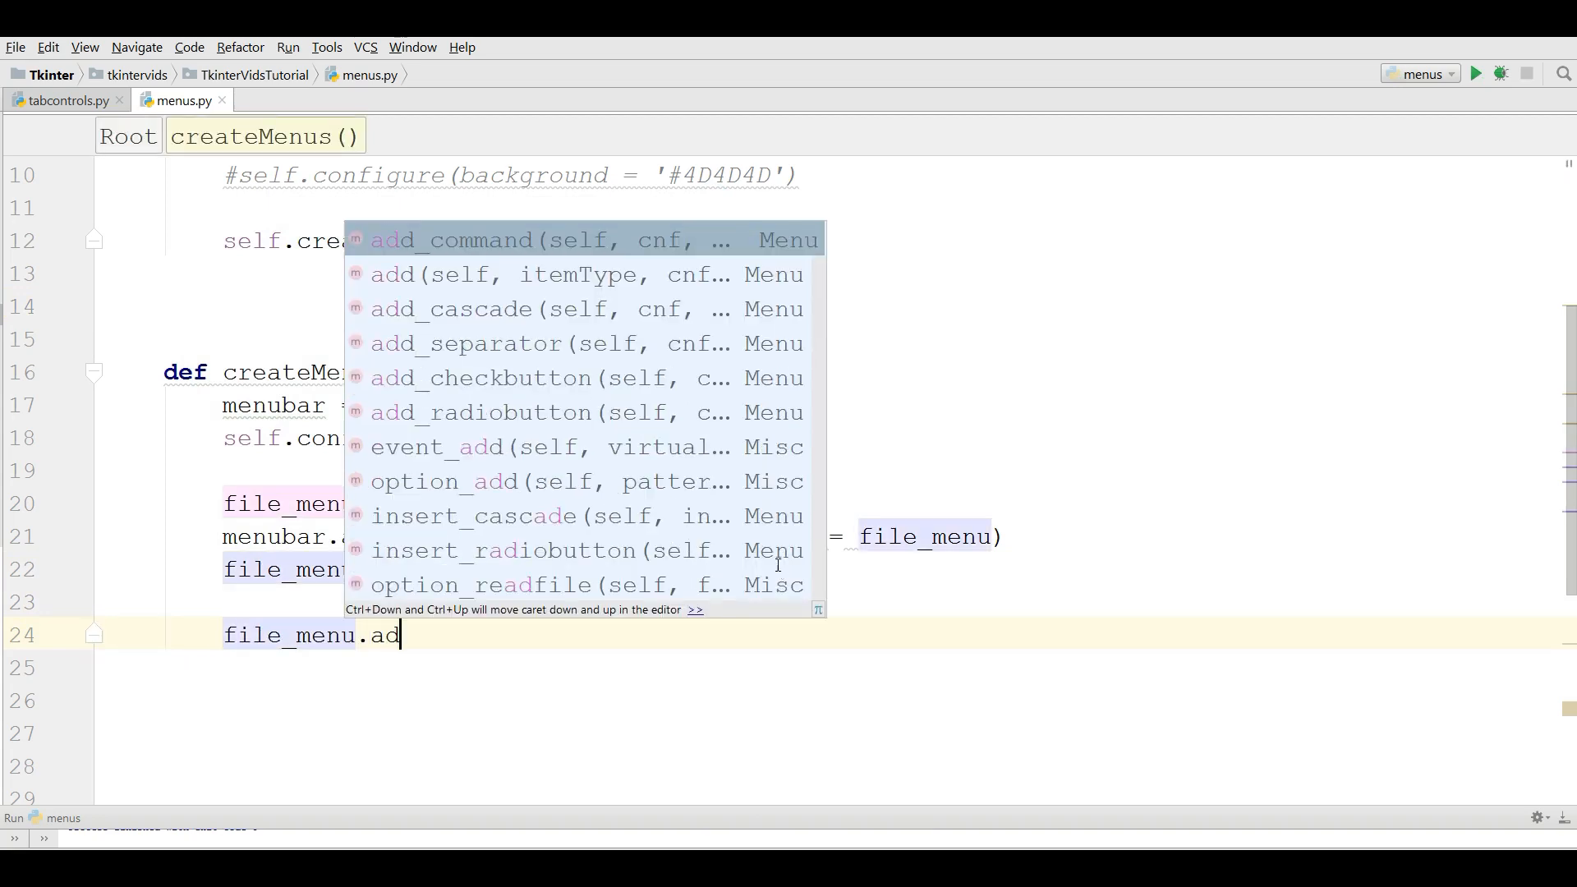
{"action": "left_click", "coordinate": [470, 240]}
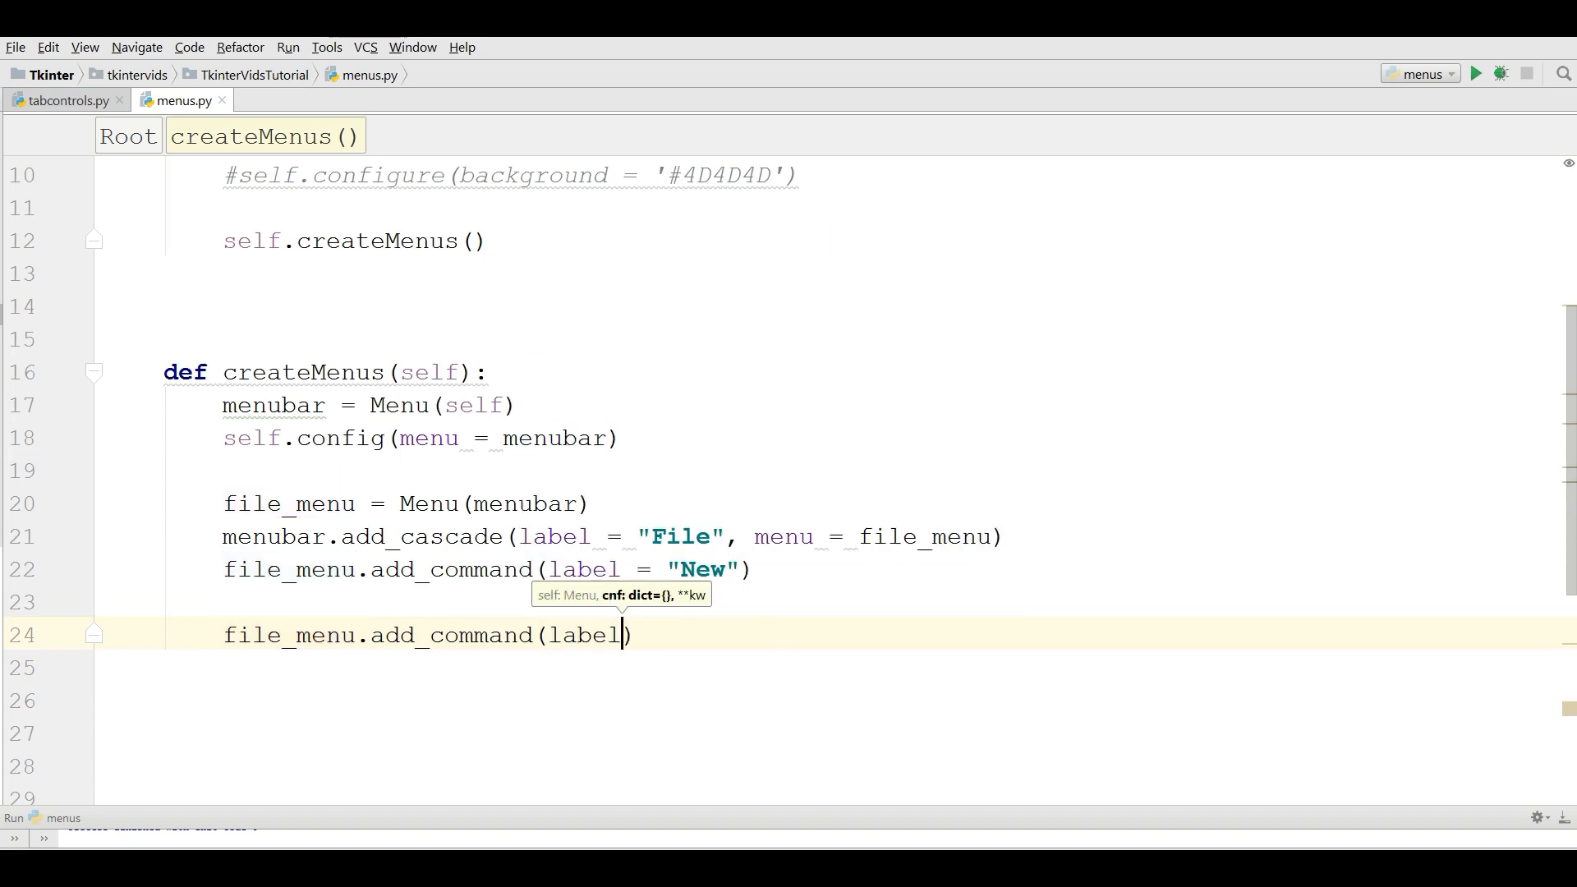
{"action": "type", "text": "= \"Exit\""}
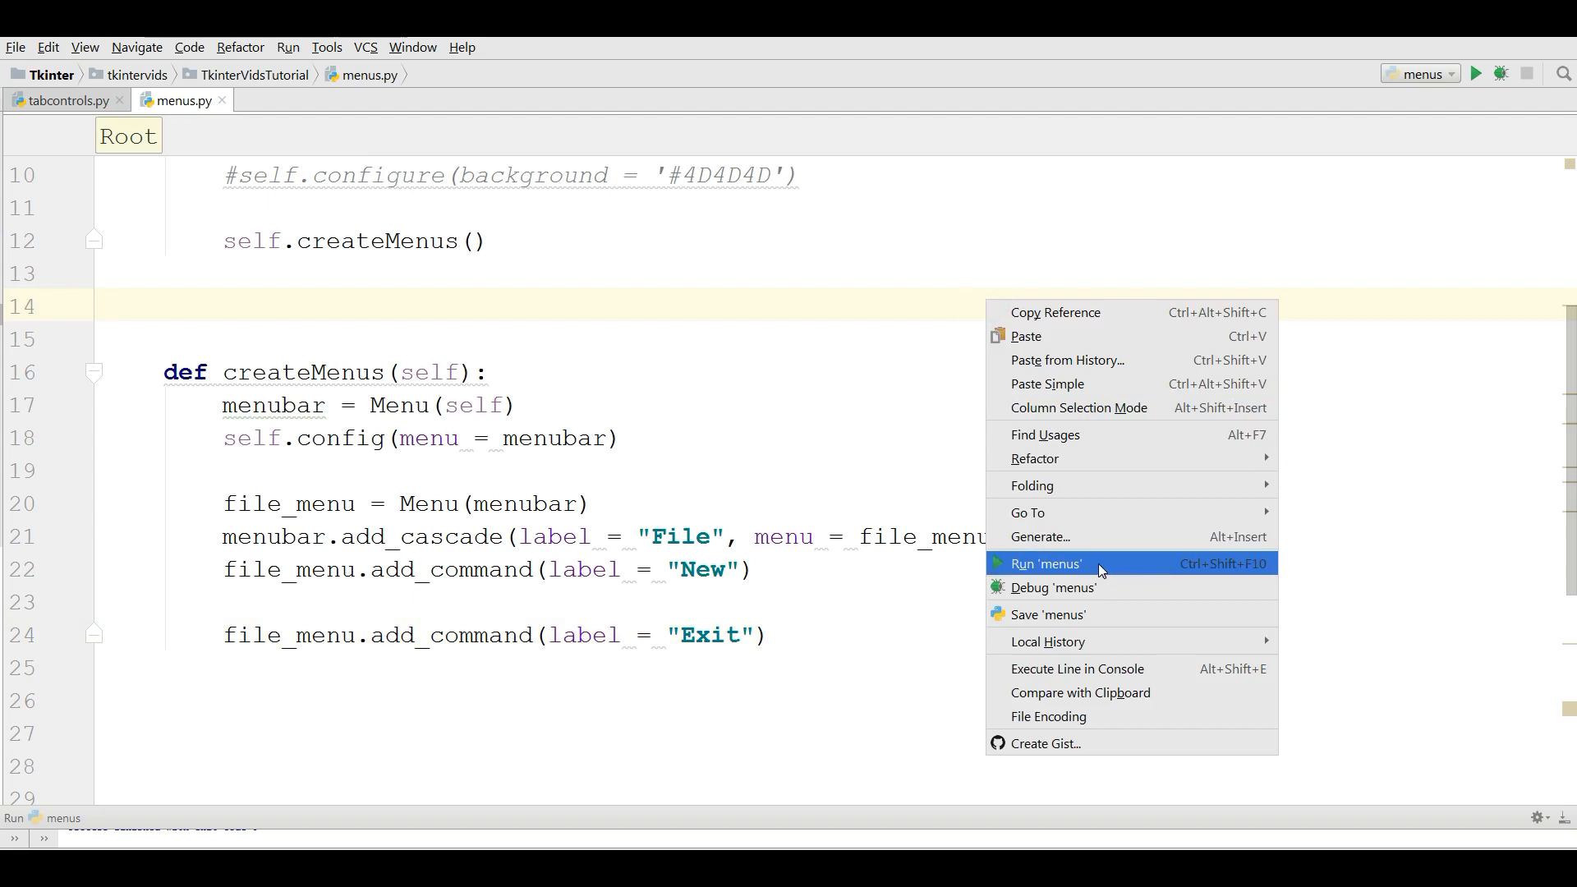
{"action": "left_click", "coordinate": [1045, 563]}
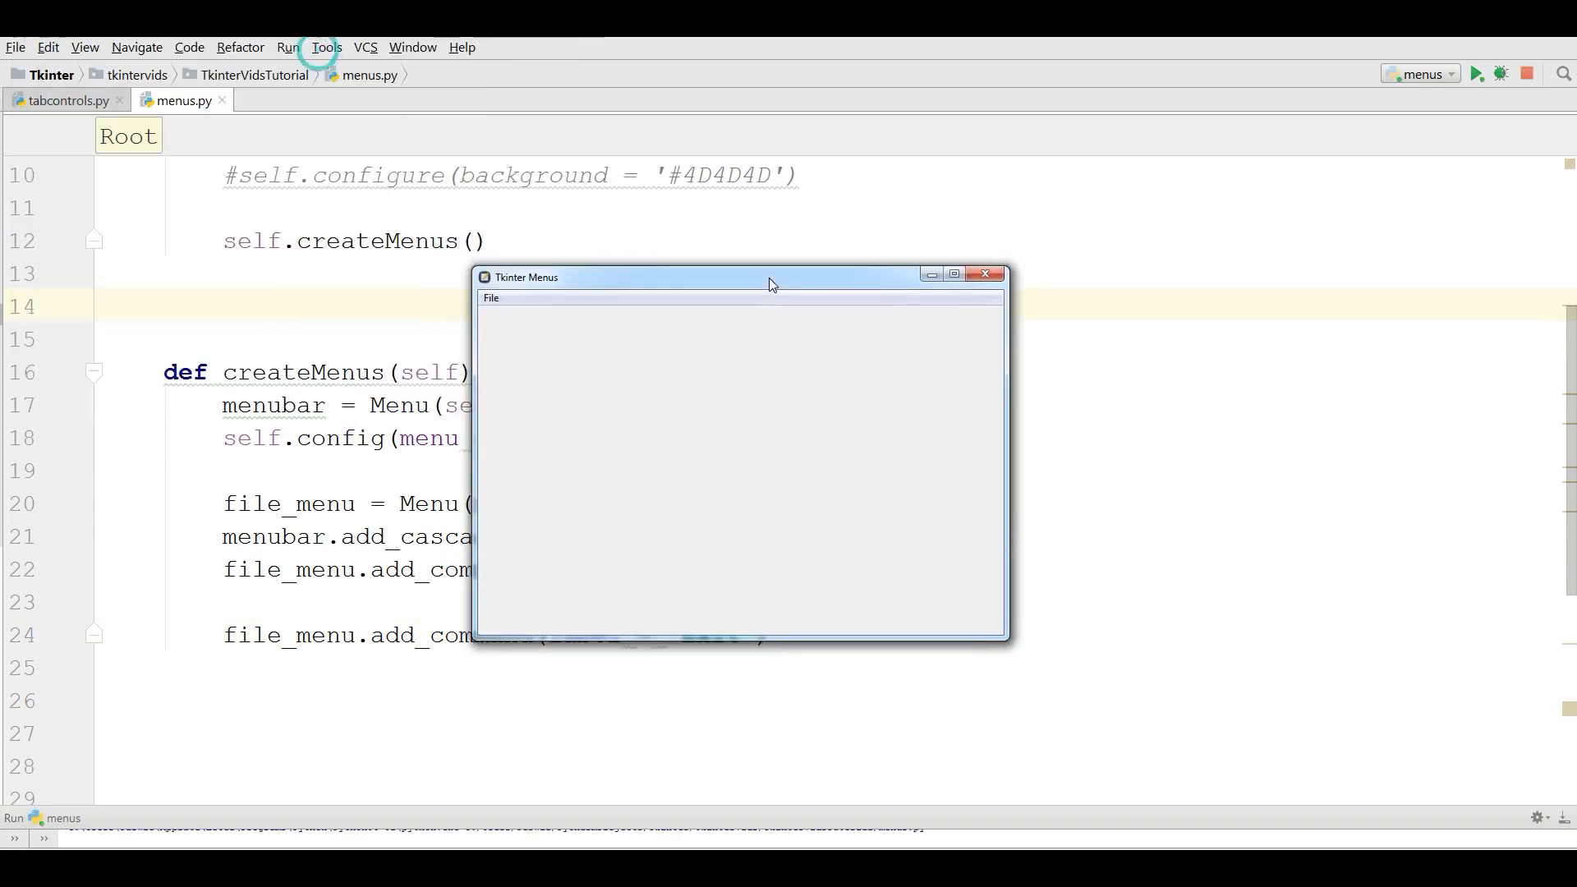
Try the File menu in the running app, detaching it via its tear-off line and closing the detached menu.
{"action": "left_click", "coordinate": [491, 297]}
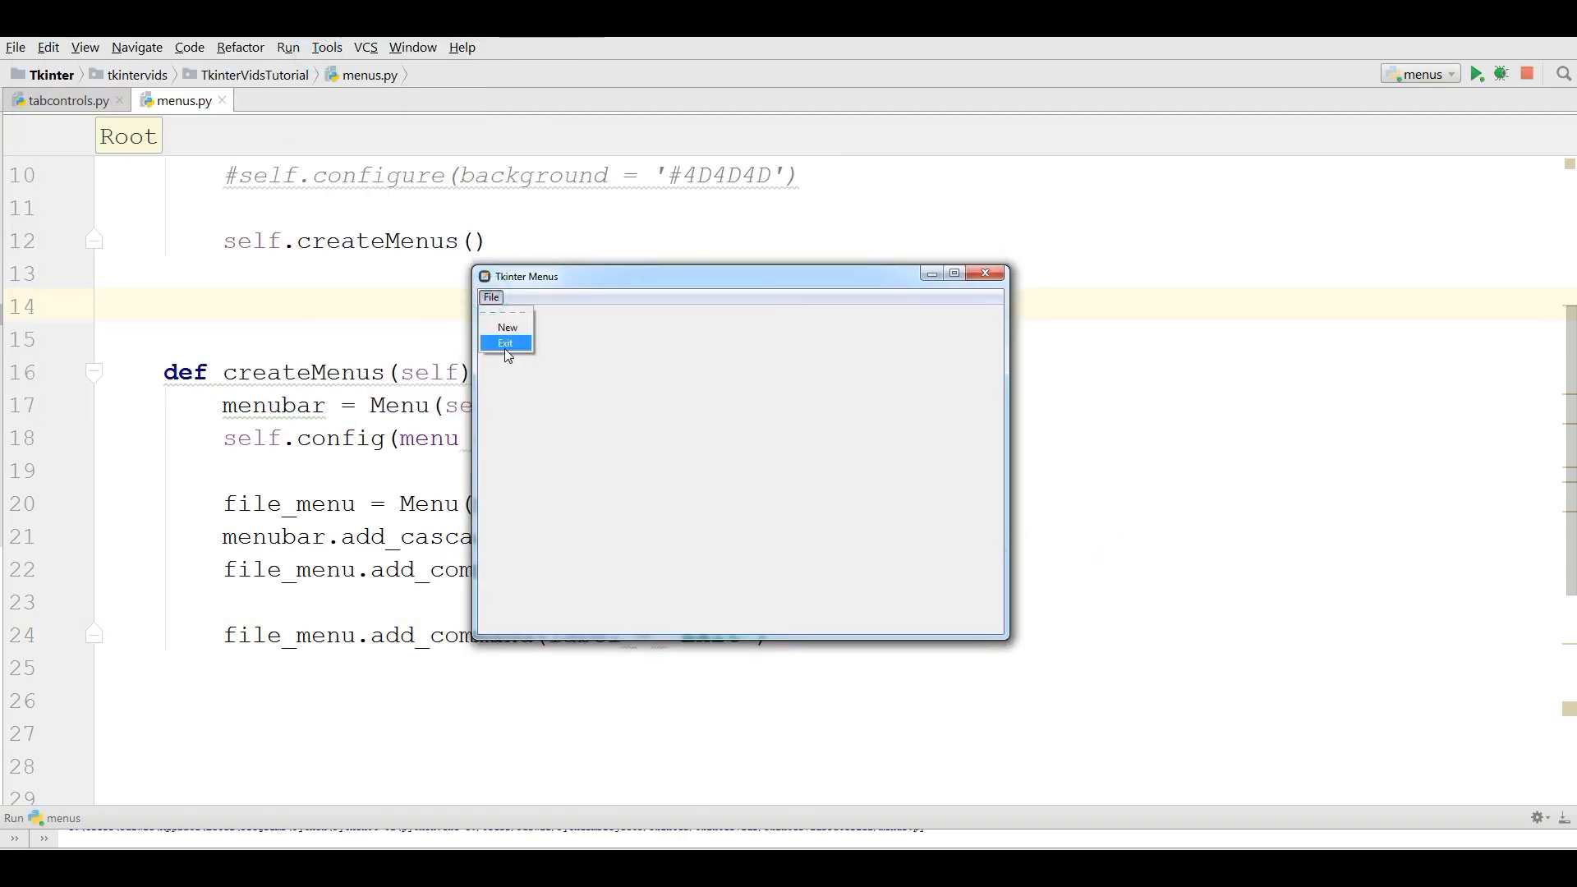
{"action": "mouse_move", "coordinate": [492, 295]}
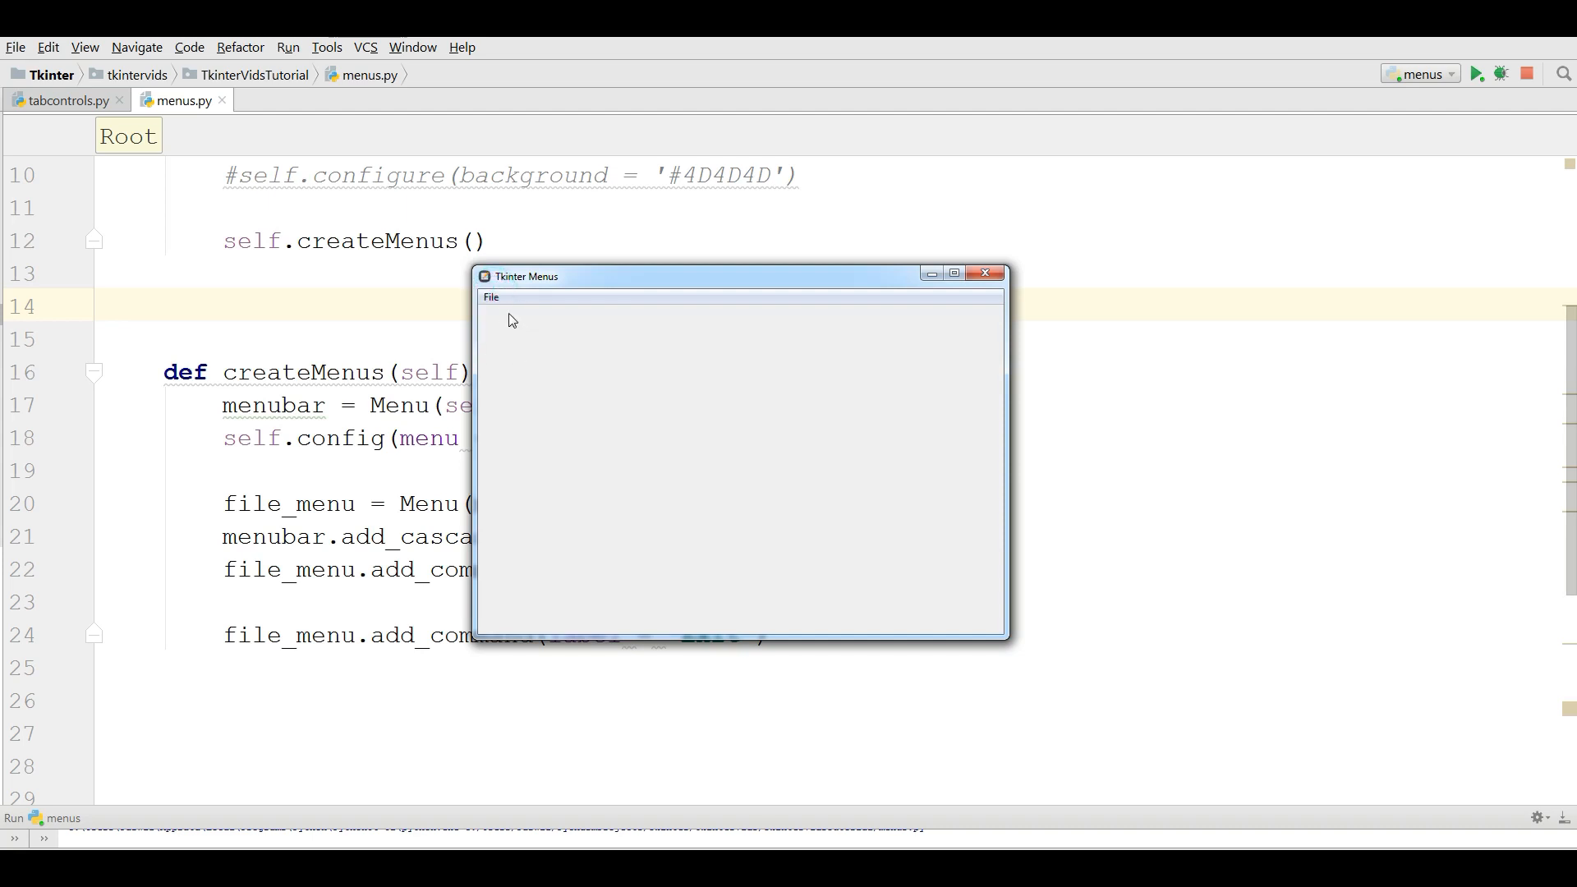
{"action": "left_click", "coordinate": [491, 297]}
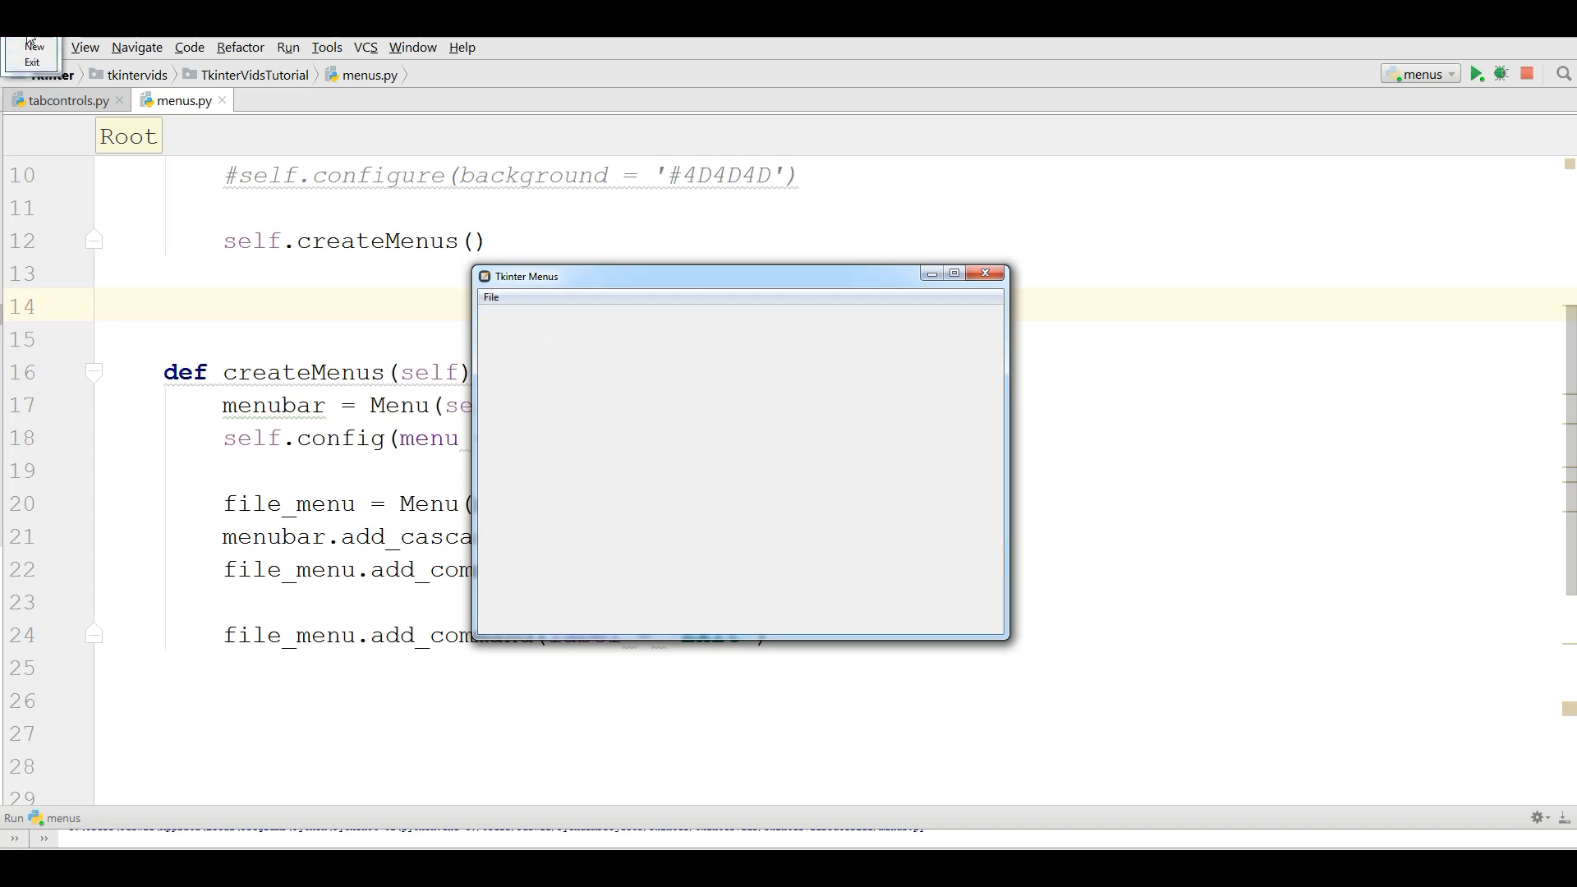
{"action": "left_click", "coordinate": [491, 296]}
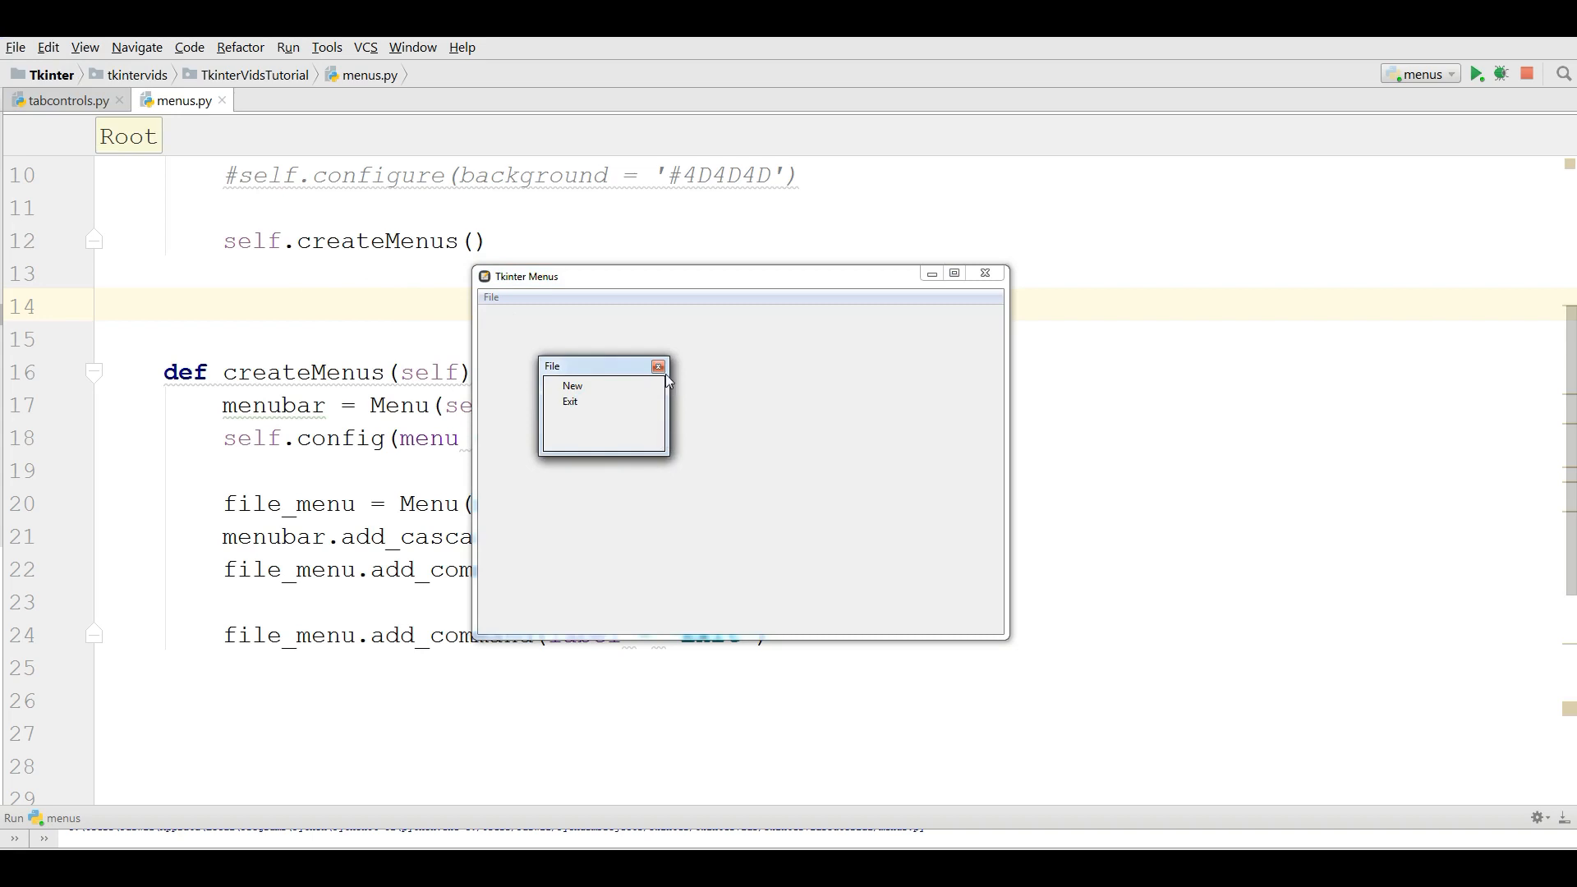
{"action": "left_click", "coordinate": [491, 298]}
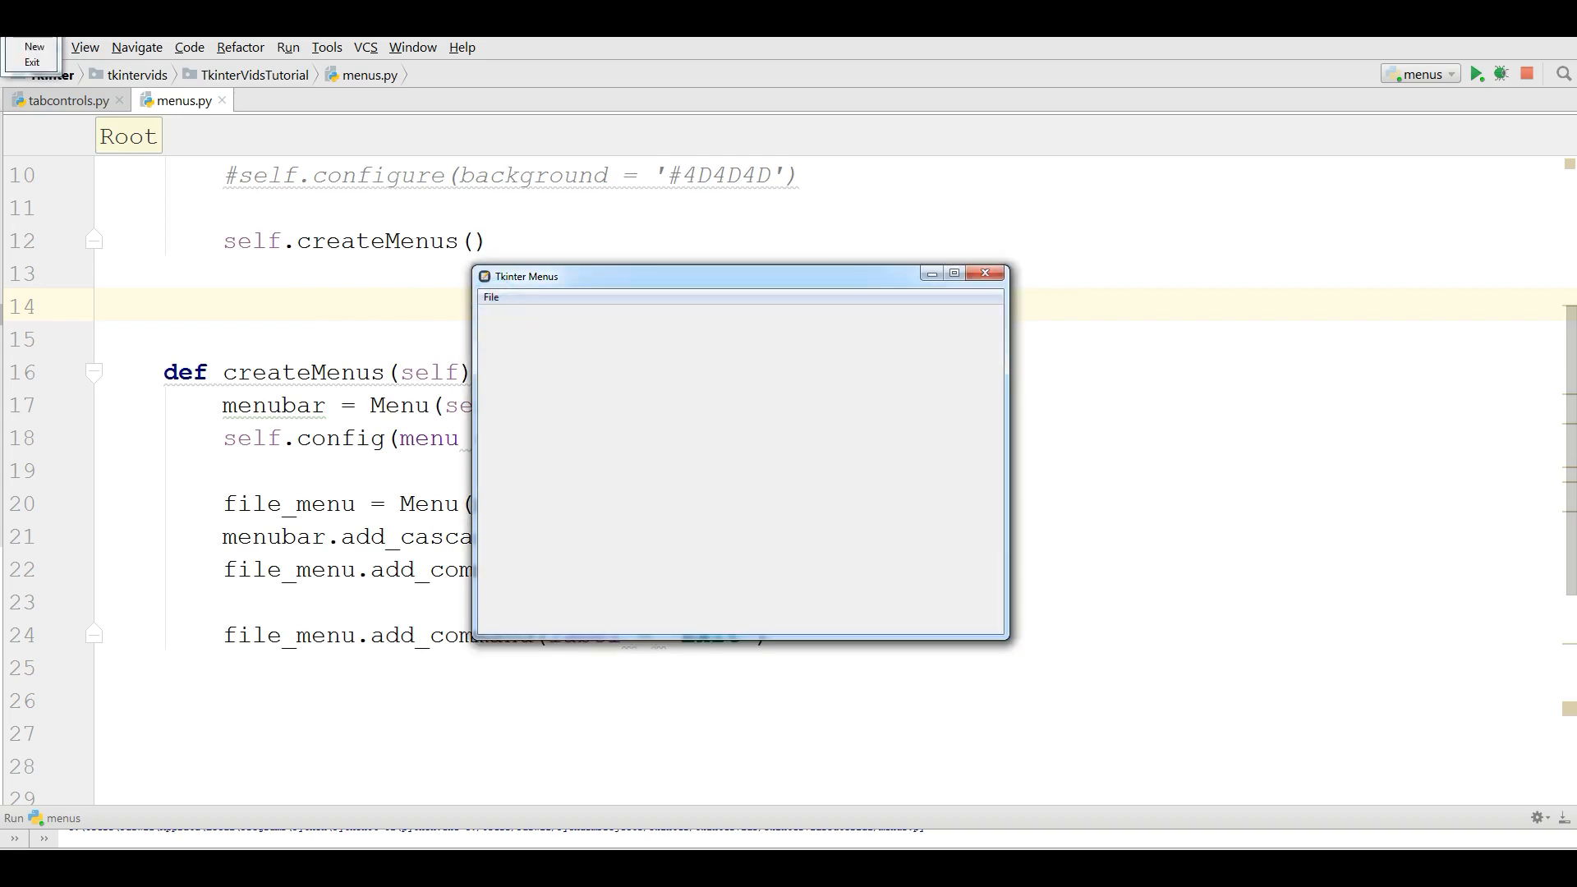
{"action": "left_click", "coordinate": [489, 296]}
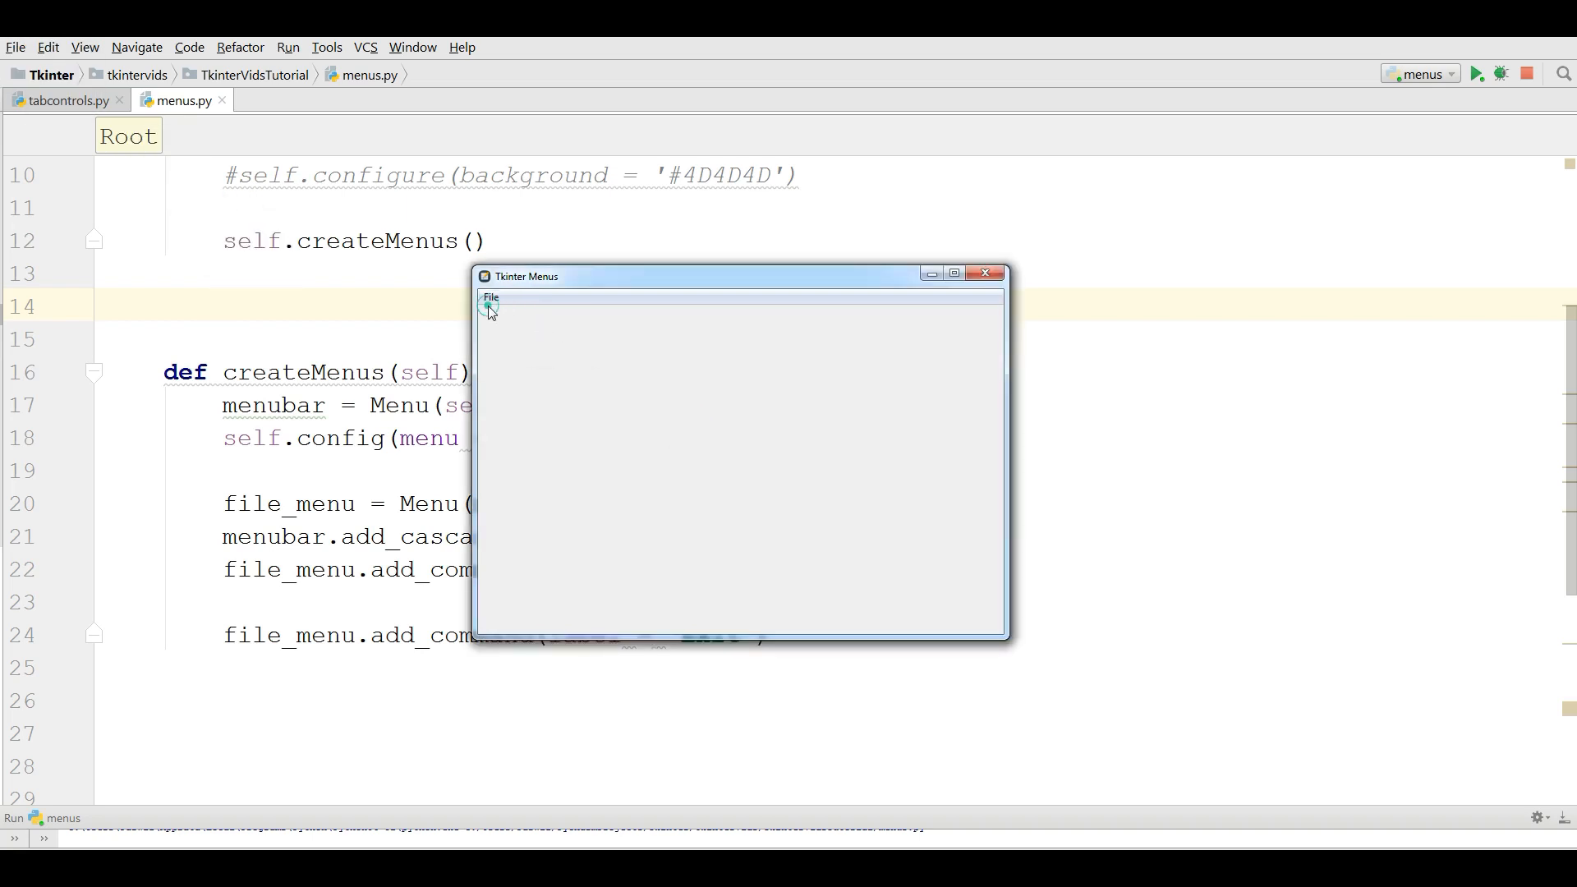
{"action": "left_click", "coordinate": [491, 297]}
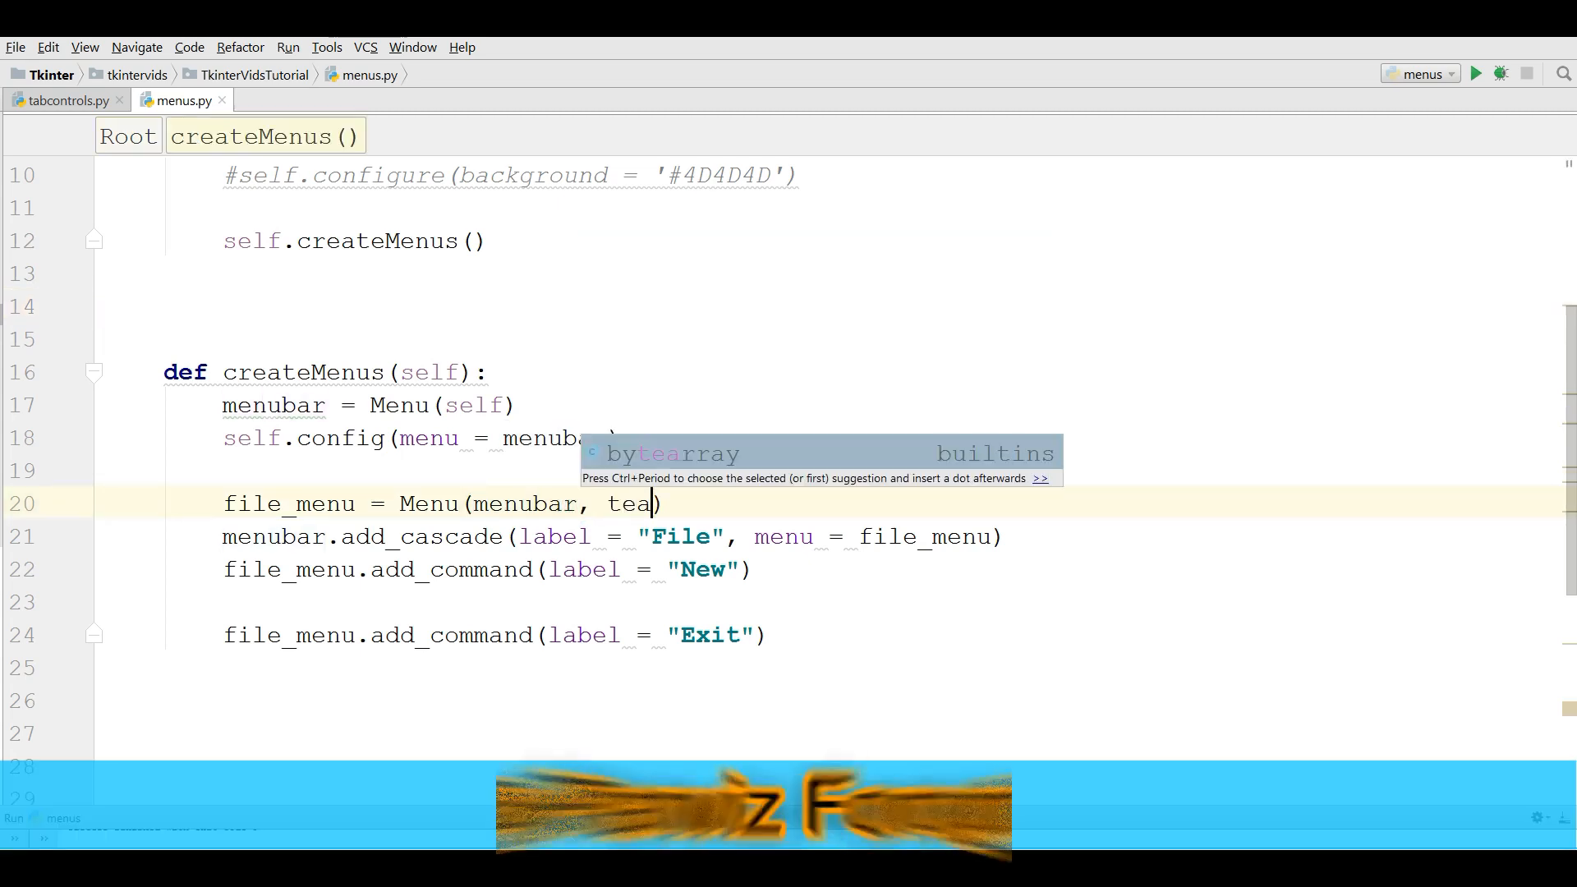
Create file_menu with tearoff = 0, rerun and check File shows New and Exit without the tear-off line.
{"action": "type", "text": "roff"}
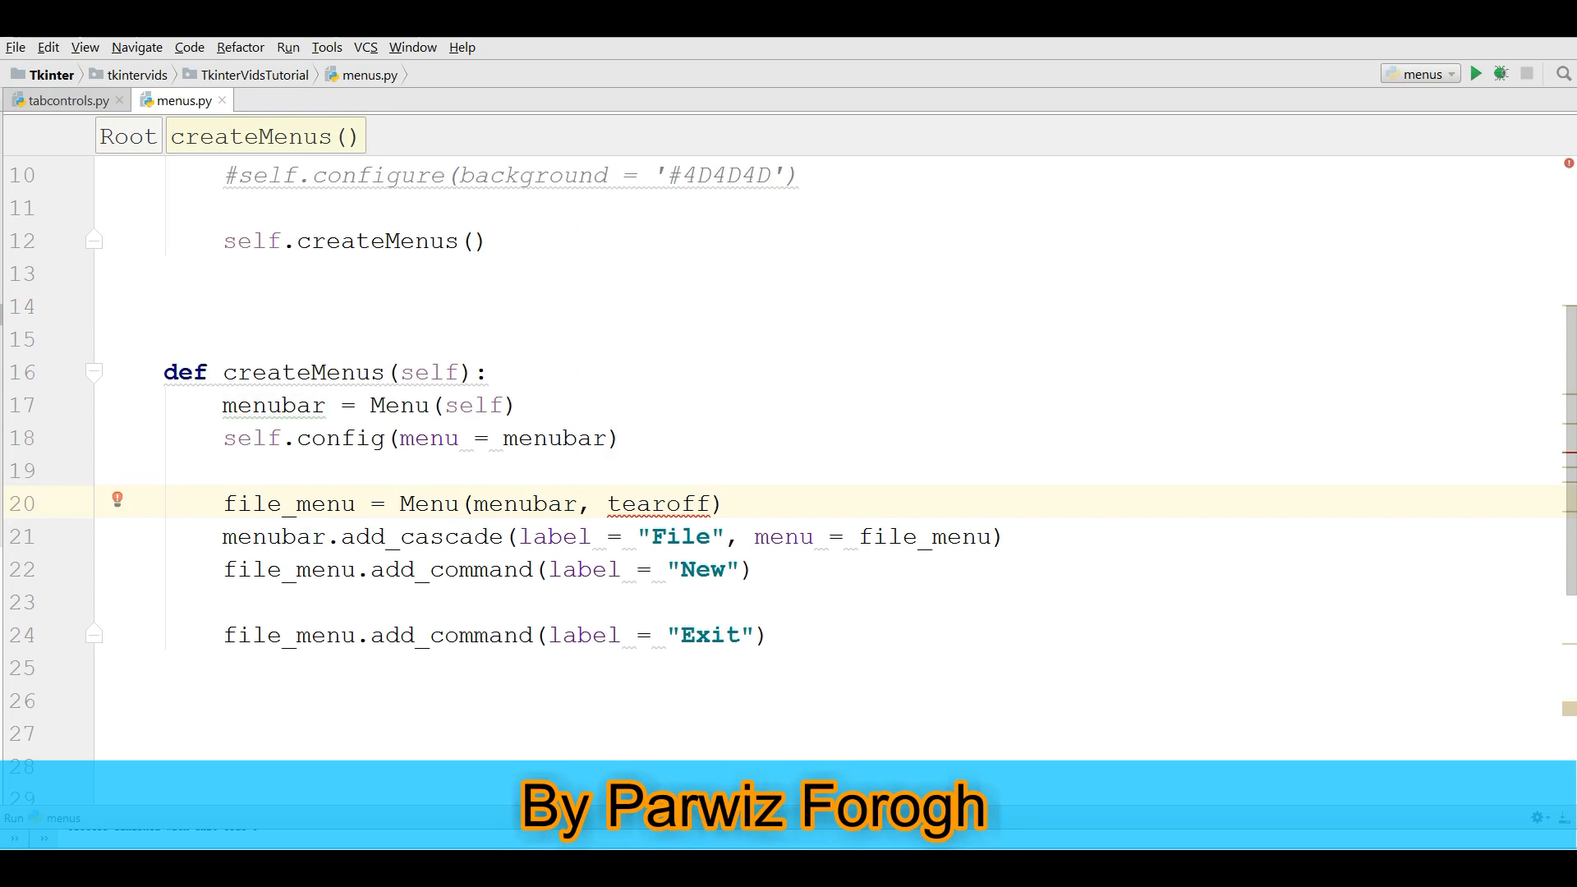
{"action": "type", "text": "= 0"}
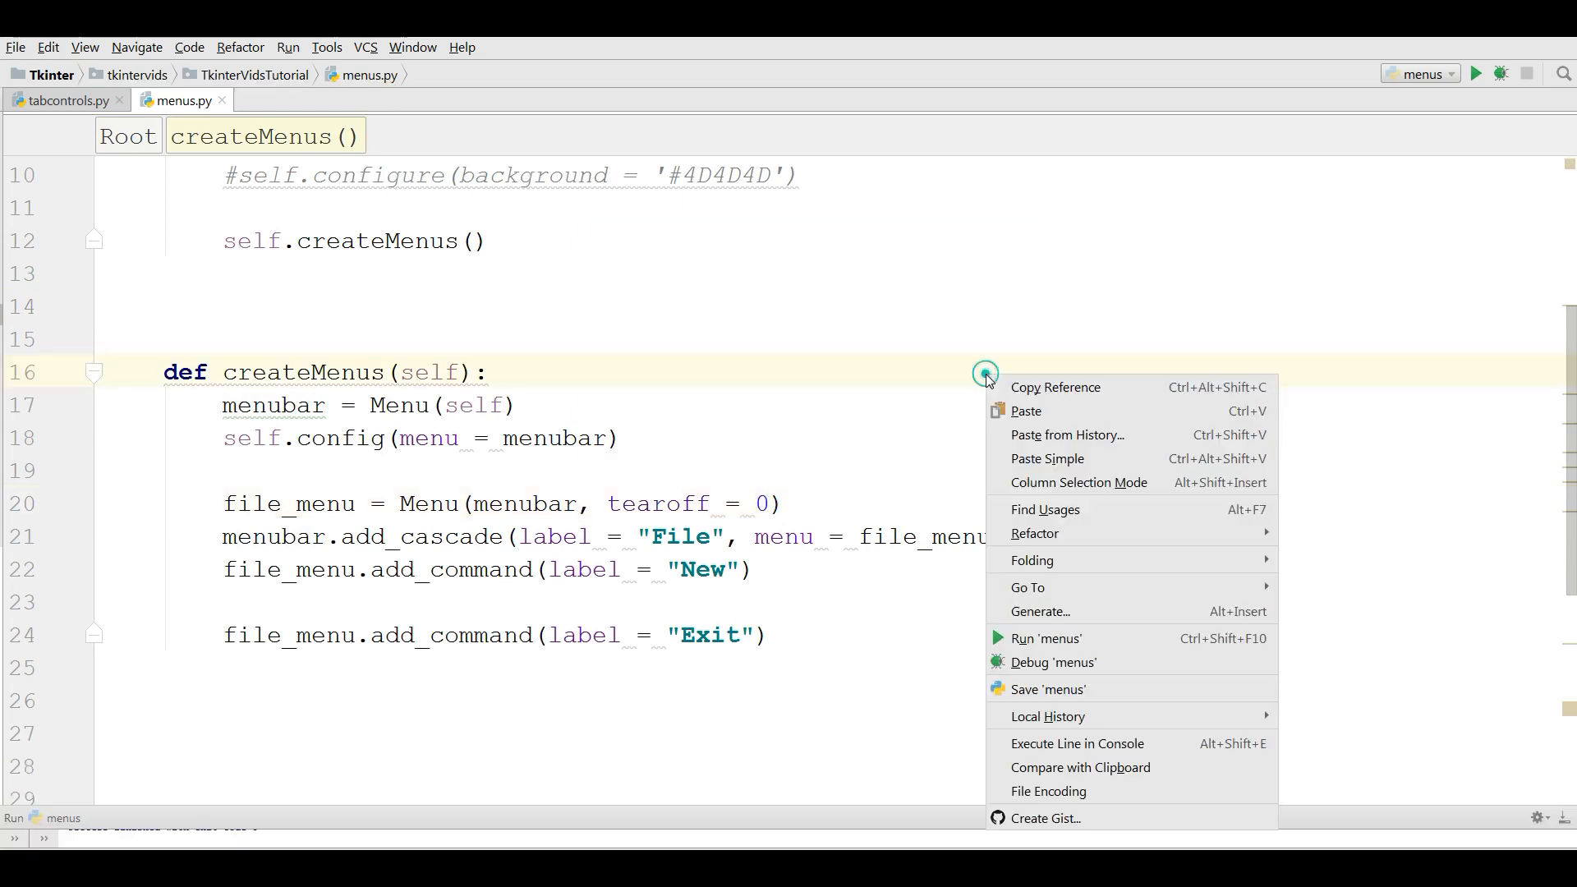
{"action": "left_click", "coordinate": [1044, 637]}
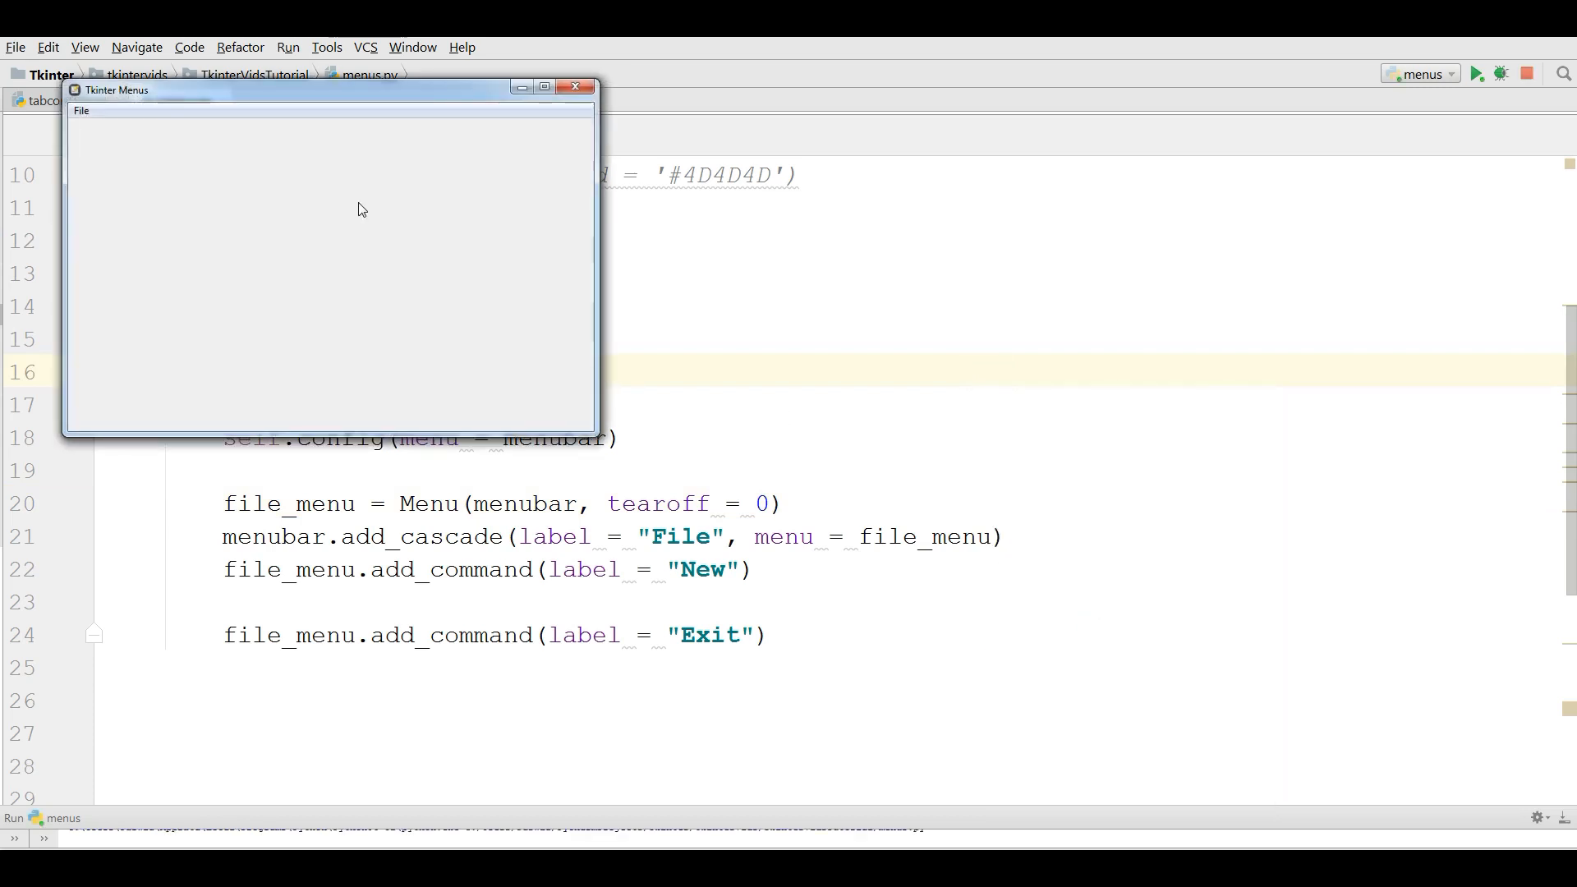
{"action": "left_click", "coordinate": [81, 110]}
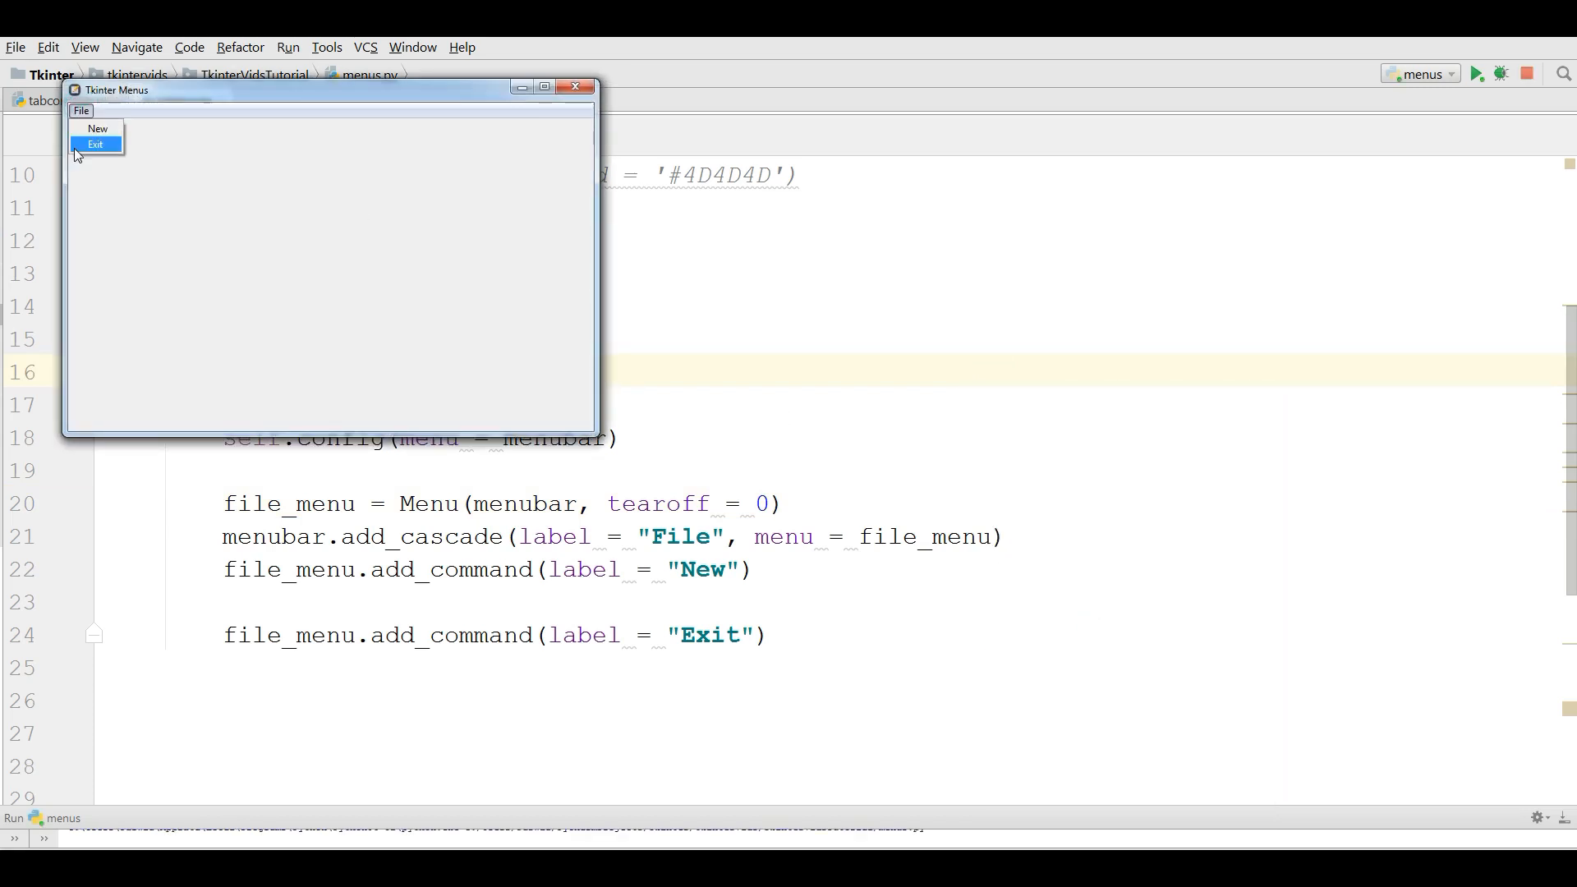
{"action": "left_click", "coordinate": [95, 145]}
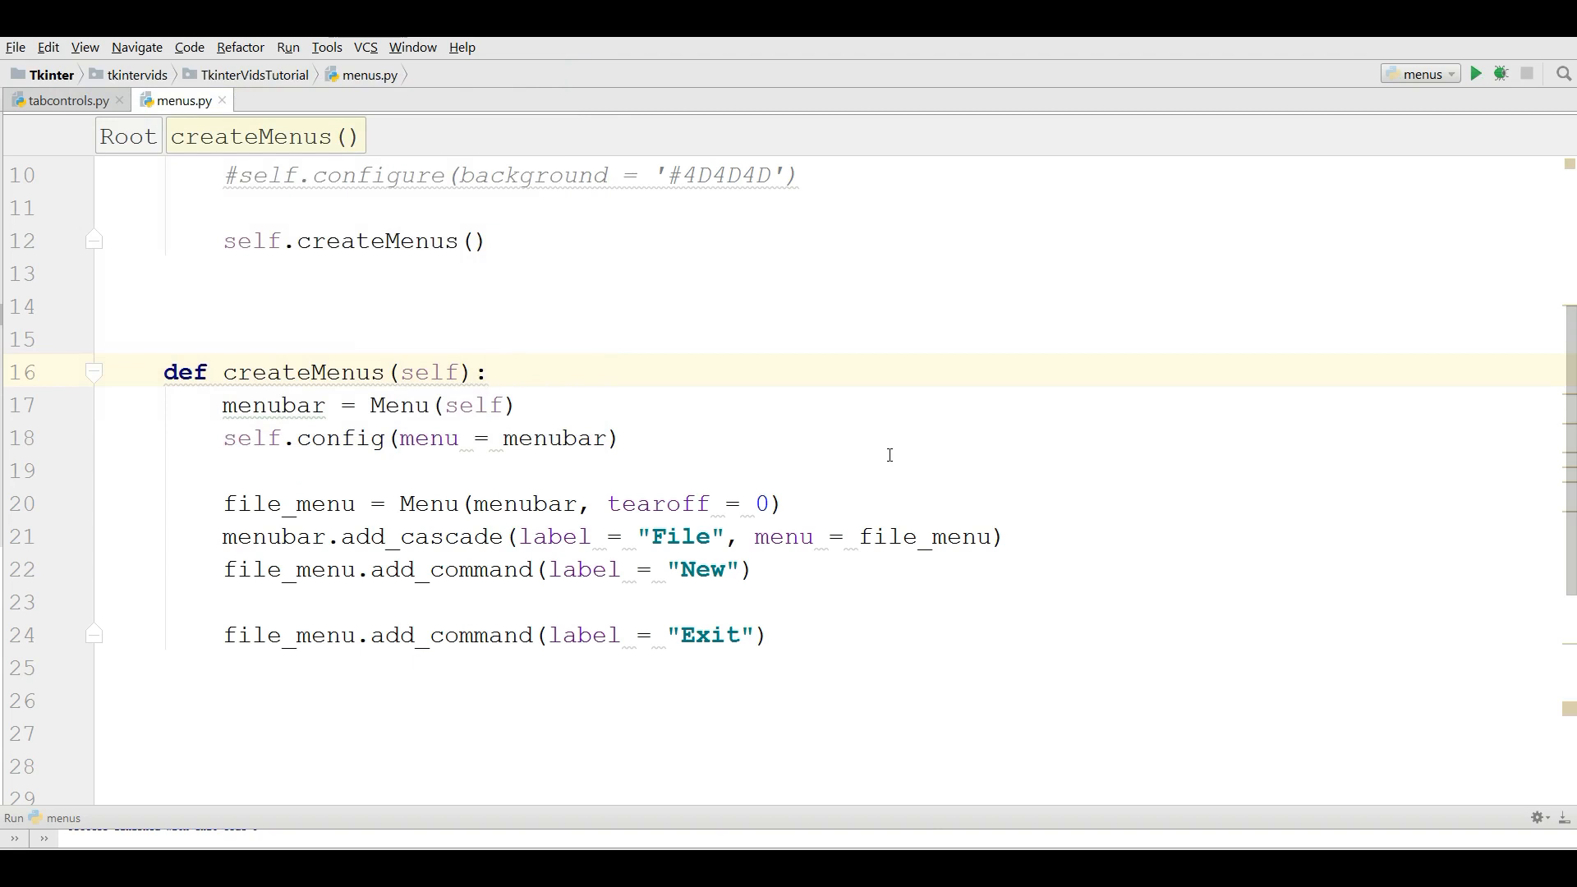
{"action": "mouse_move", "coordinate": [459, 602]}
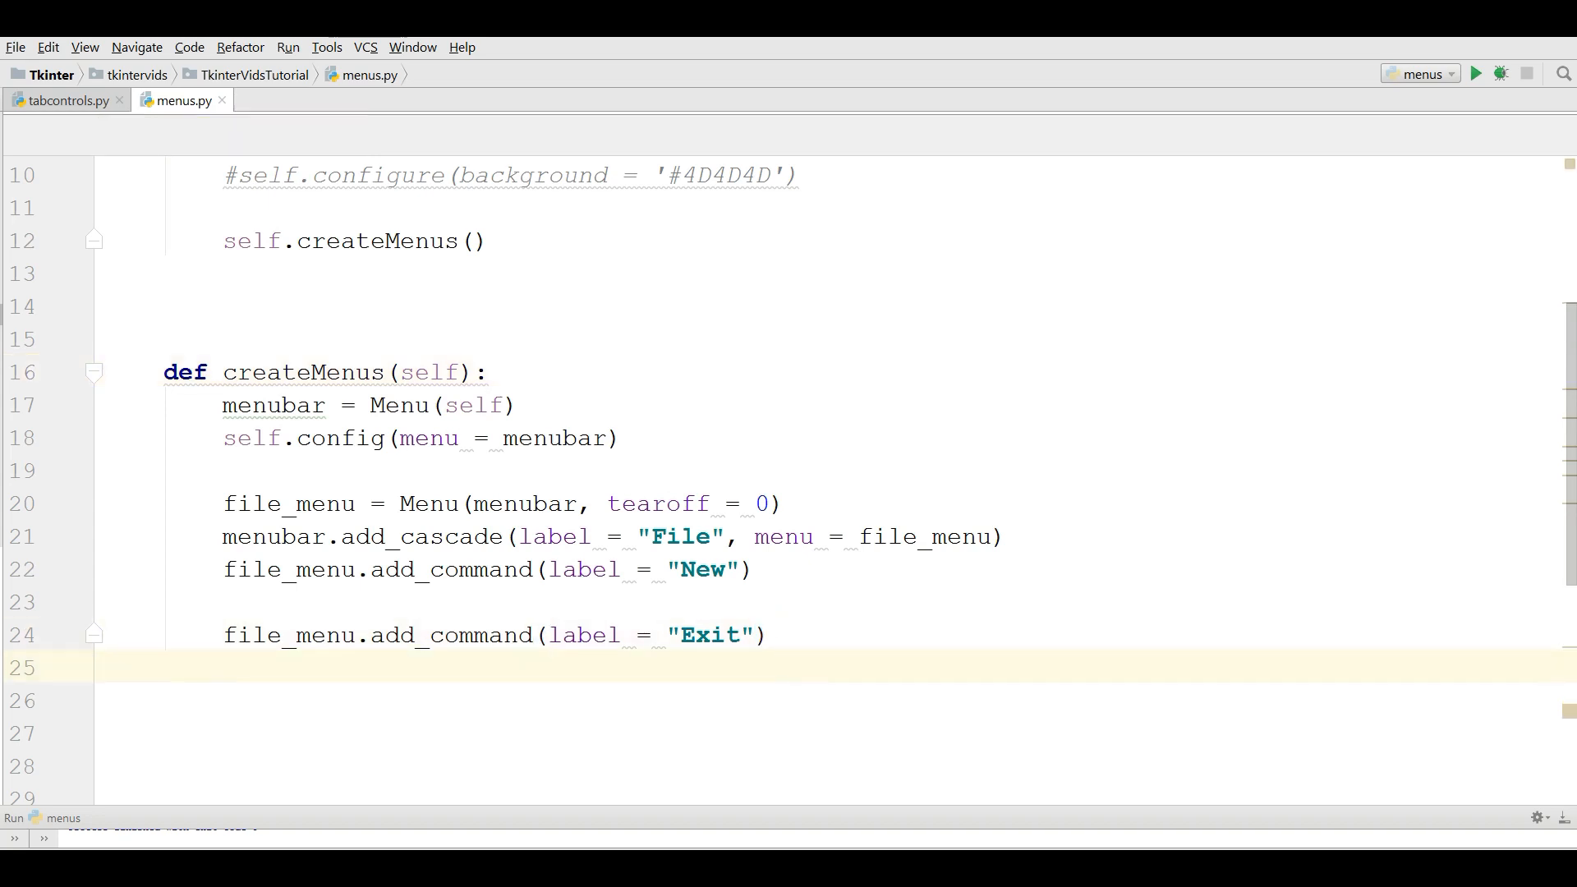
Add file_menu.add_command(label = "Open"), rerun and check File lists New, Exit and Open.
{"action": "type", "text": "f"}
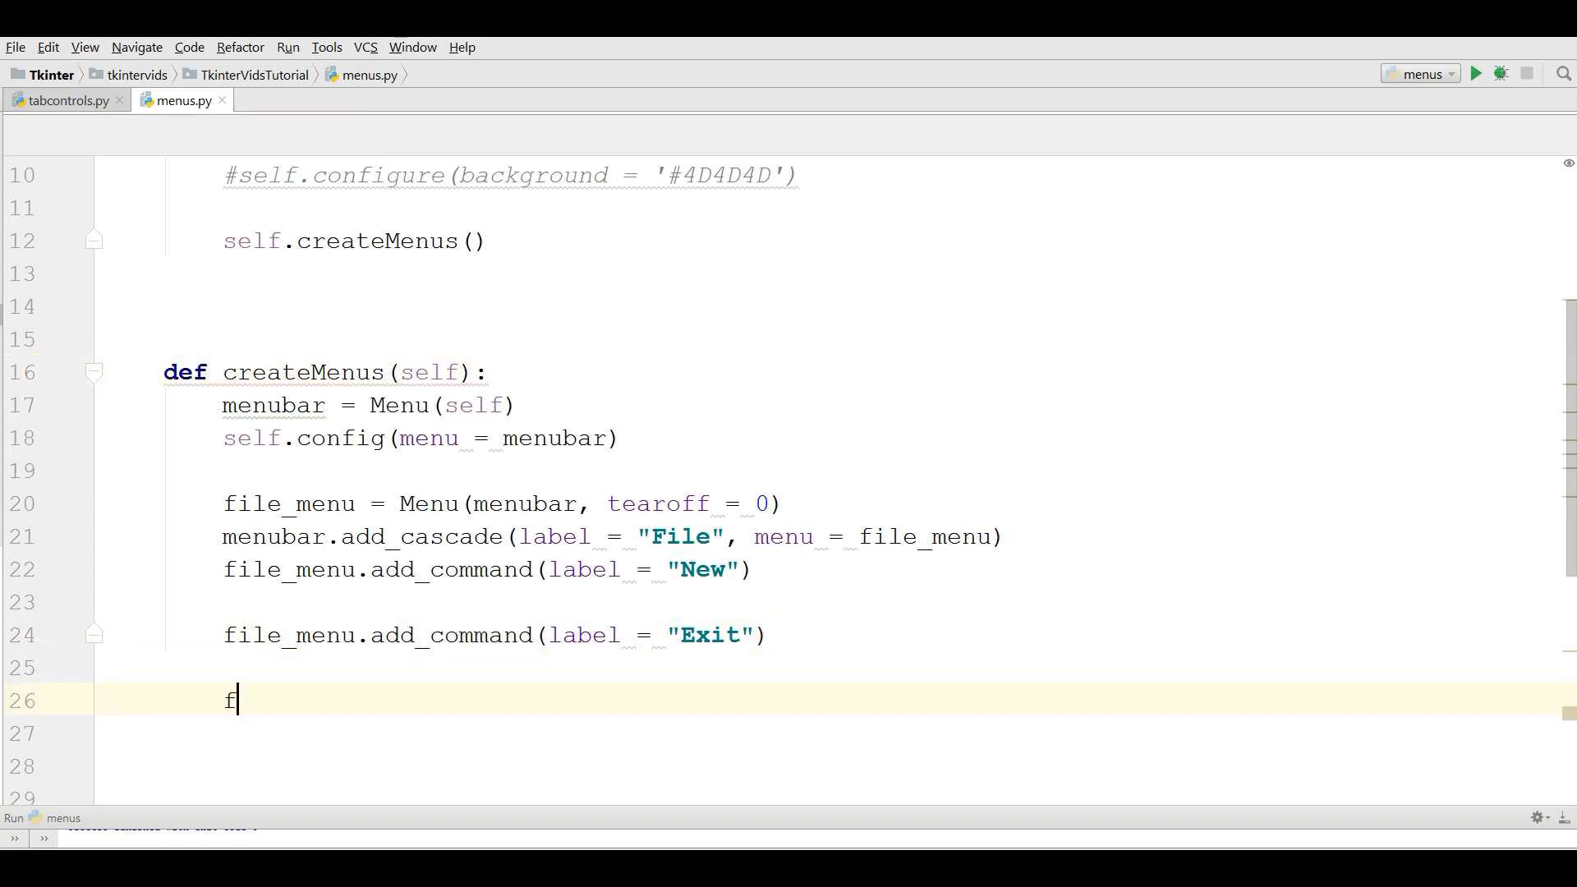
{"action": "type", "text": "ile_menu.add_command(label = \"Open"}
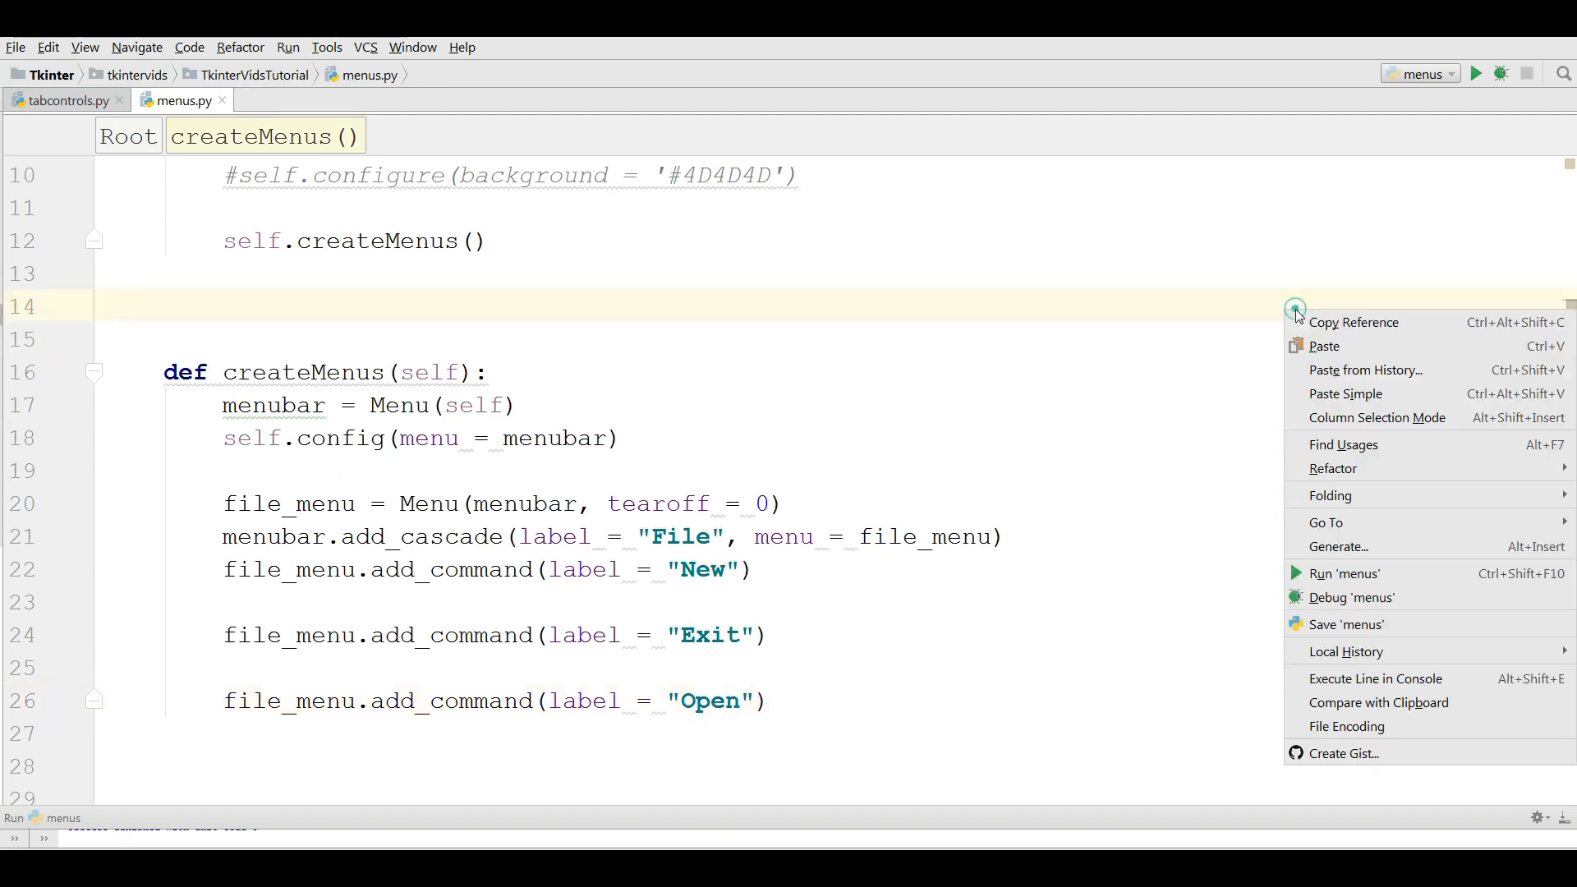
{"action": "left_click", "coordinate": [1343, 573]}
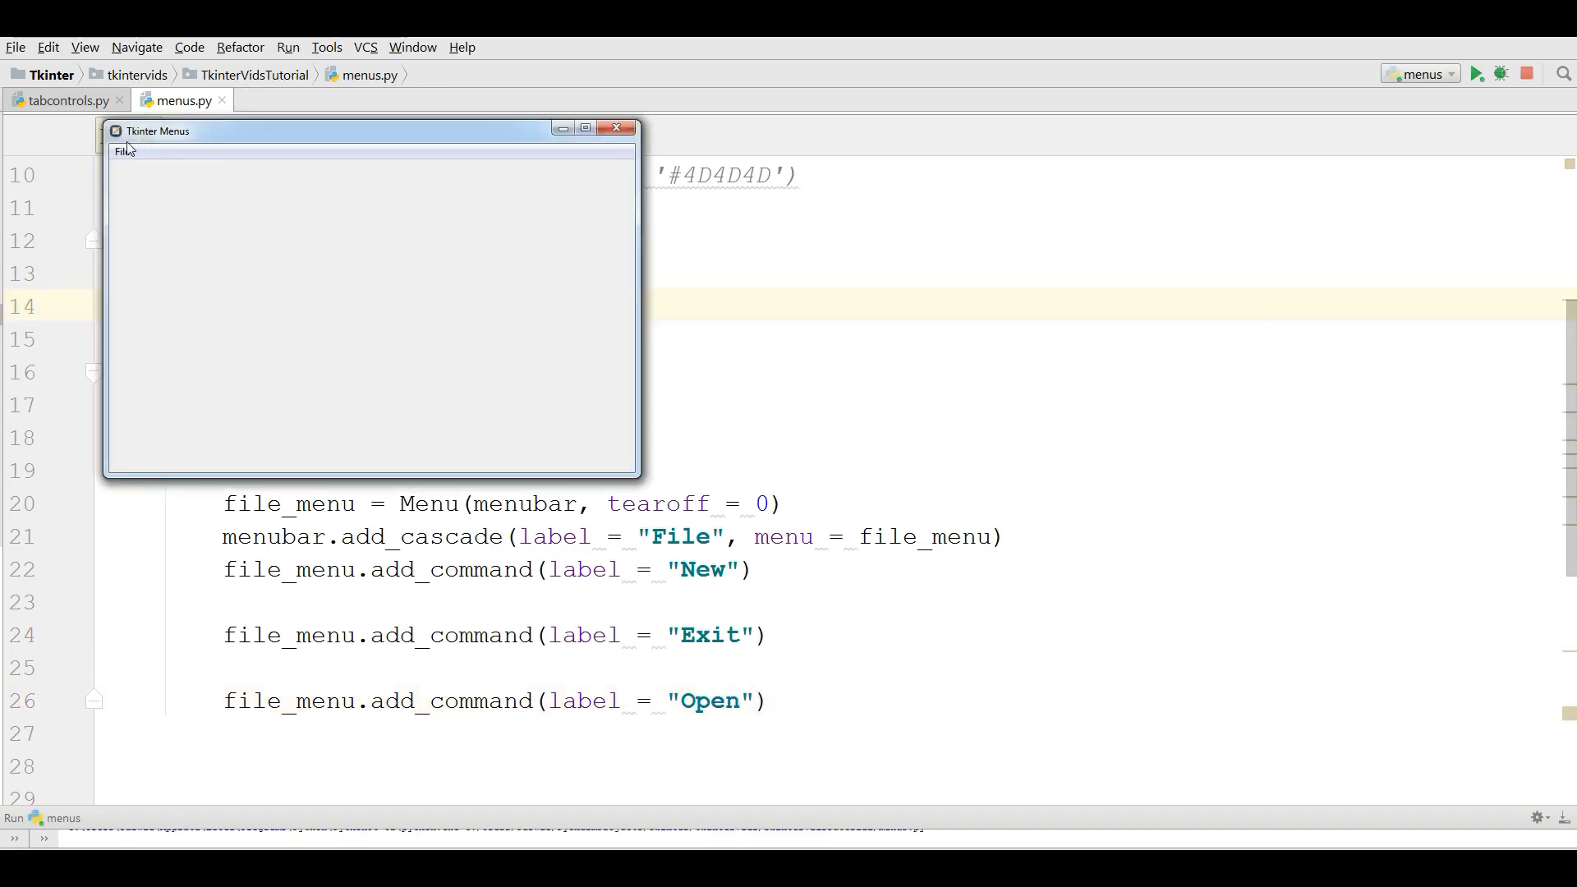
{"action": "left_click", "coordinate": [122, 152]}
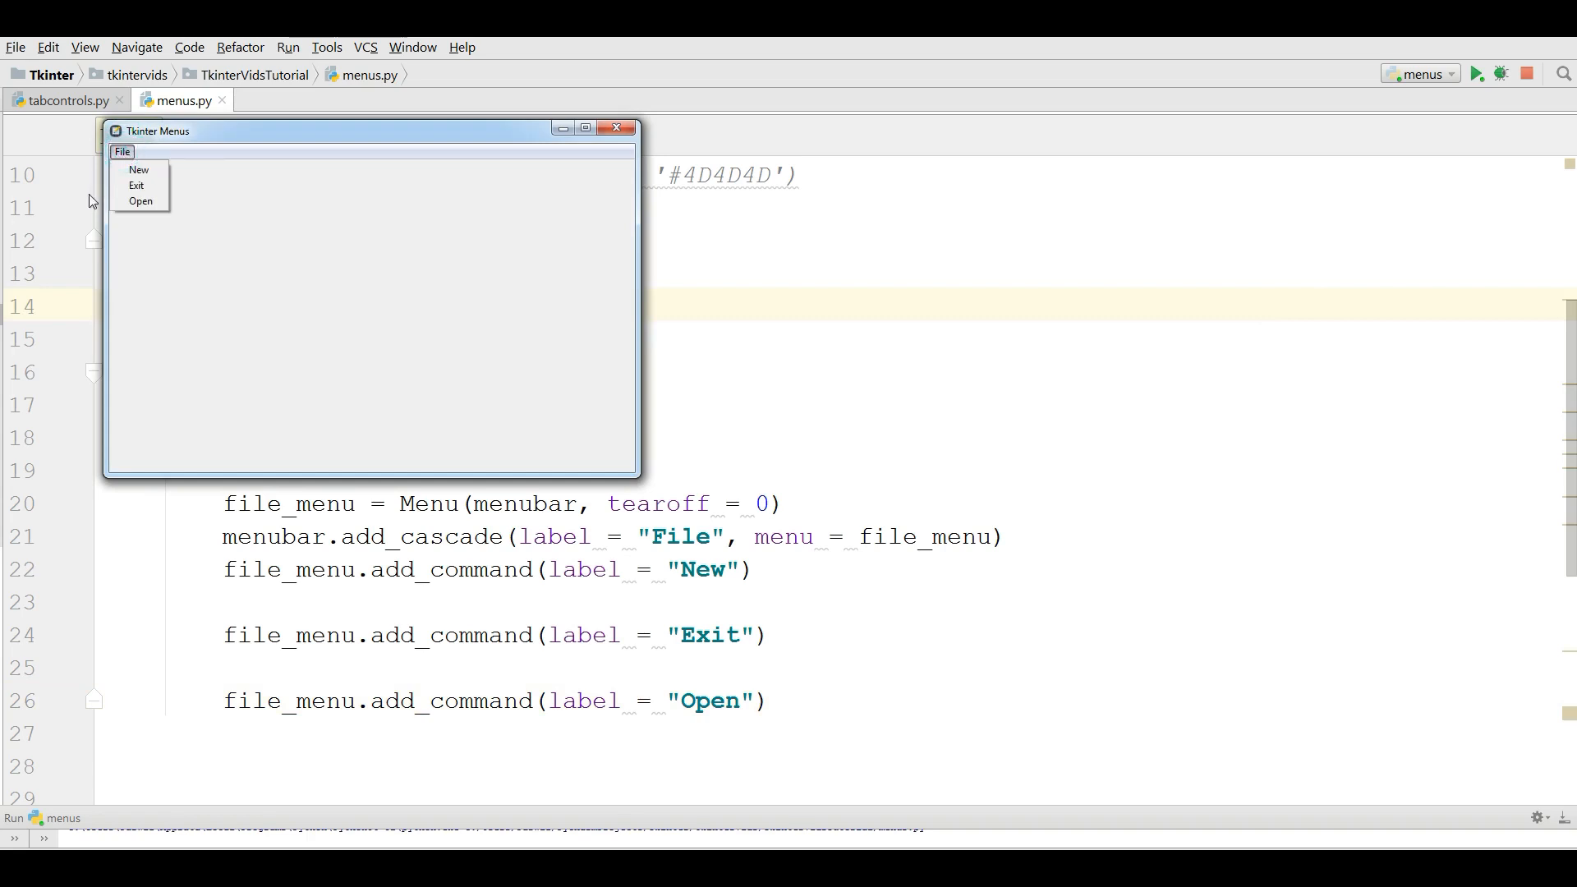
{"action": "mouse_move", "coordinate": [144, 183]}
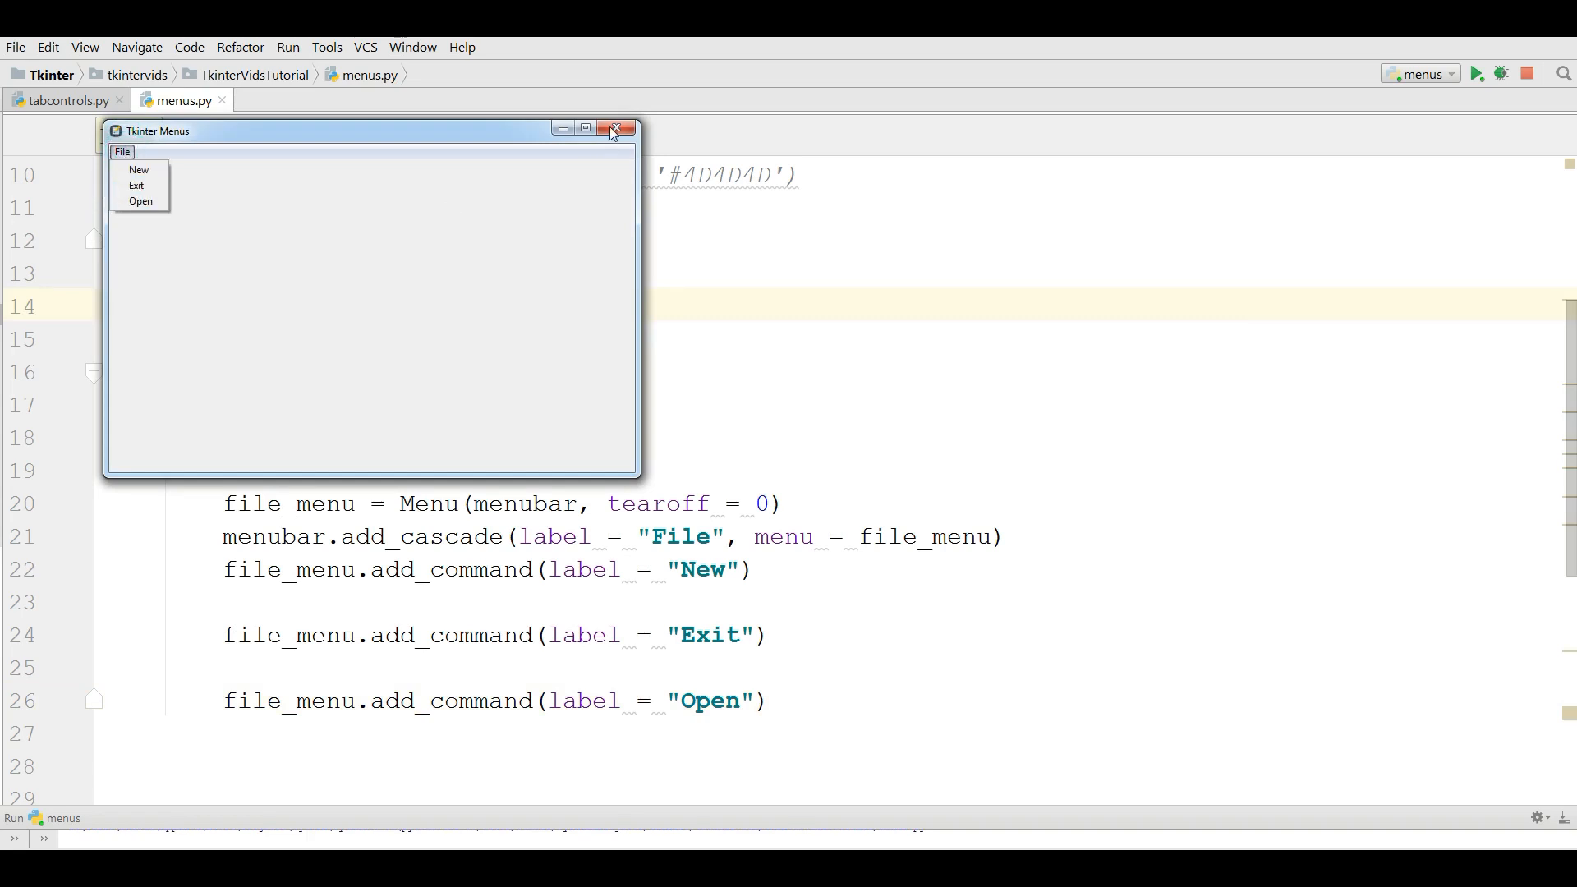
{"action": "left_click", "coordinate": [614, 128]}
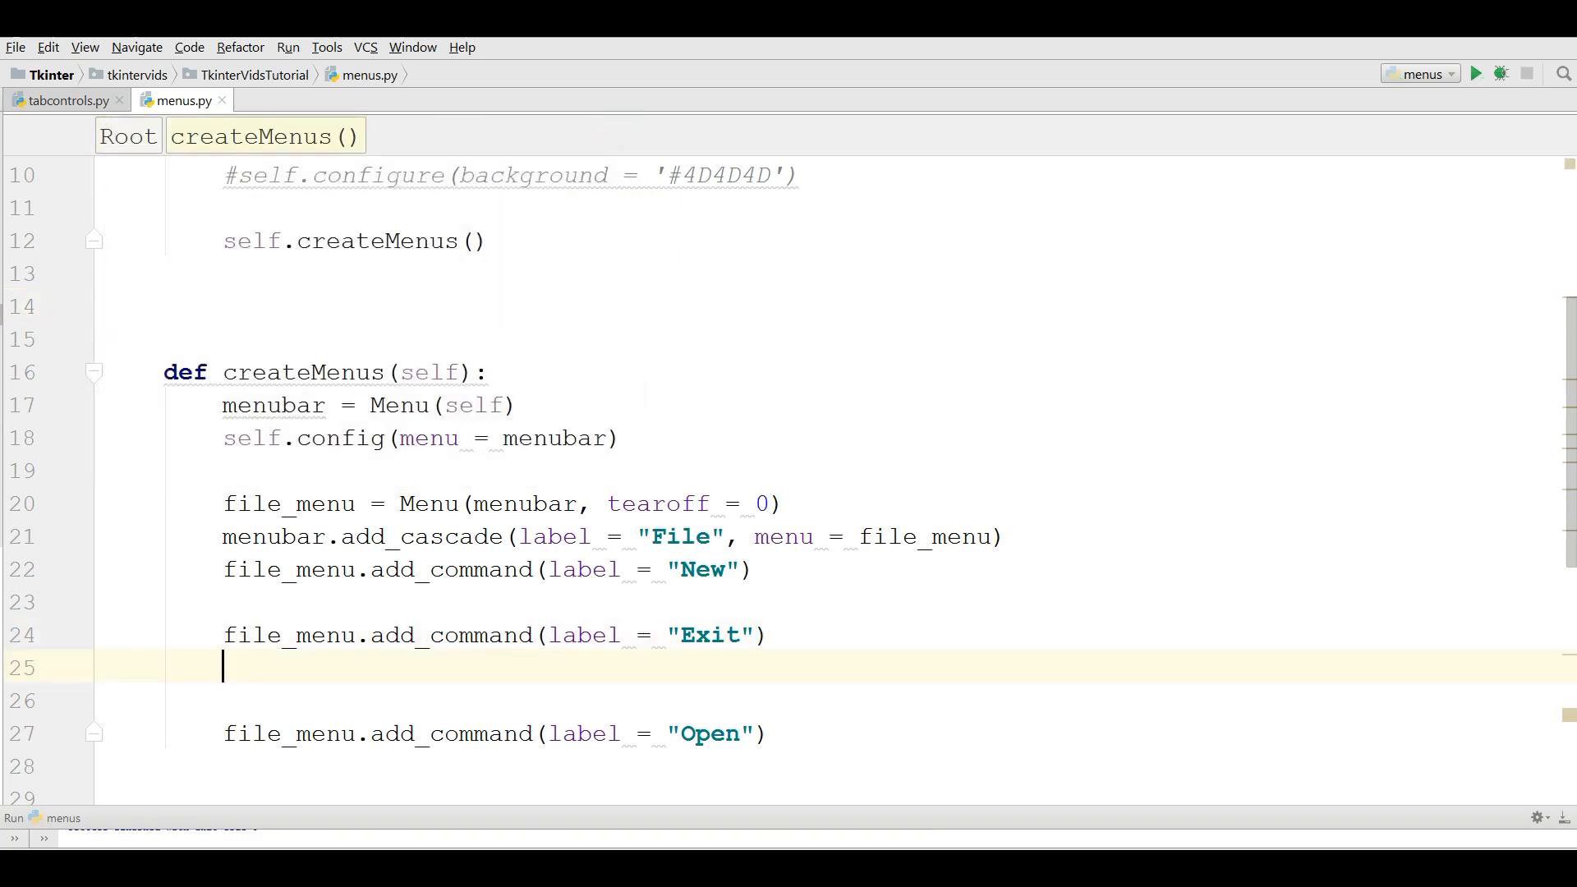
Add file_menu.add_separator() after the Exit line, rerun and confirm the line between Exit and Open.
{"action": "type", "text": "file_menu.ad"}
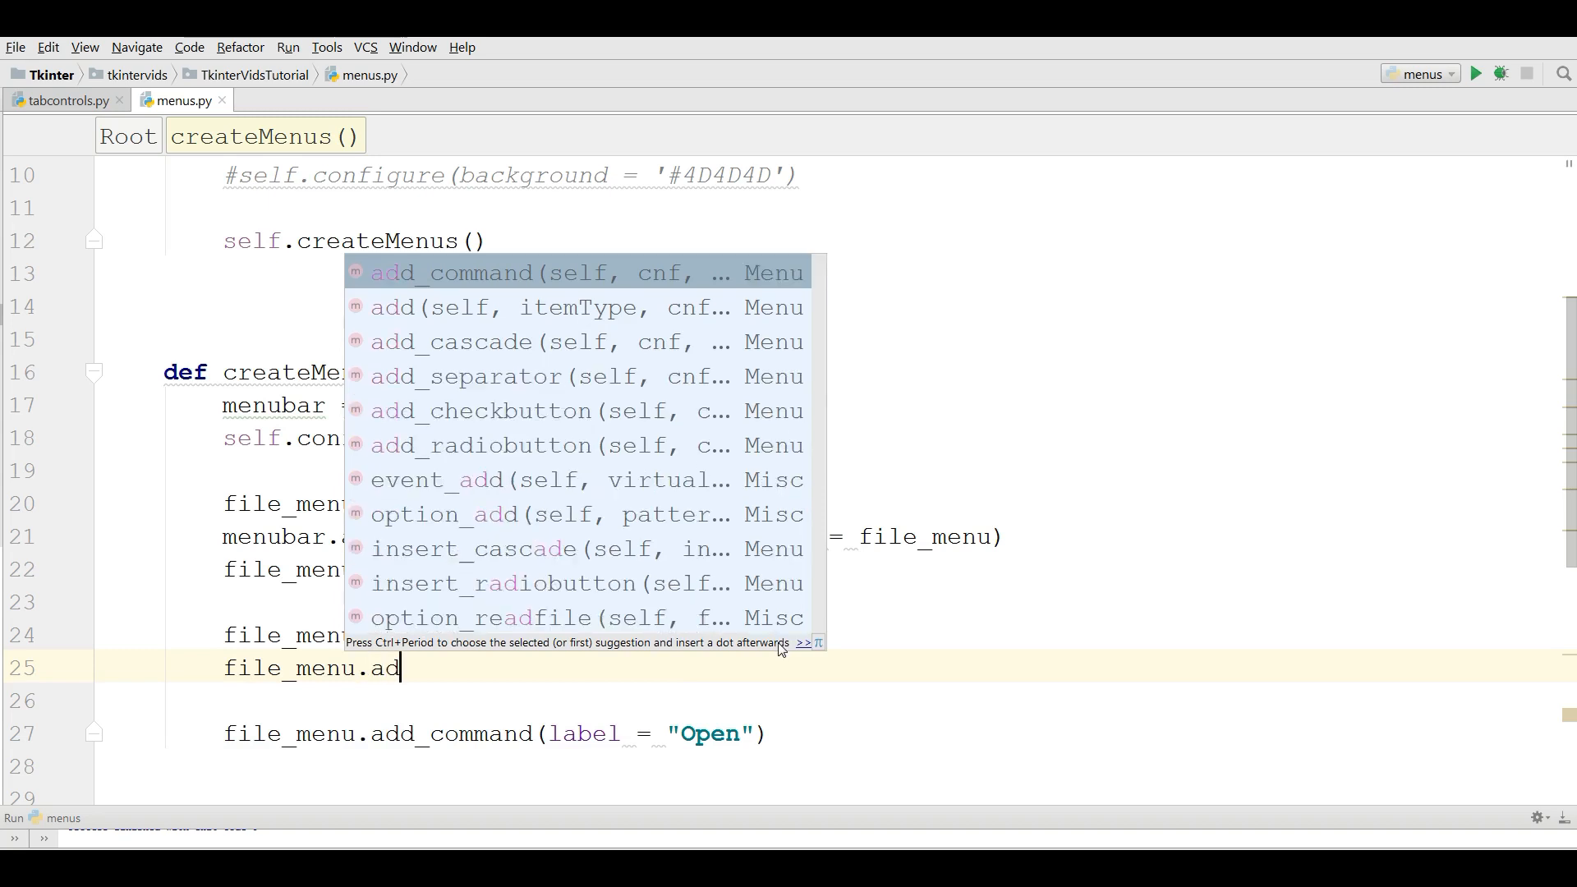
{"action": "type", "text": "S"}
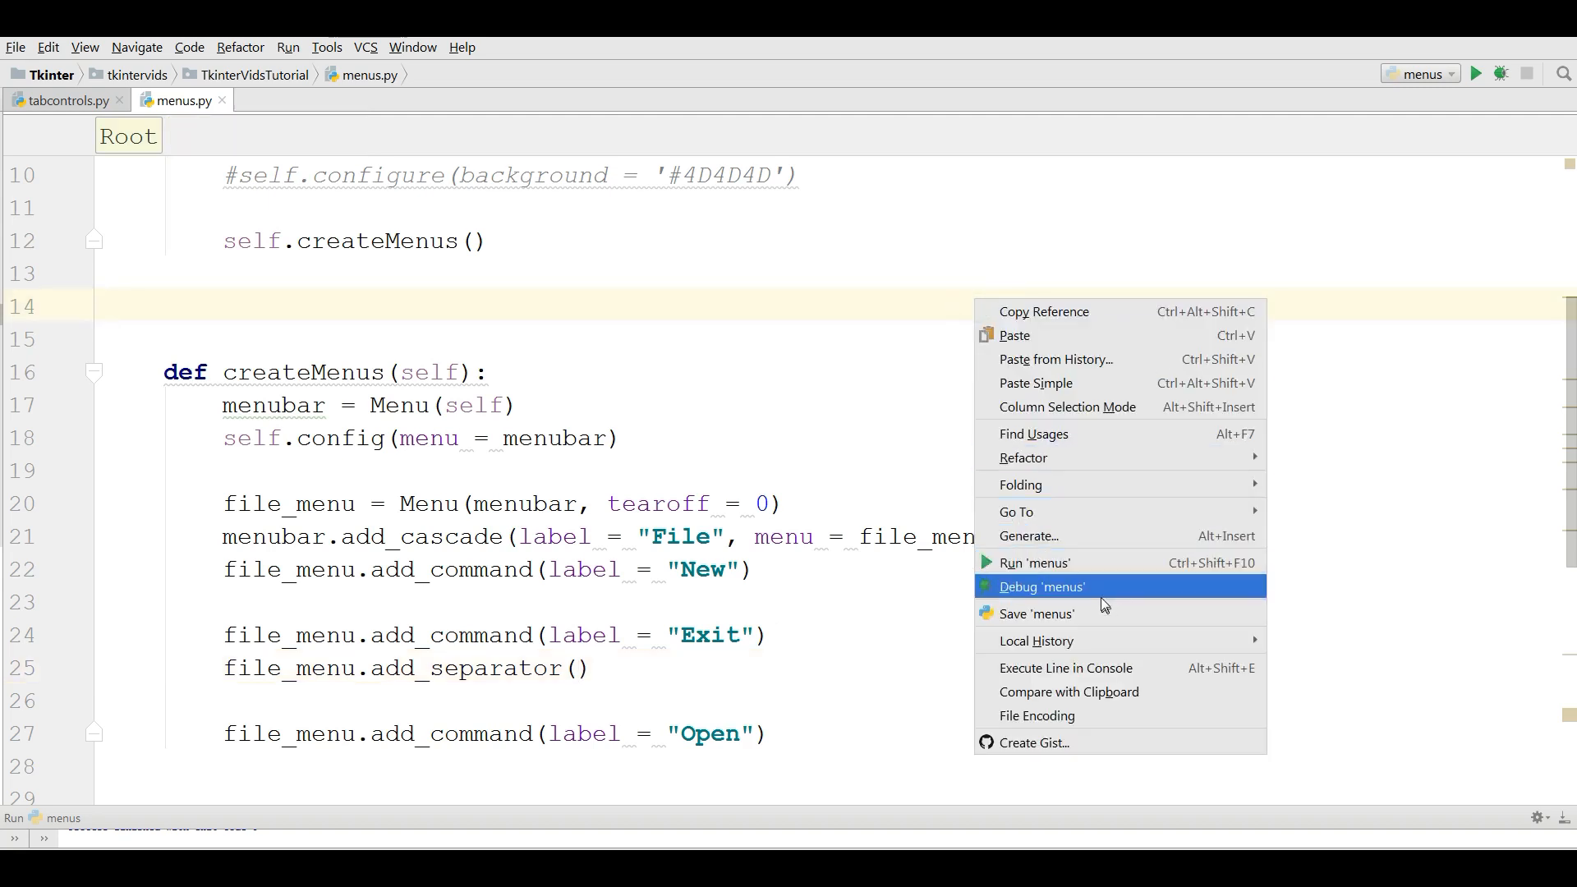
{"action": "left_click", "coordinate": [1035, 562]}
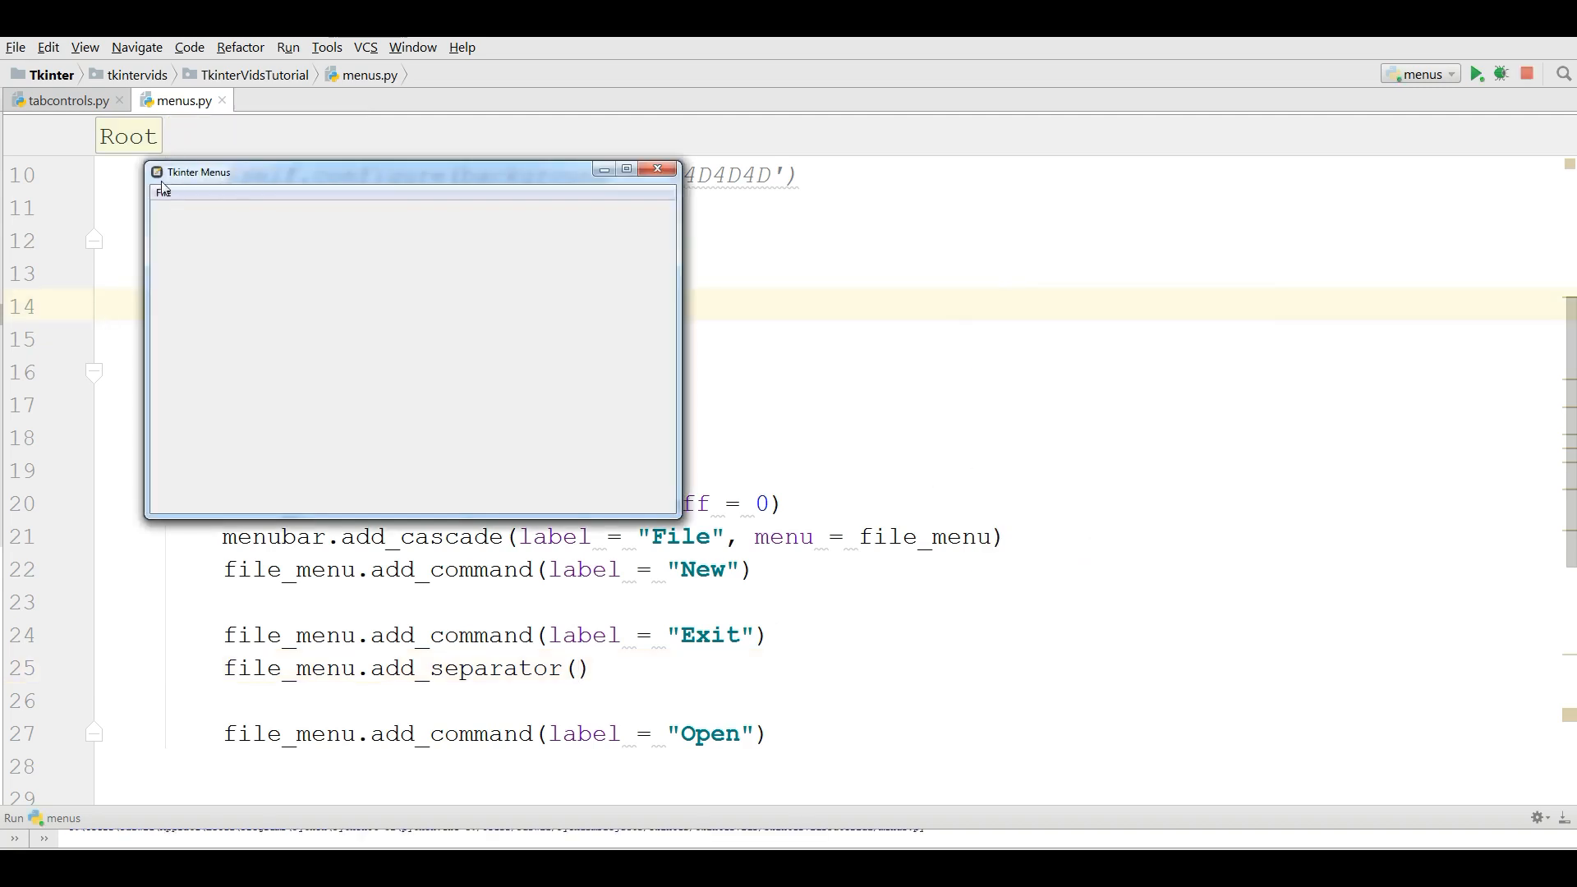
{"action": "left_click", "coordinate": [163, 194]}
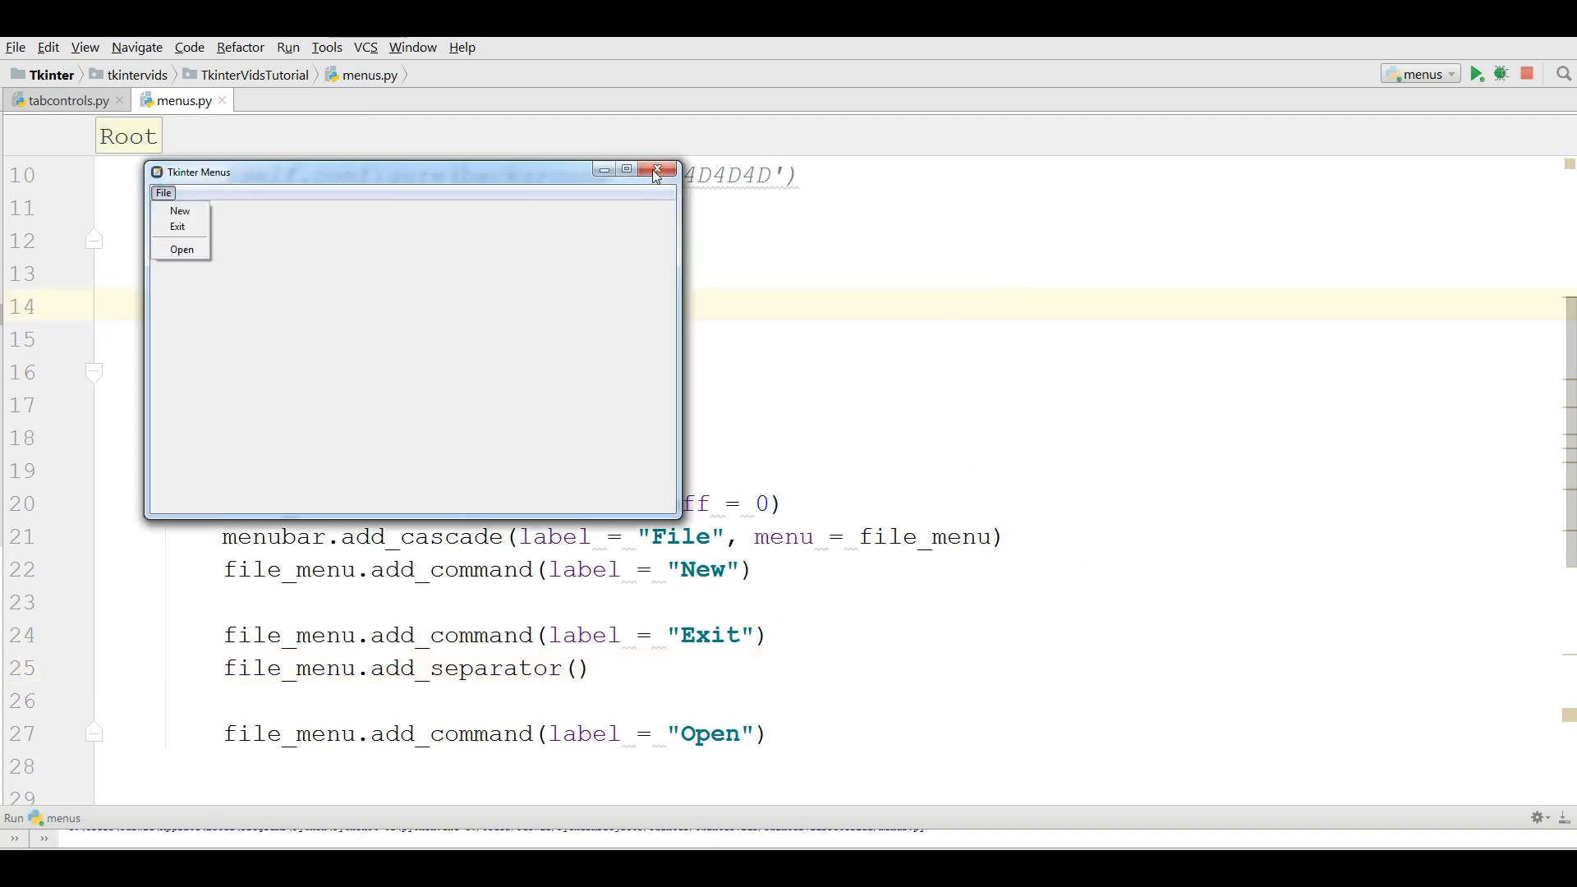
{"action": "left_click", "coordinate": [653, 171]}
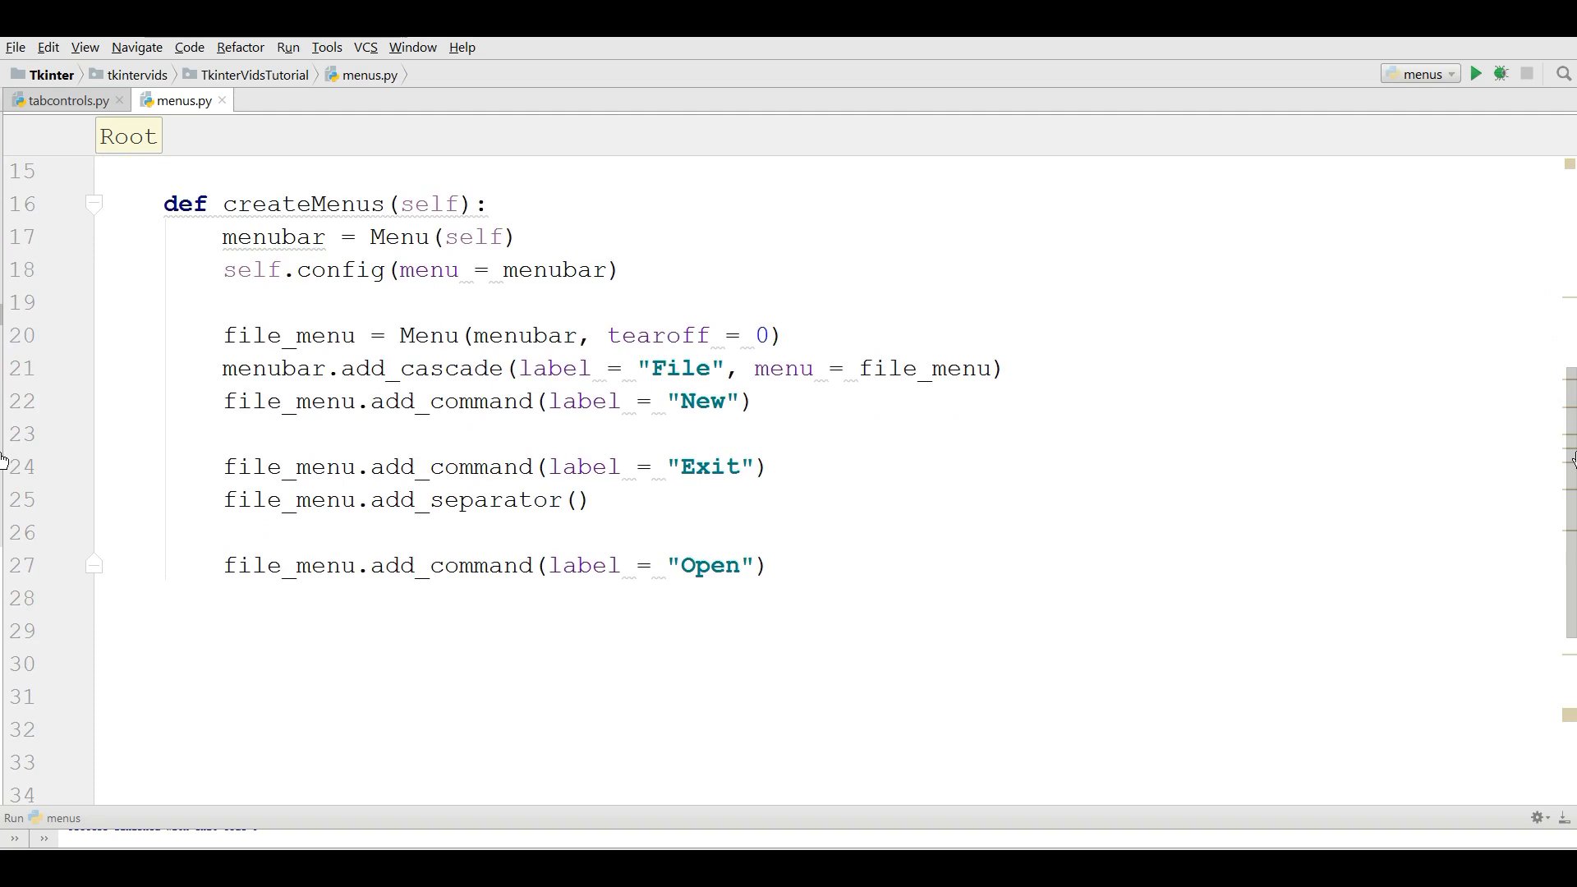
{"action": "mouse_move", "coordinate": [1280, 450]}
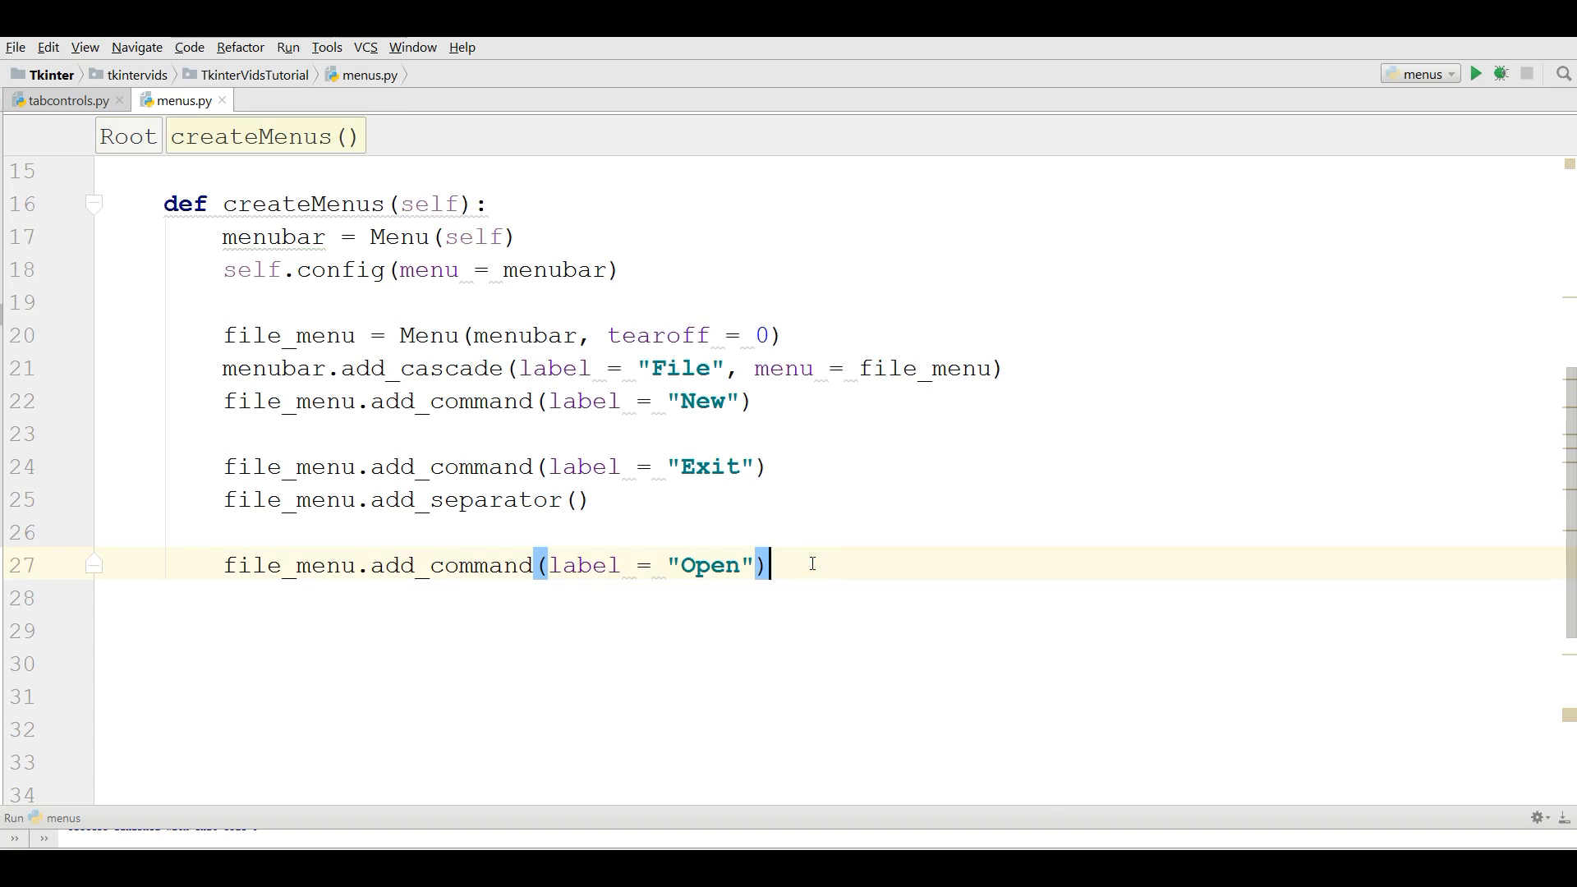
Write help_menu = Menu(menubar, tearoff = 0) below the File menu code.
{"action": "type", "text": "he"}
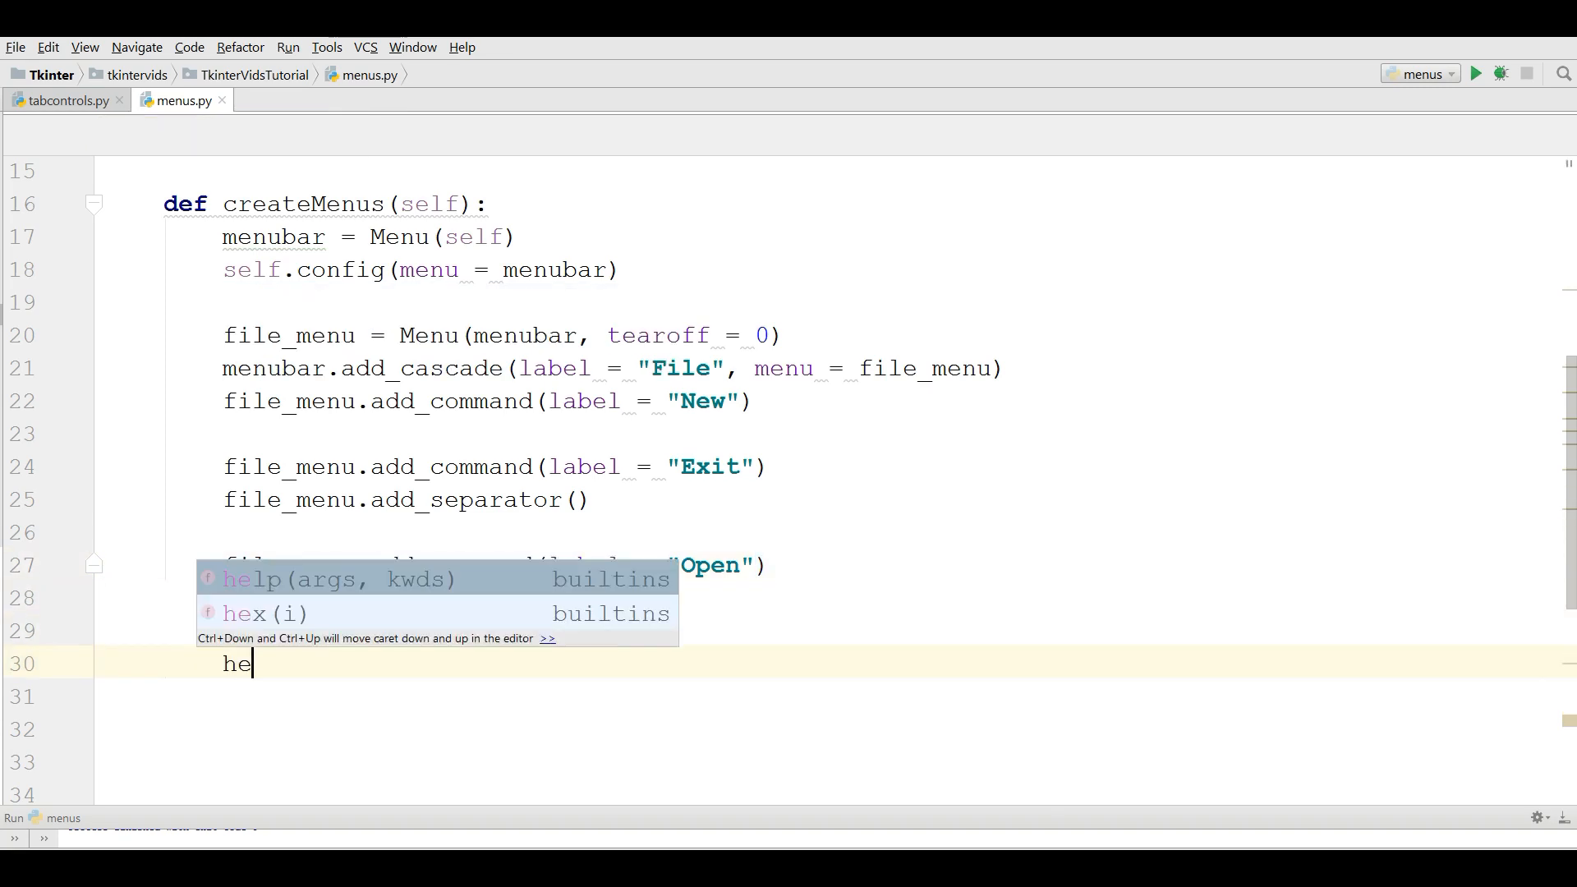
{"action": "type", "text": "lp_menu ="}
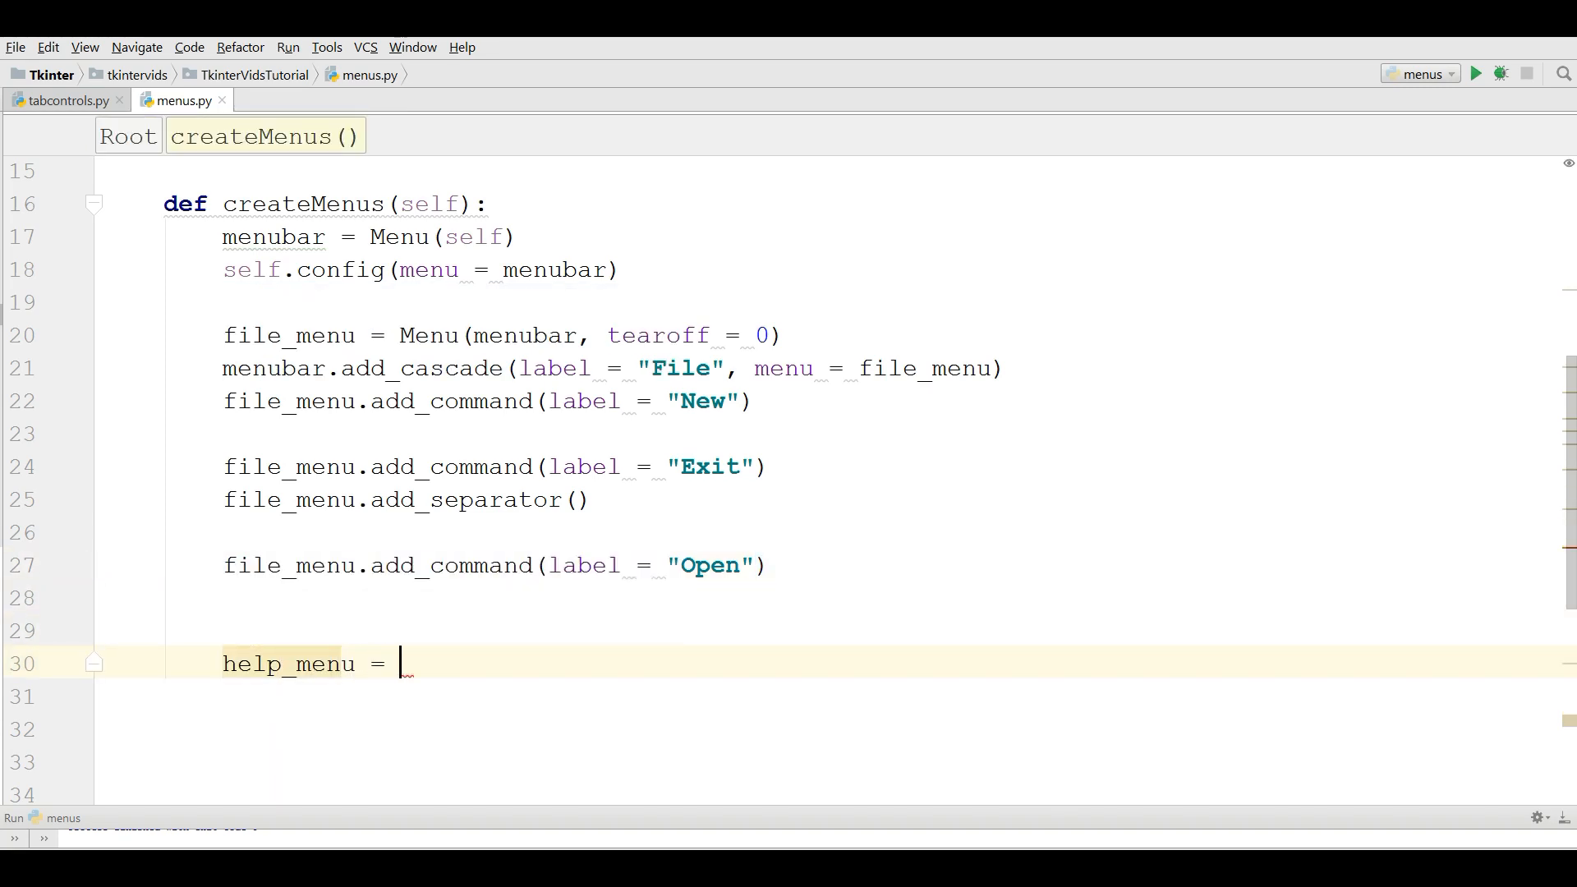
{"action": "type", "text": "Menu("}
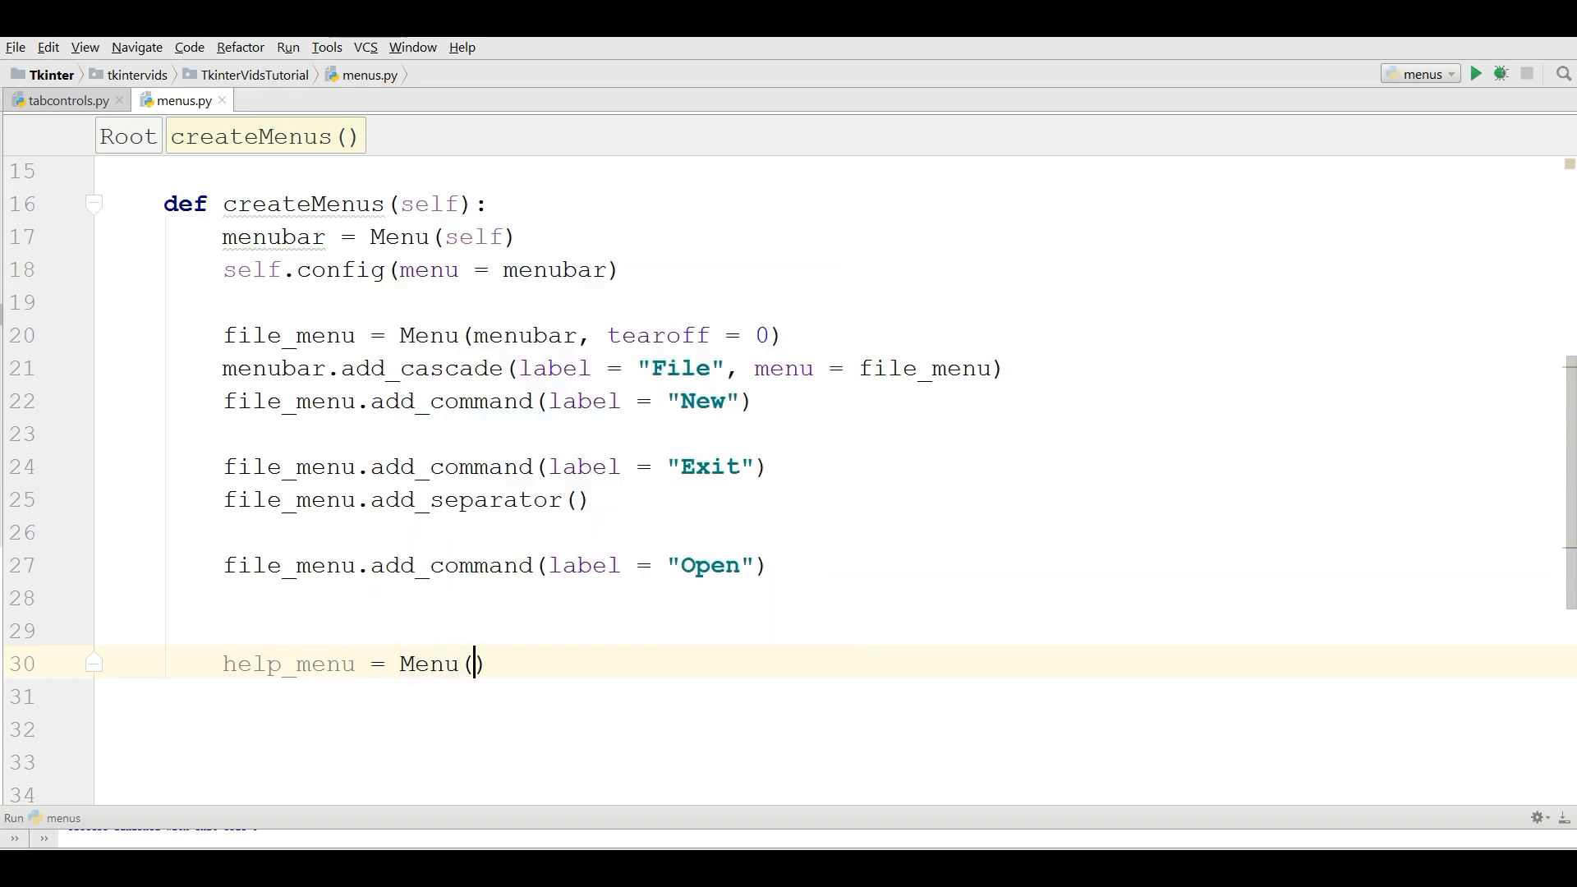
{"action": "type", "text": "menubar"}
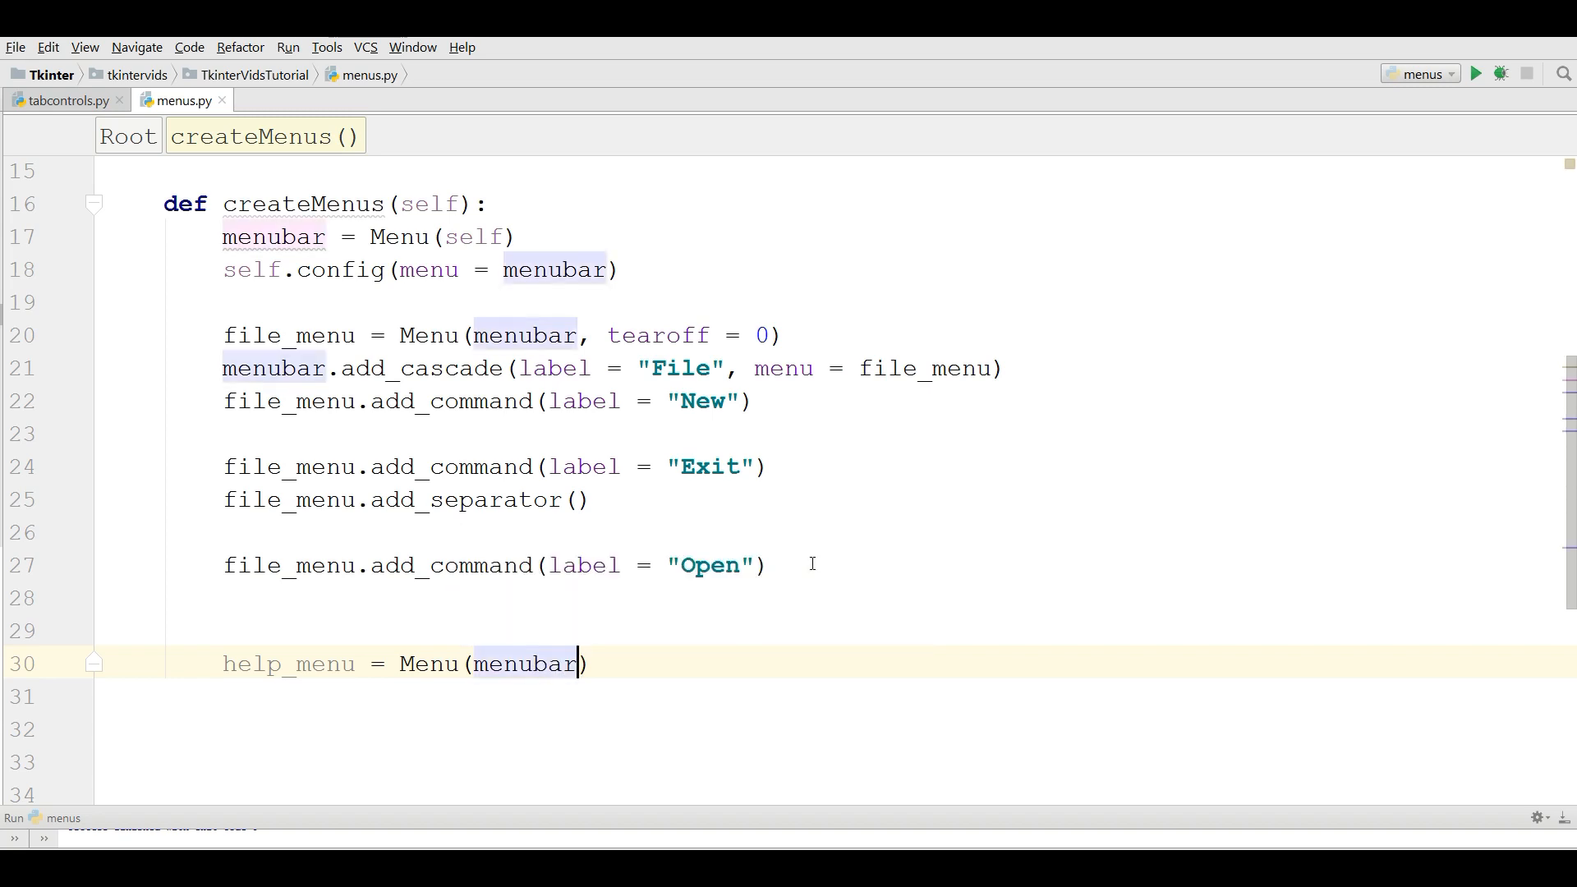
{"action": "type", "text": ", tearoff = 0"}
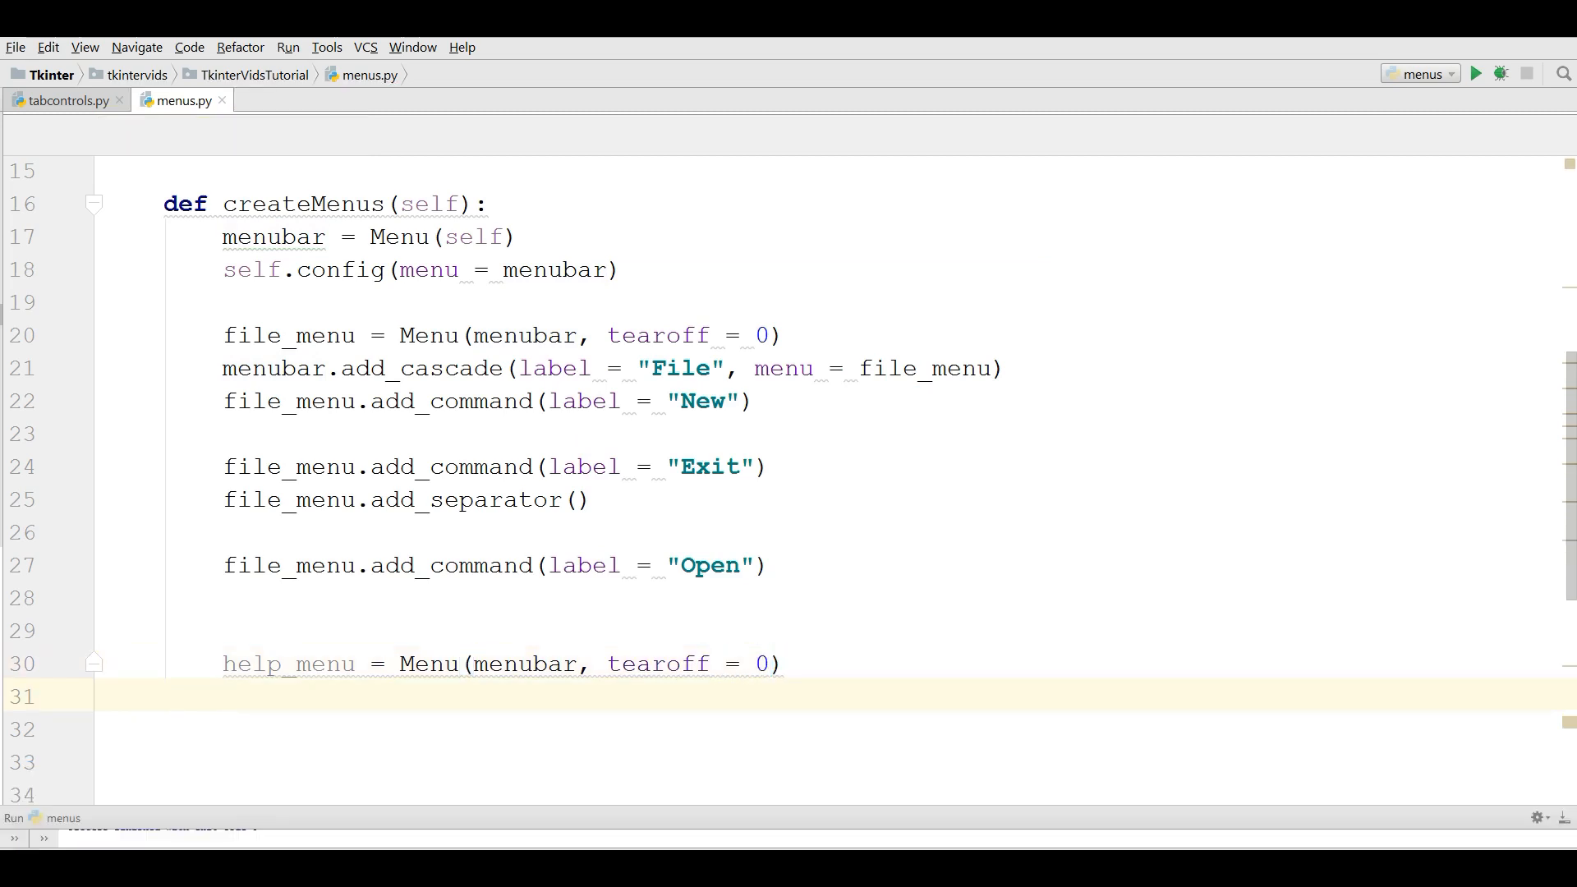
Attach help_menu to the menubar as a cascade labelled "Help".
{"action": "type", "text": "menubar"}
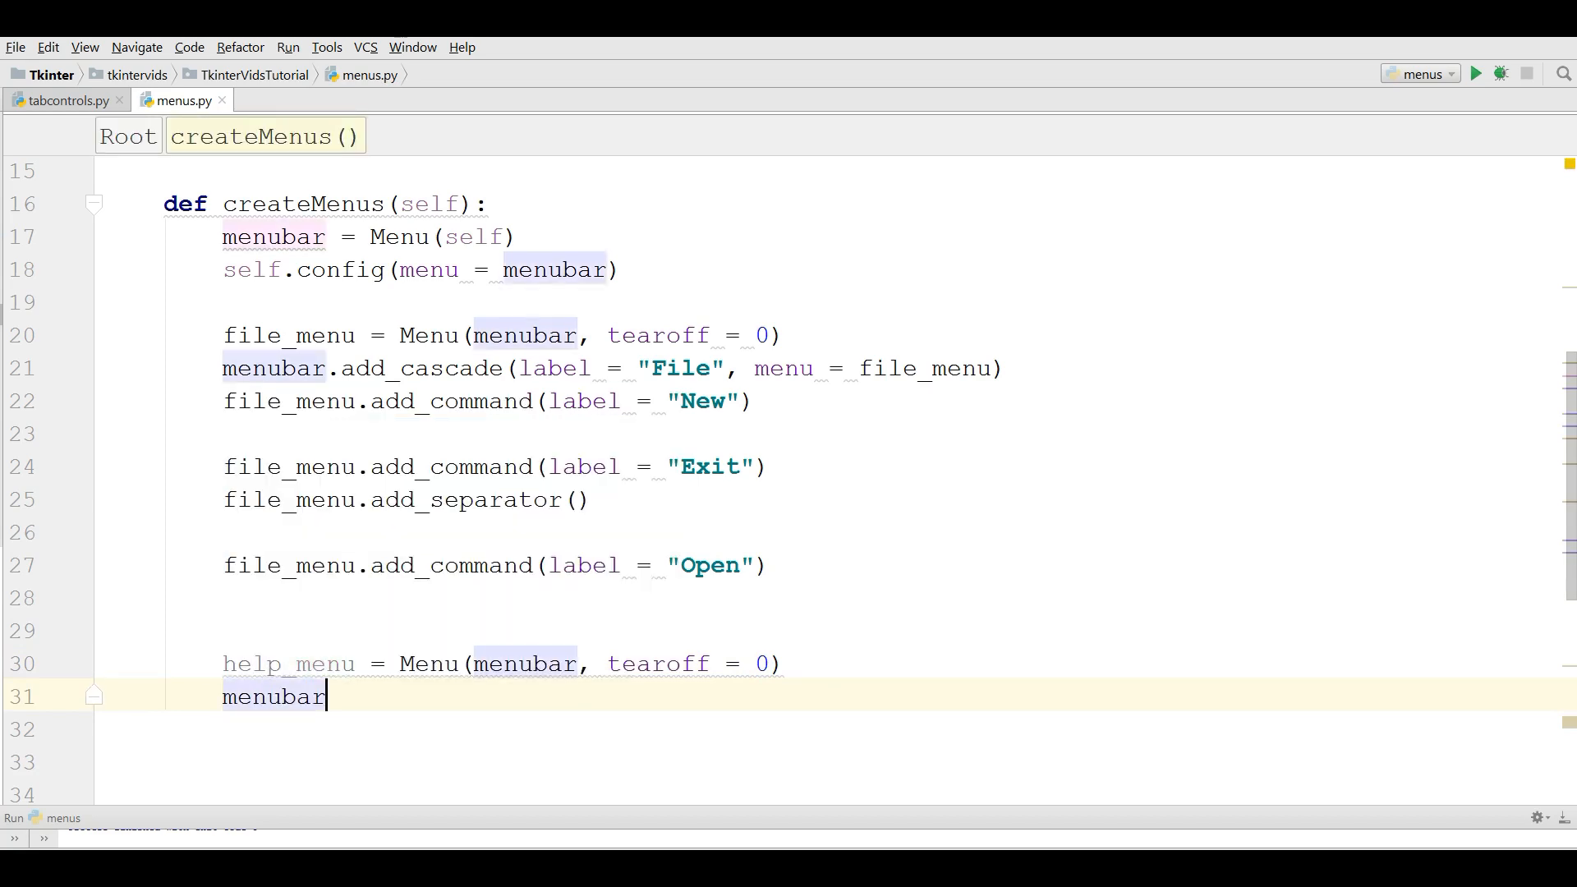
{"action": "type", "text": ".add_cascade("}
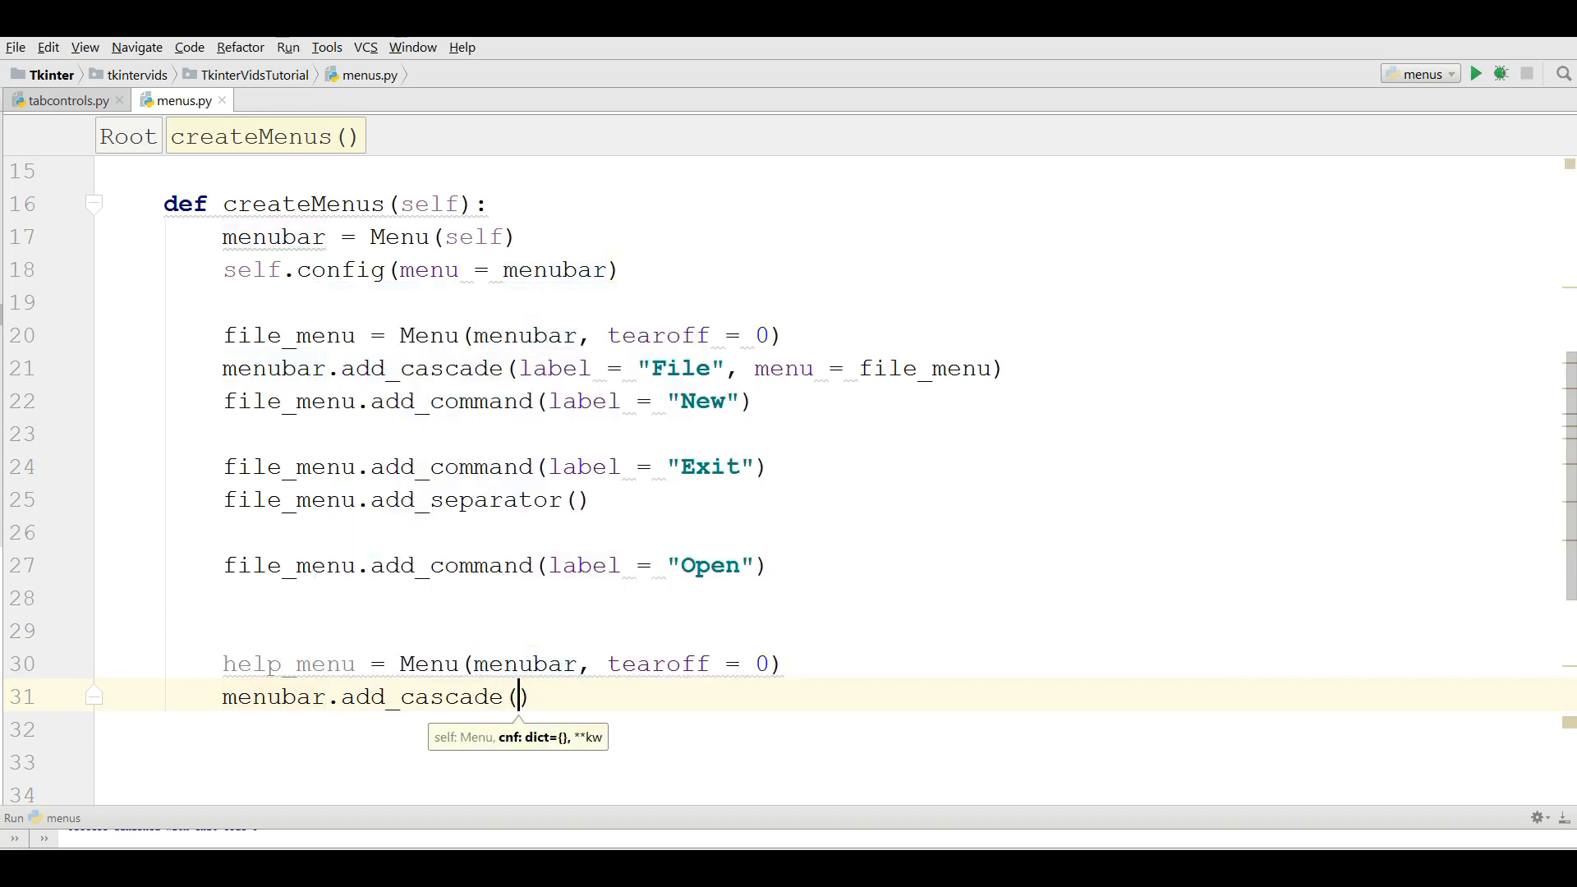
{"action": "type", "text": "label = \"\""}
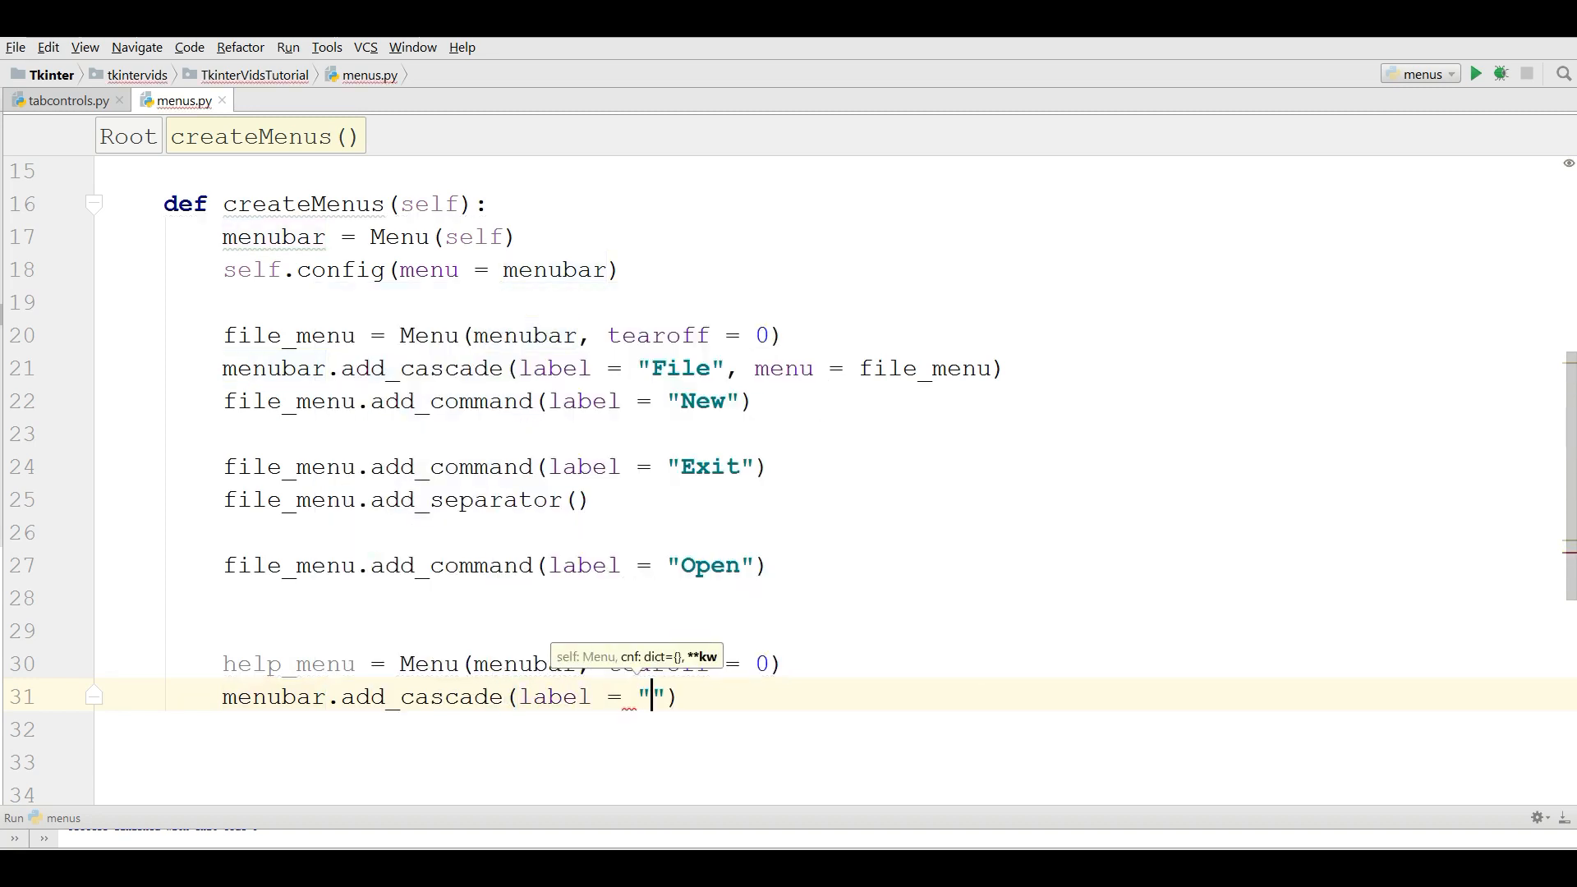
{"action": "type", "text": "Help"}
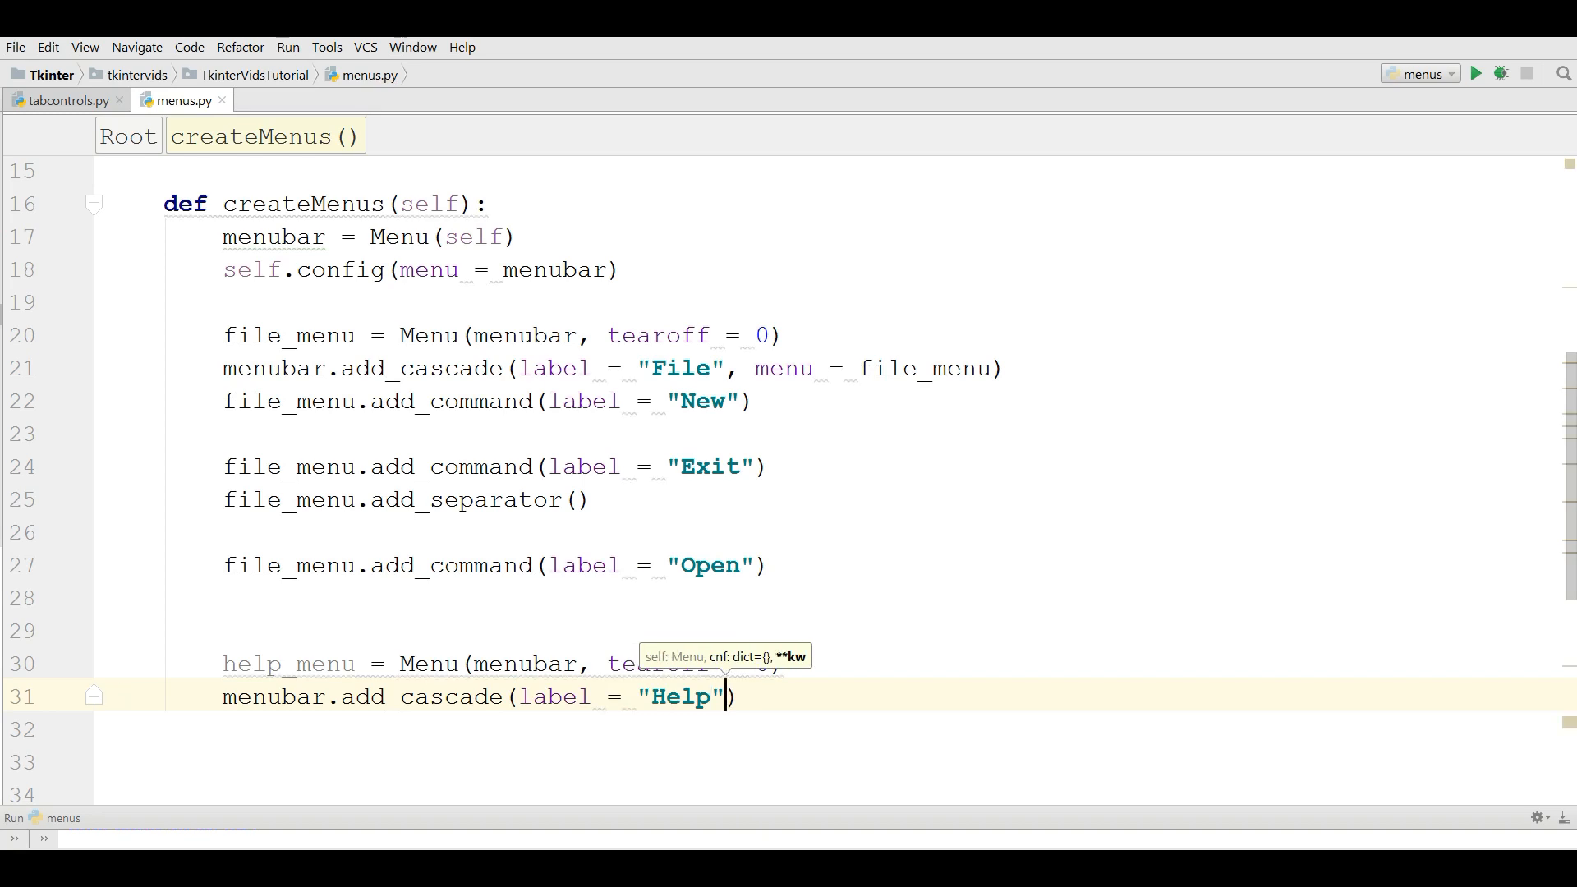
{"action": "type", "text": ", menu ="}
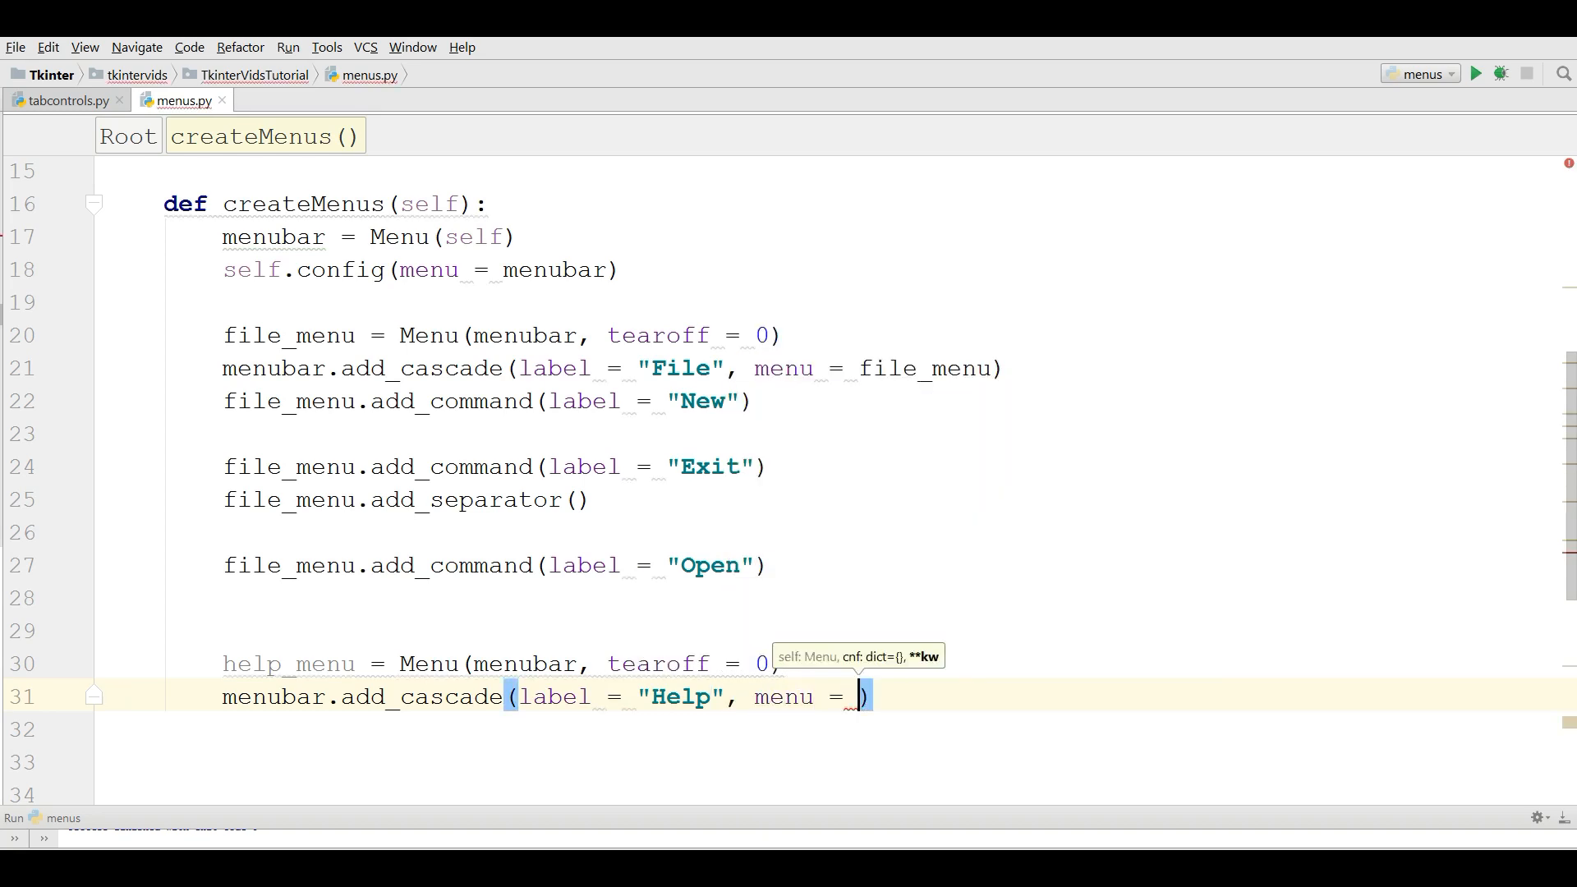
{"action": "type", "text": "help_menu"}
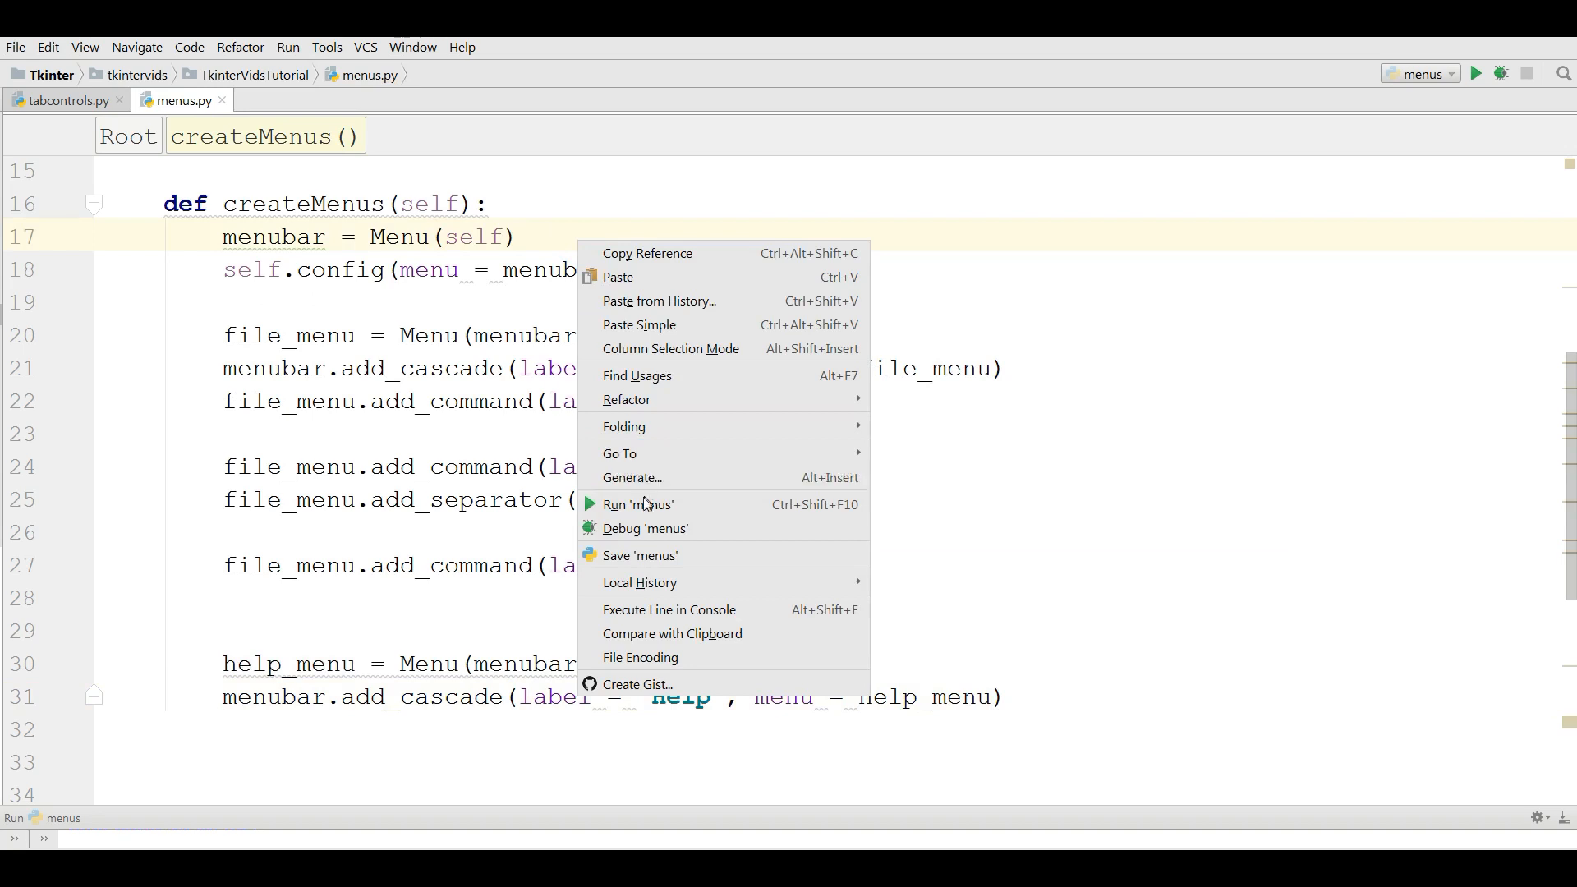
{"action": "left_click", "coordinate": [637, 504]}
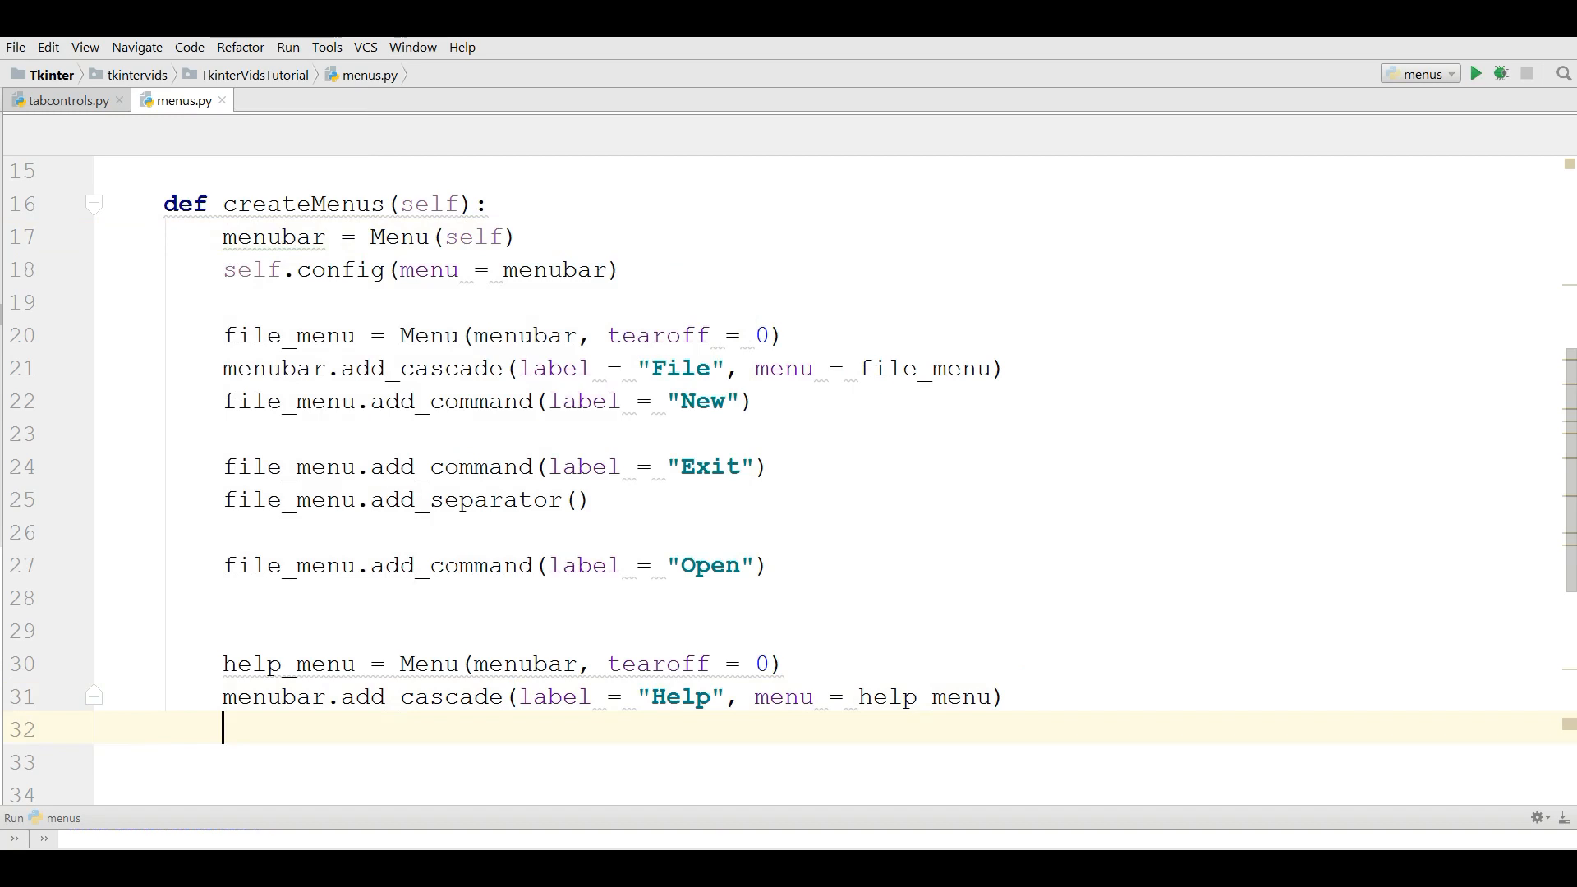
Add an "About Us" command to help_menu with help_menu.add_command.
{"action": "type", "text": "he"}
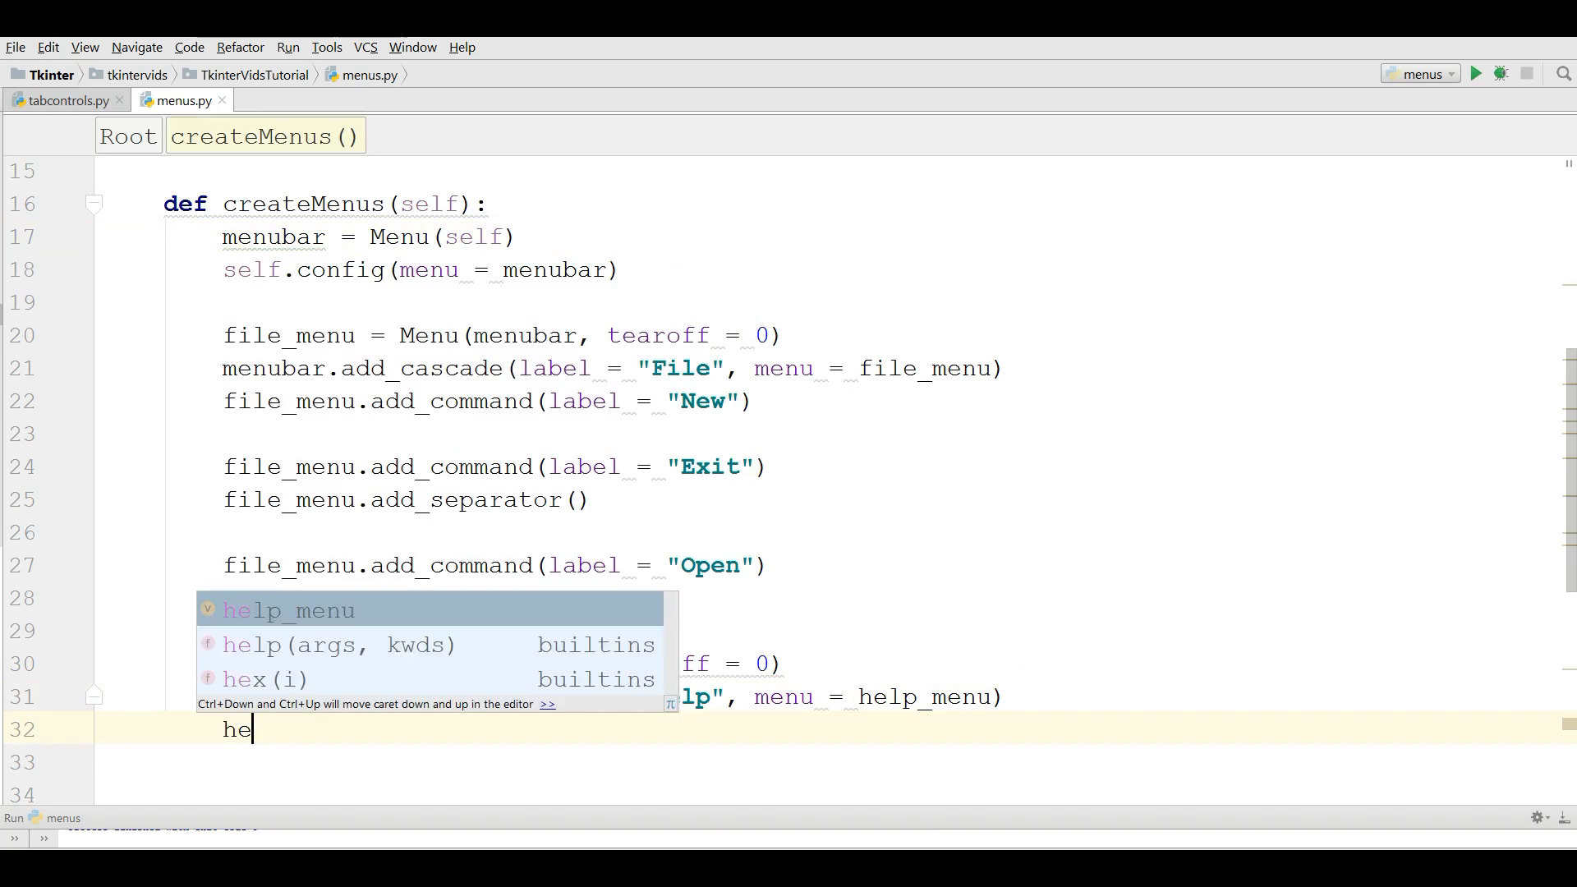
{"action": "type", "text": "lp_menu.add_command(label = \"Ab"}
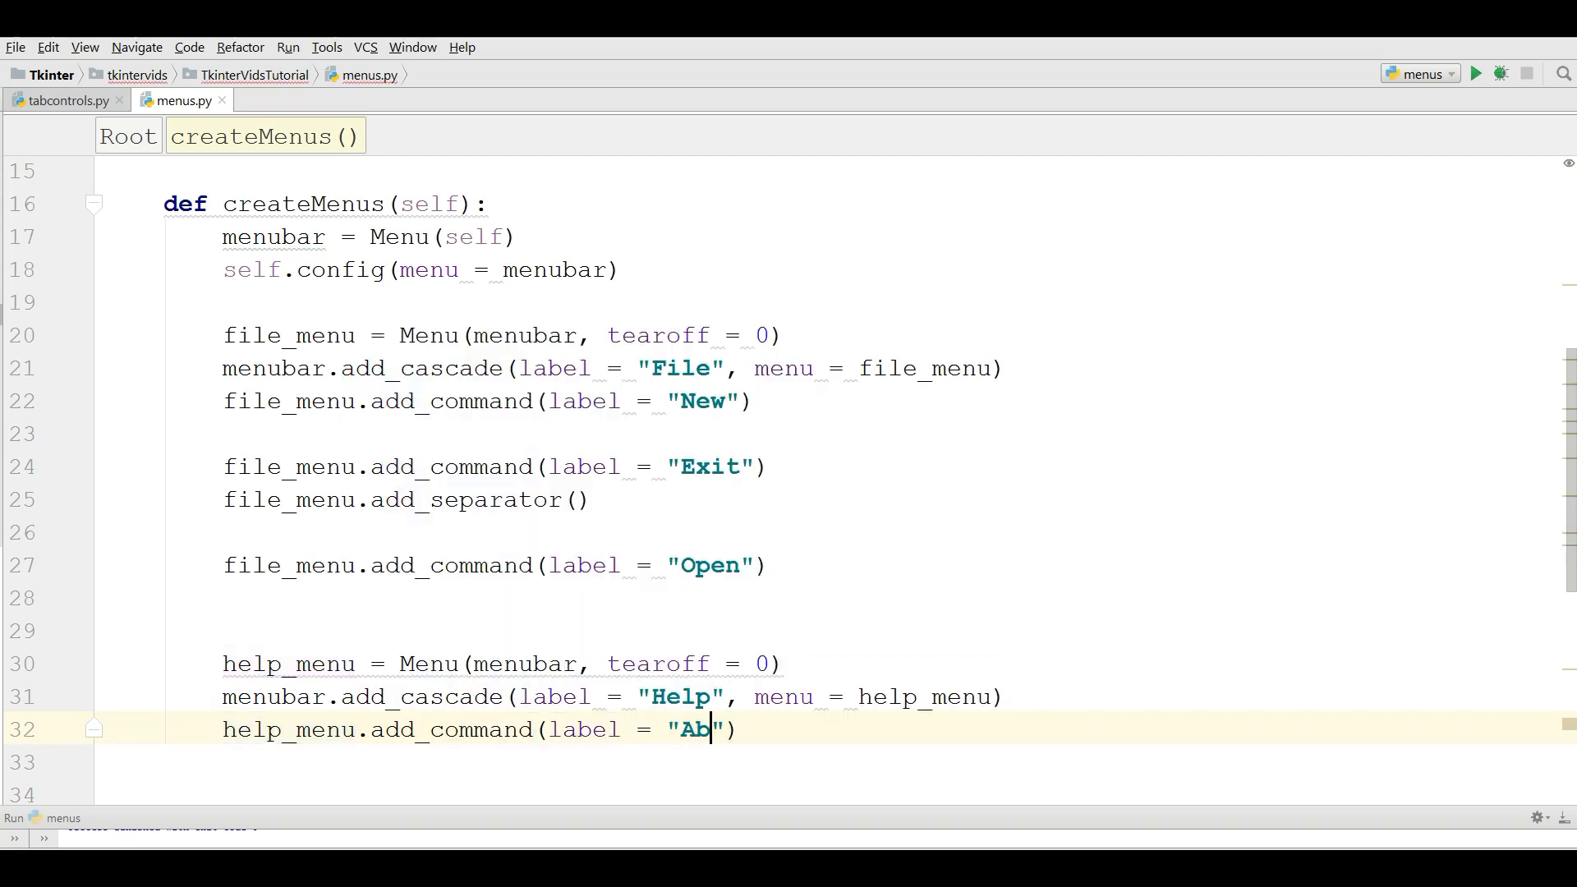
{"action": "type", "text": "out Use"}
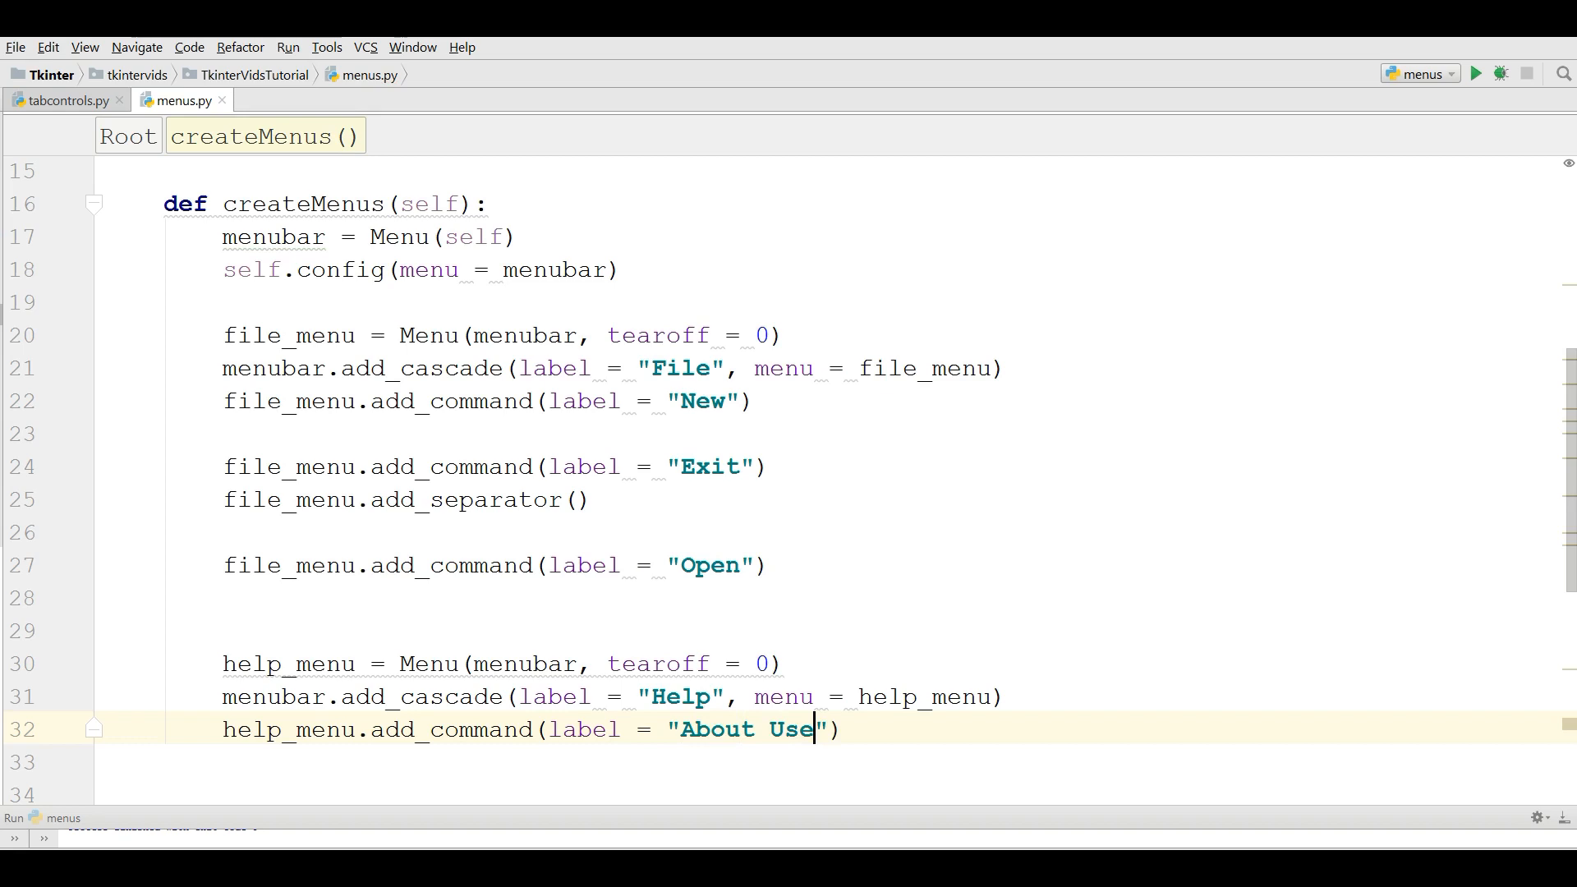
{"action": "key", "text": "Backspace"}
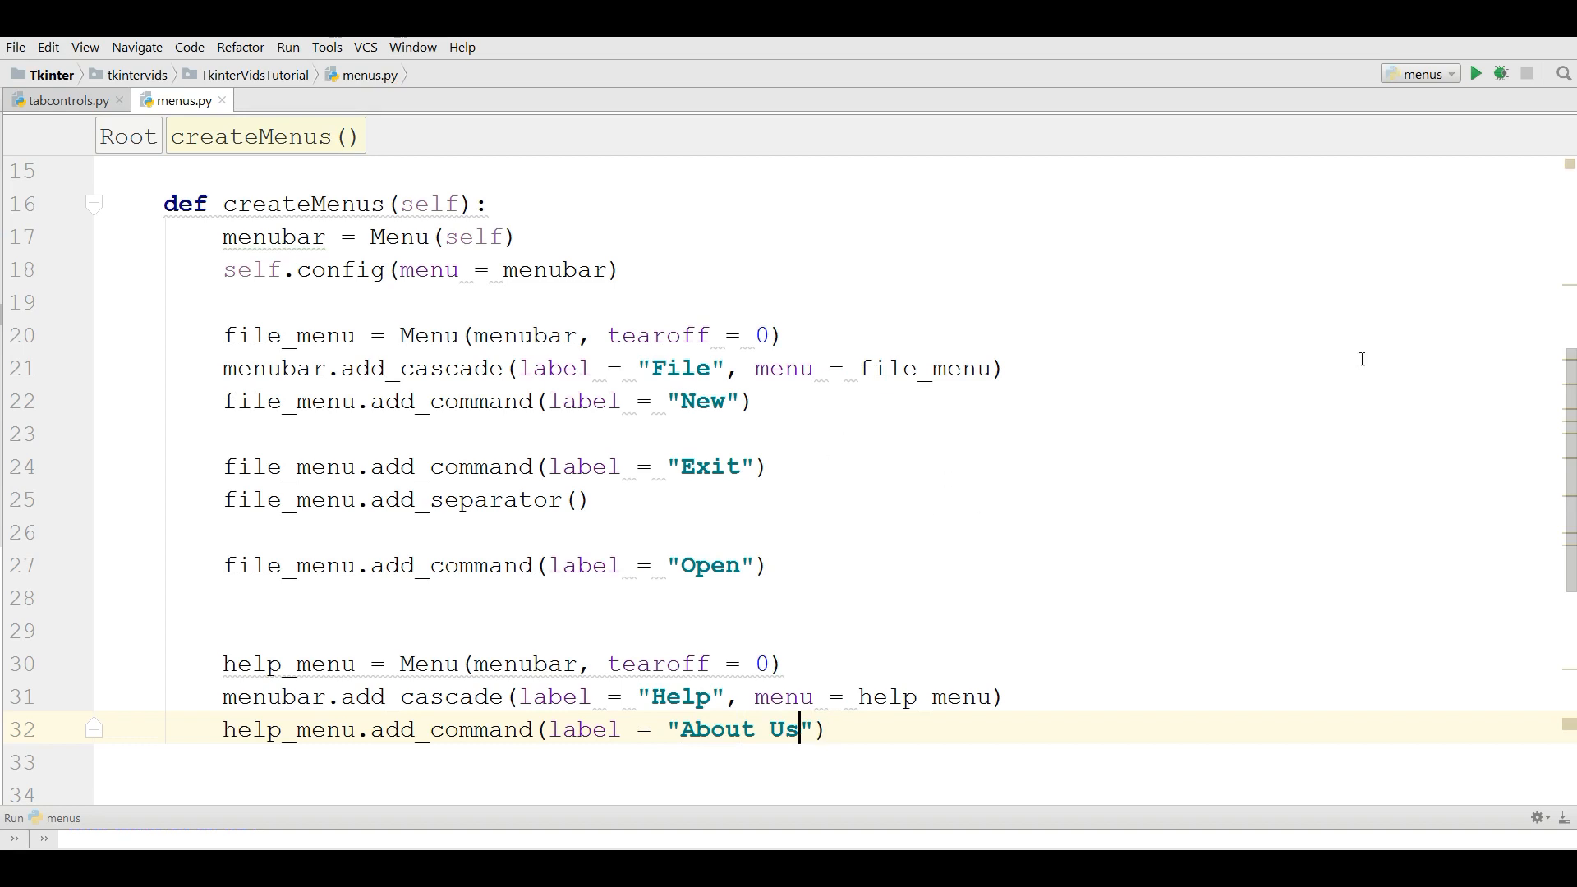
{"action": "scroll", "scroll_direction": "down", "scroll_amount": 3}
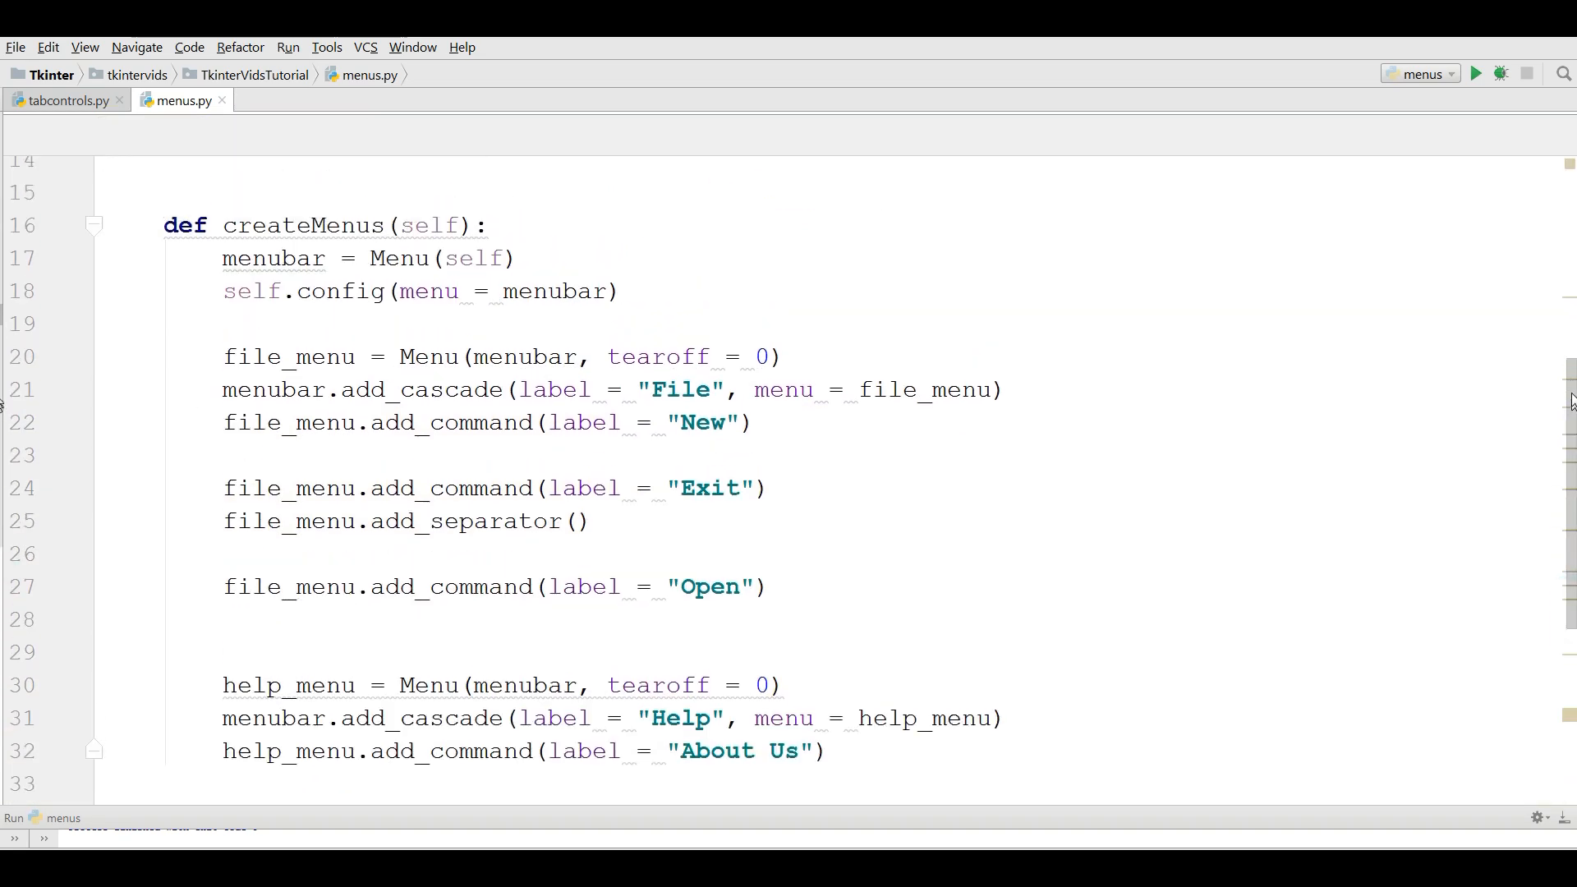
Run menus.py, check the Help menu, and reposition the Tkinter window.
{"action": "right_click", "coordinate": [444, 327]}
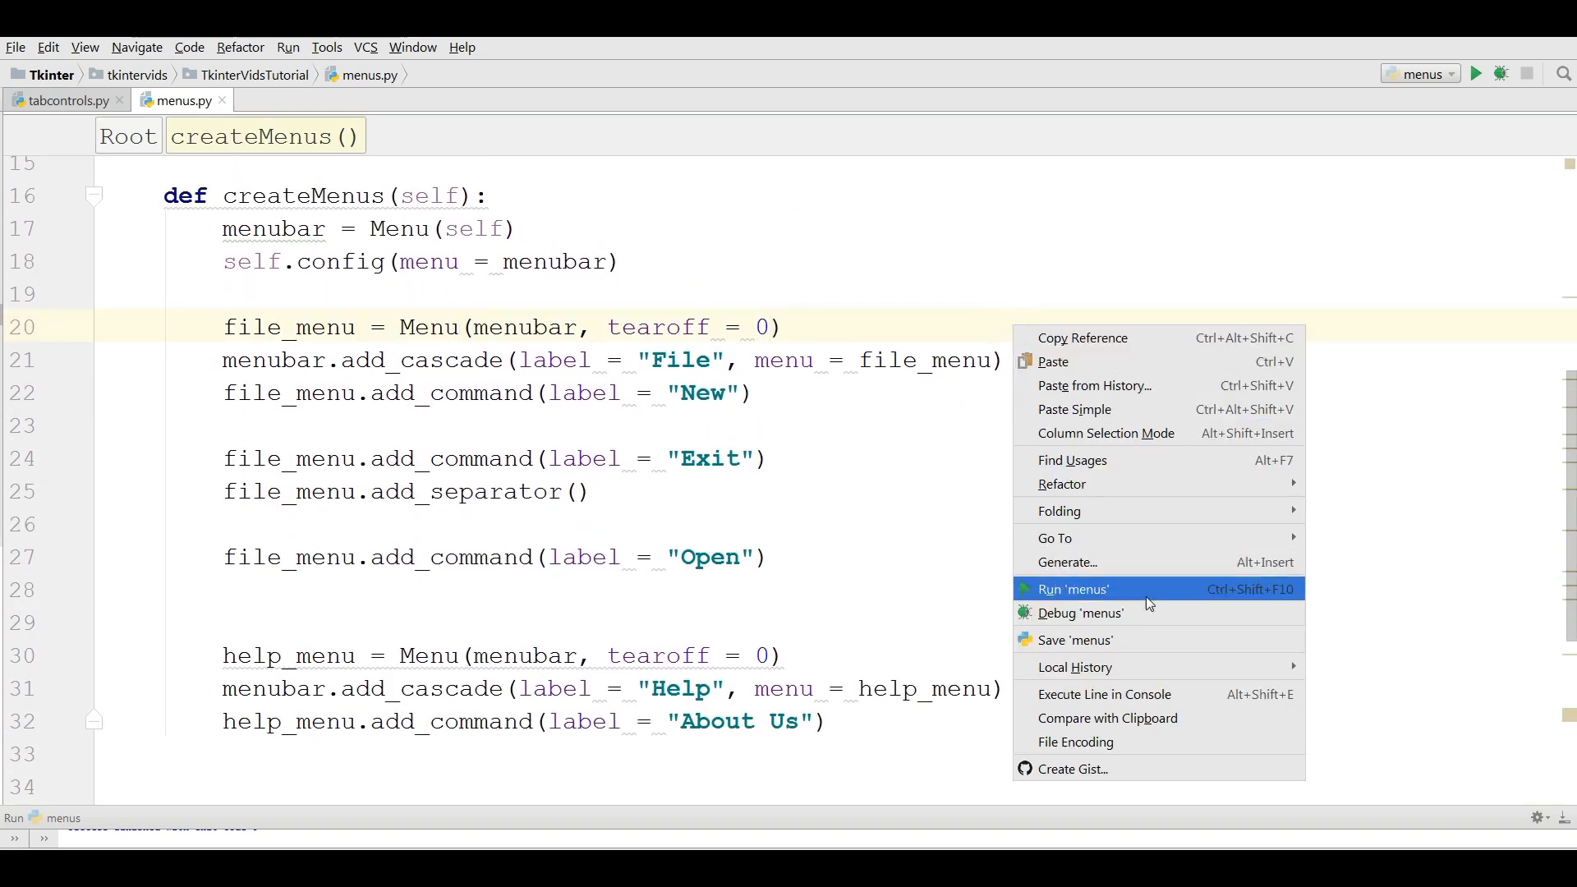
{"action": "left_click", "coordinate": [1071, 588]}
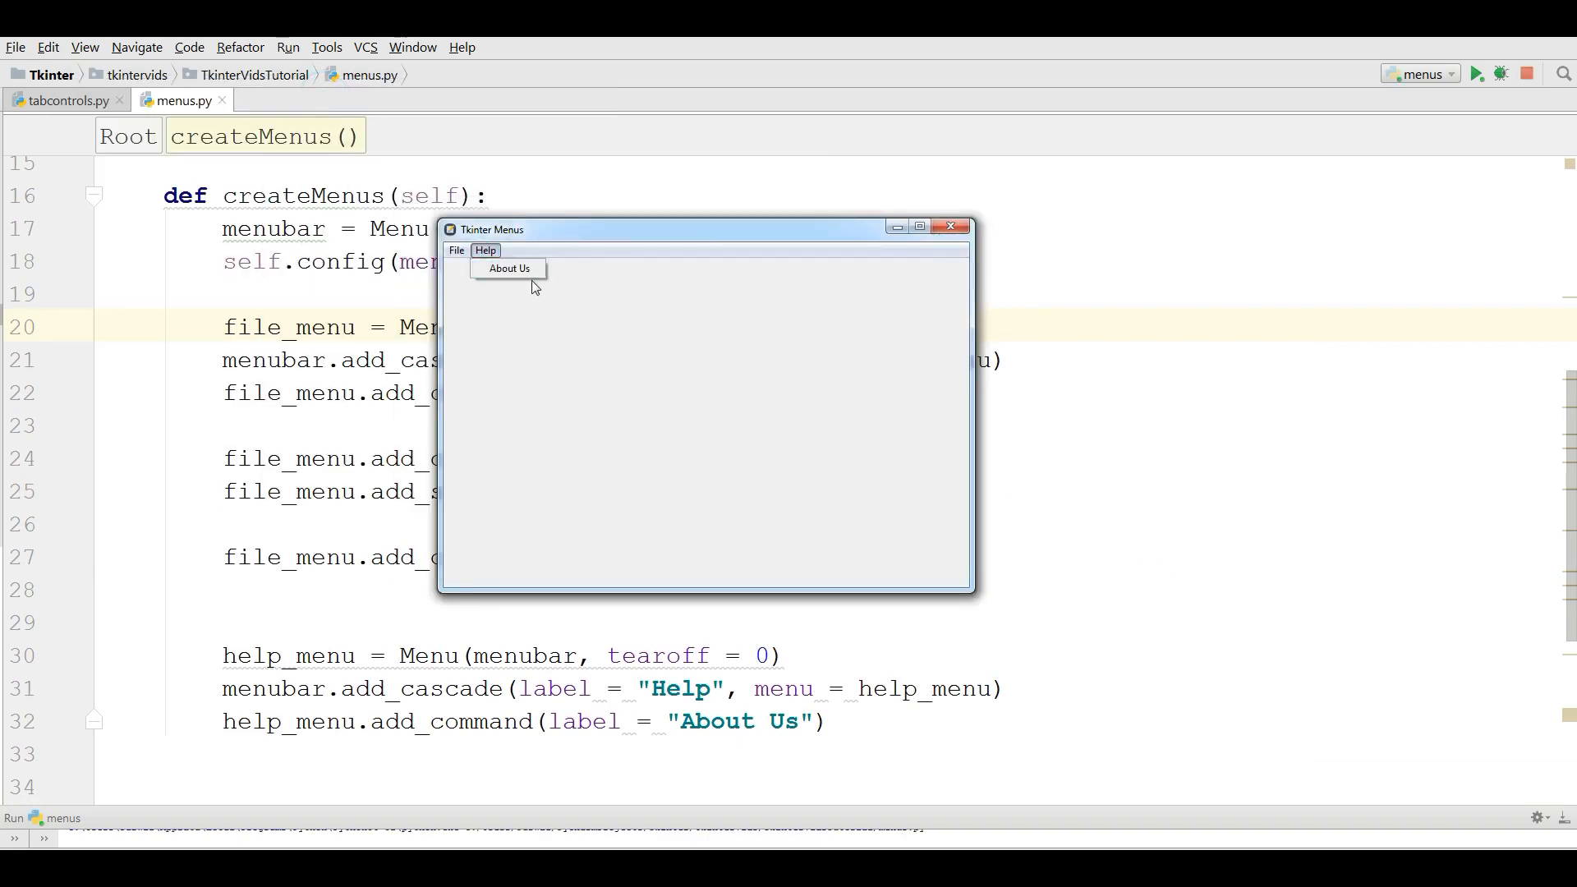
{"action": "left_click", "coordinate": [603, 239]}
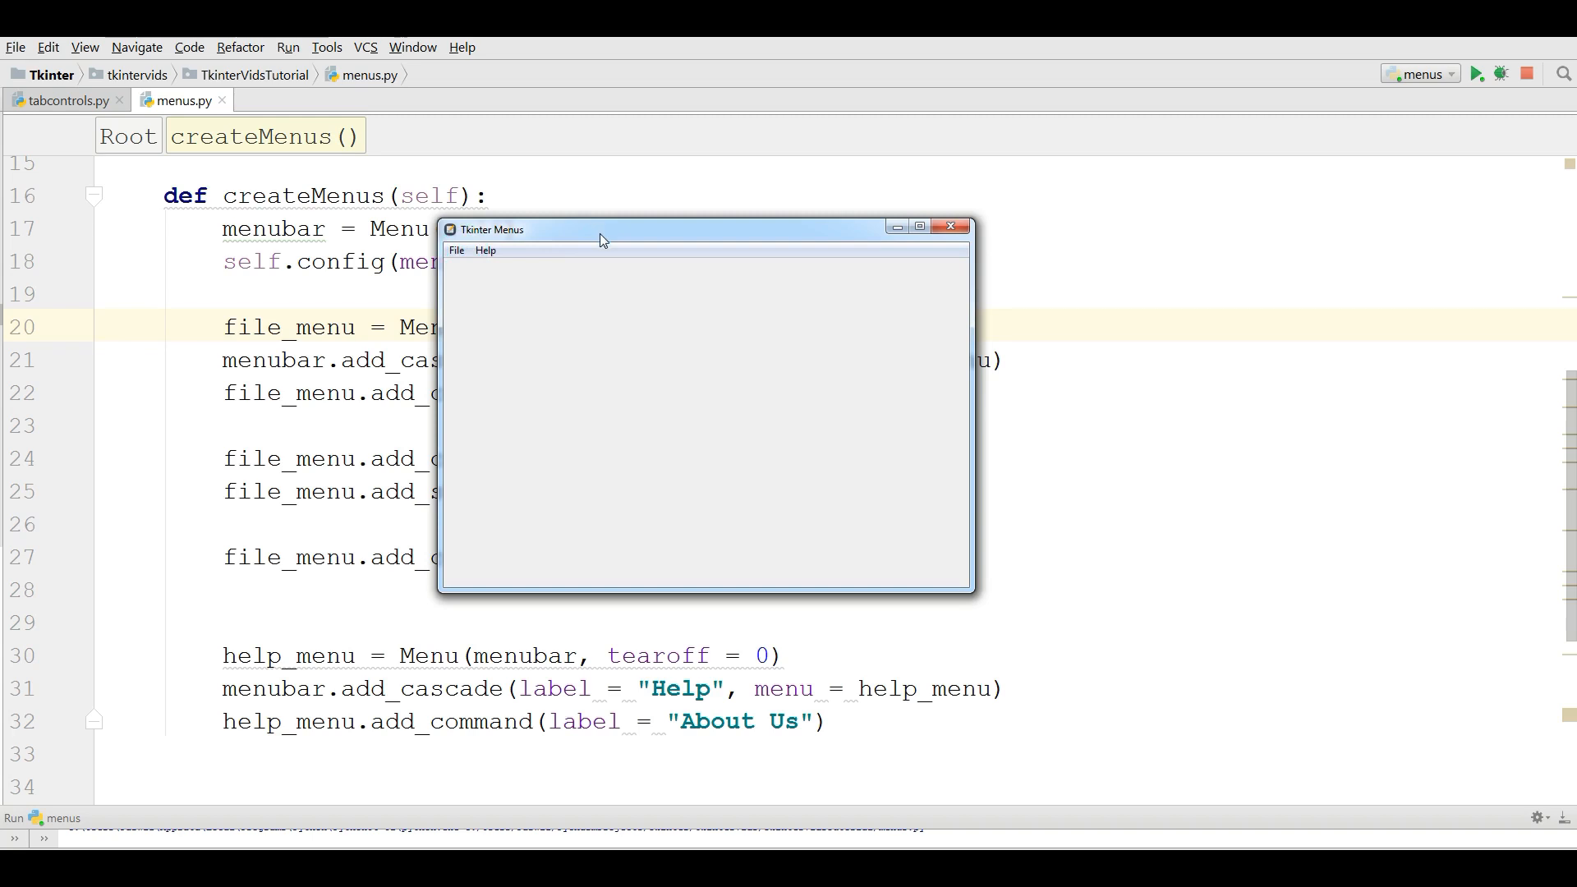
{"action": "left_click_drag", "start_coordinate": [601, 239], "coordinate": [877, 289]}
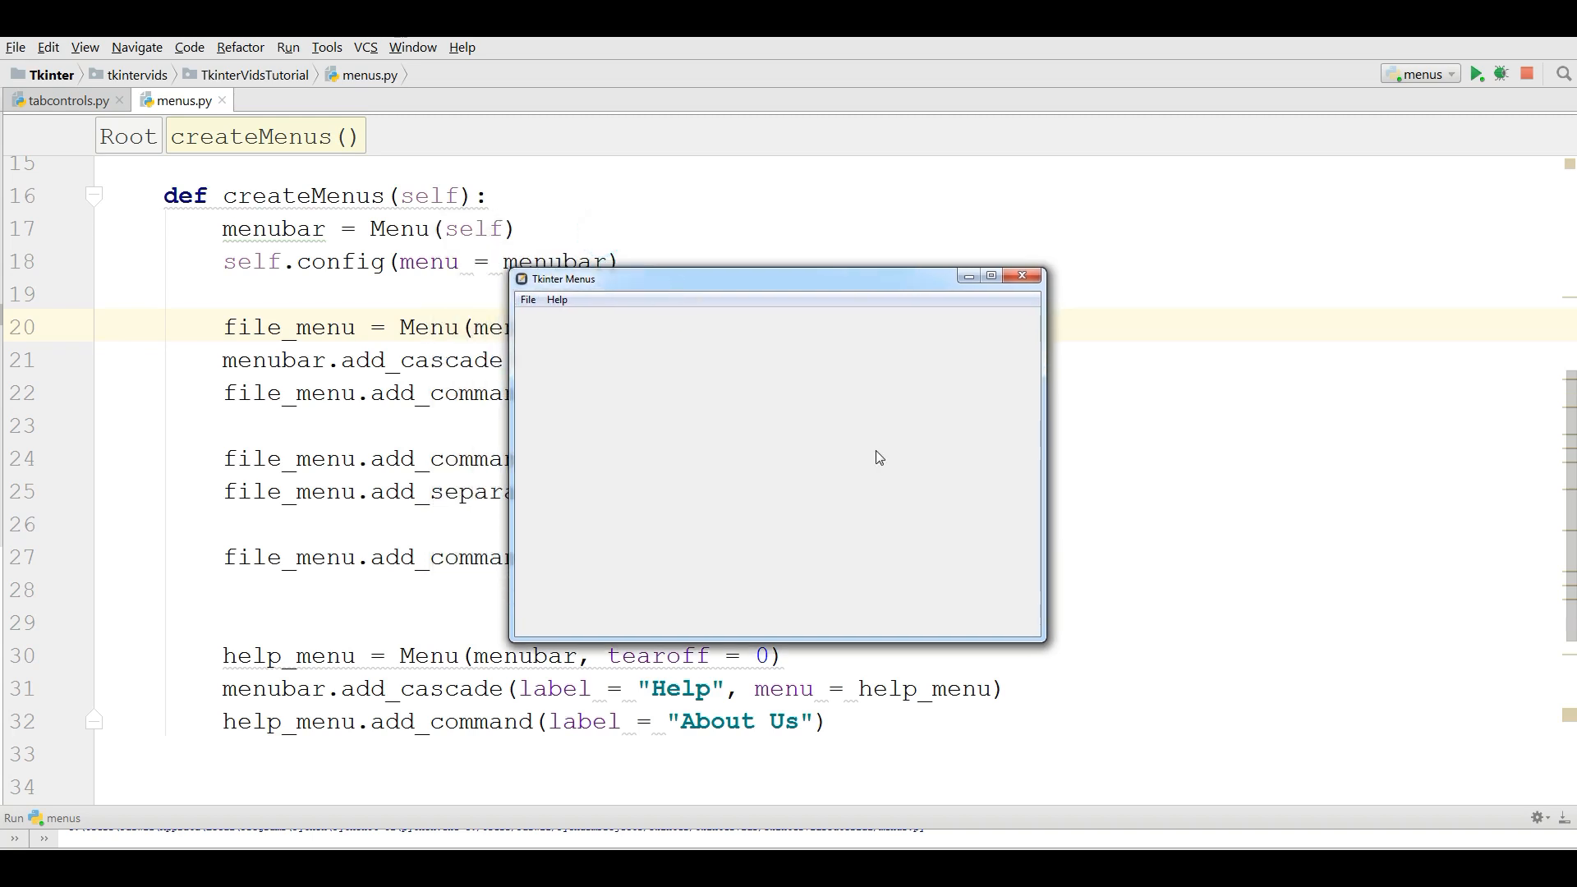